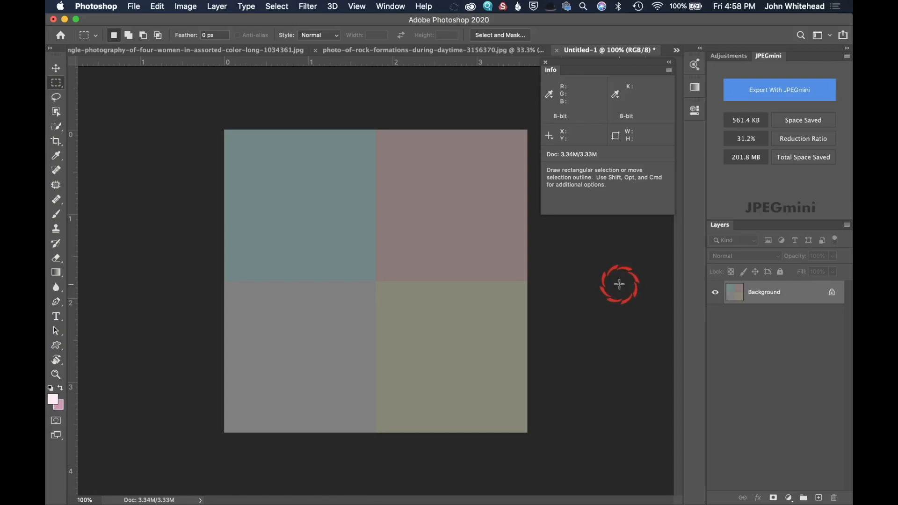
mouse_move(615, 284)
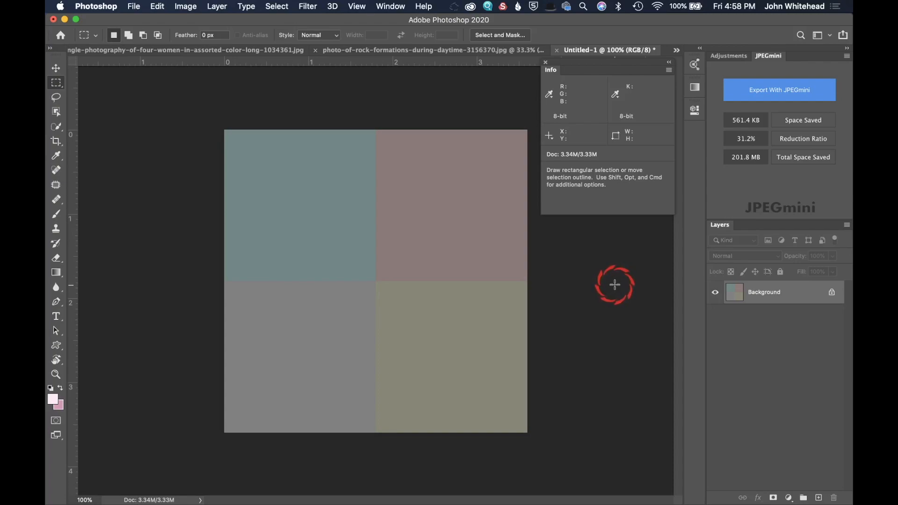
mouse_move(553, 72)
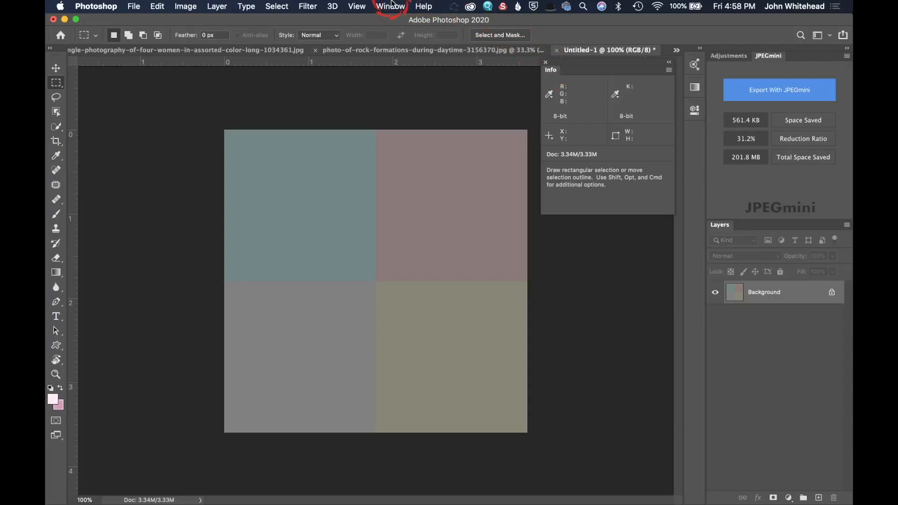
Show the Info panel from the Window menu beside the four-colour square.
click(390, 6)
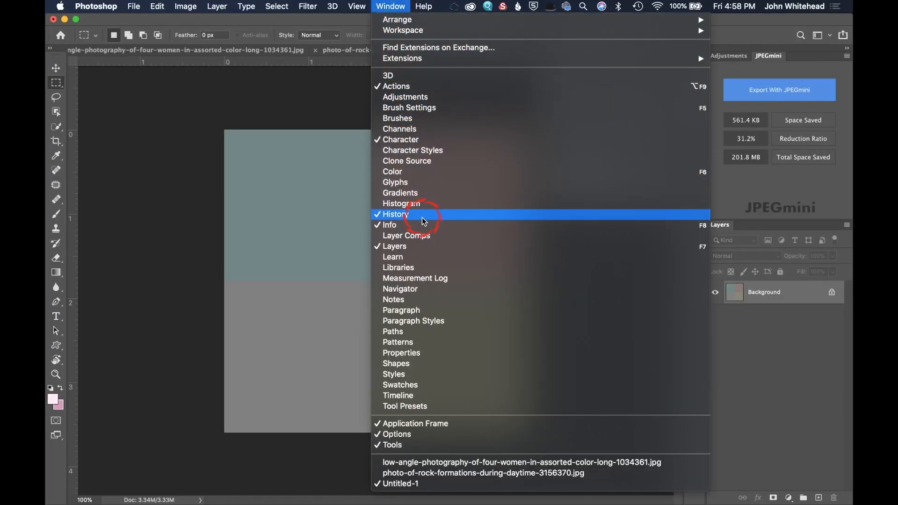
click(389, 225)
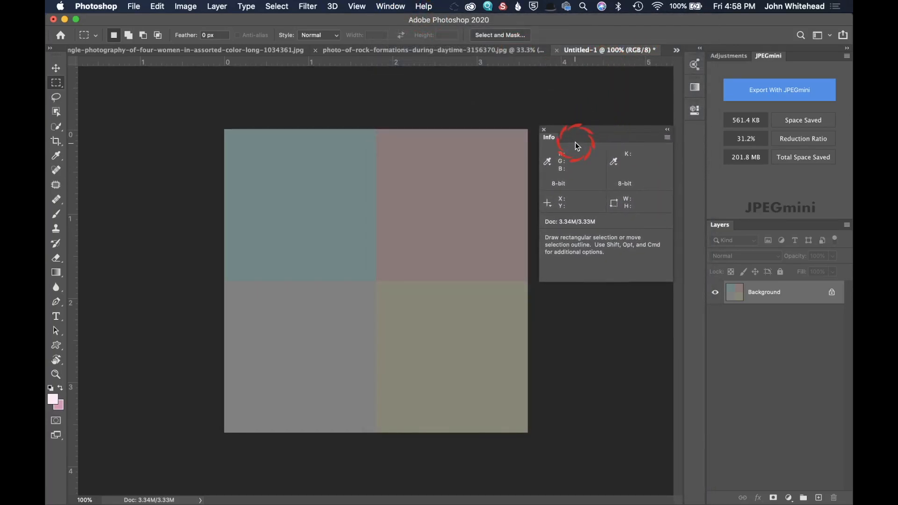
mouse_move(555, 172)
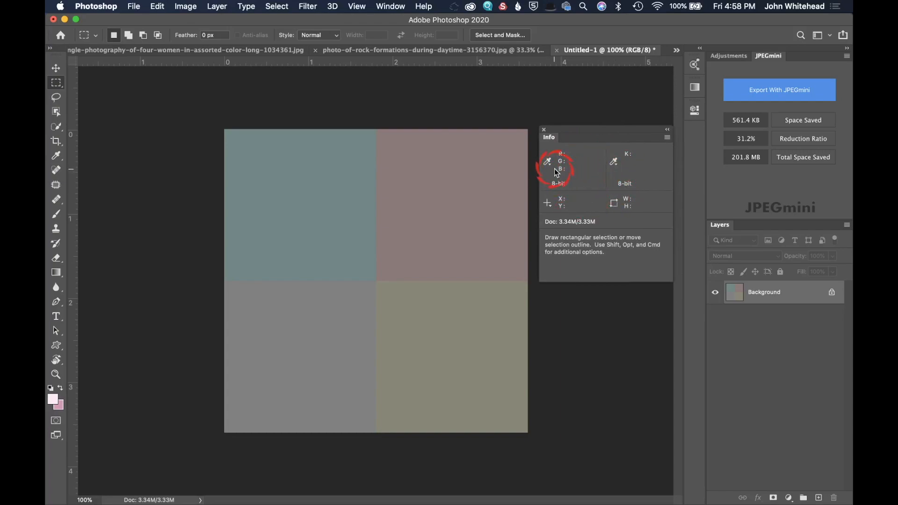
mouse_move(595, 175)
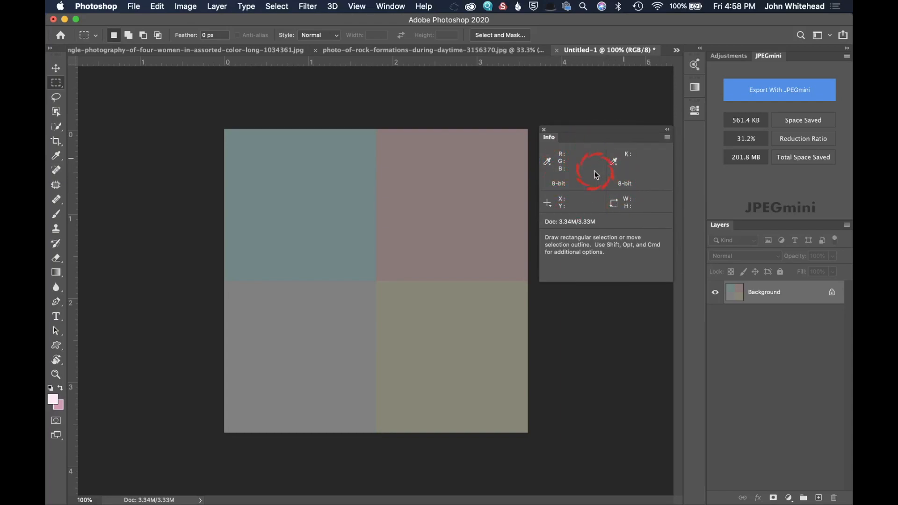
mouse_move(573, 169)
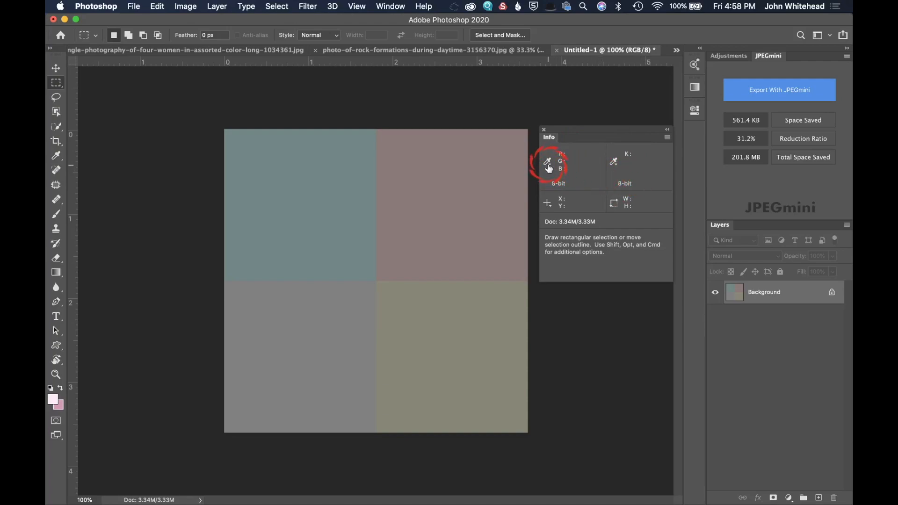
click(548, 162)
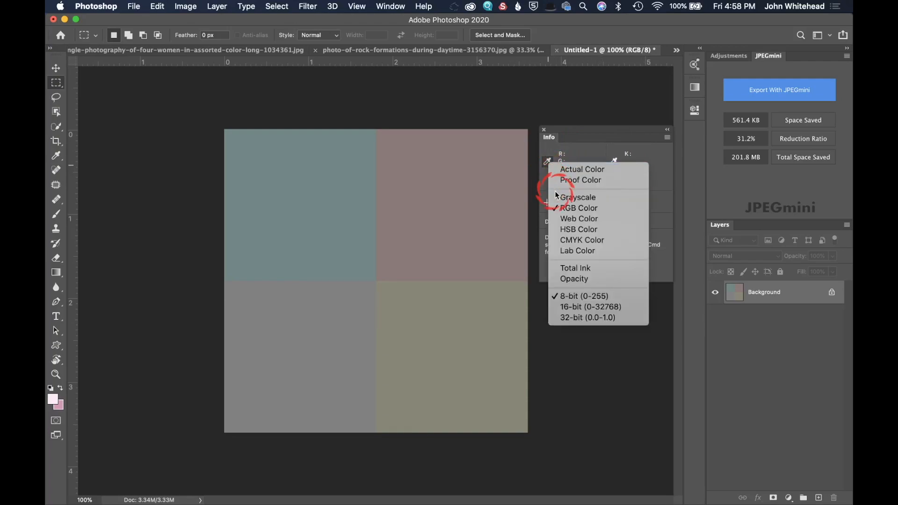
mouse_move(580, 219)
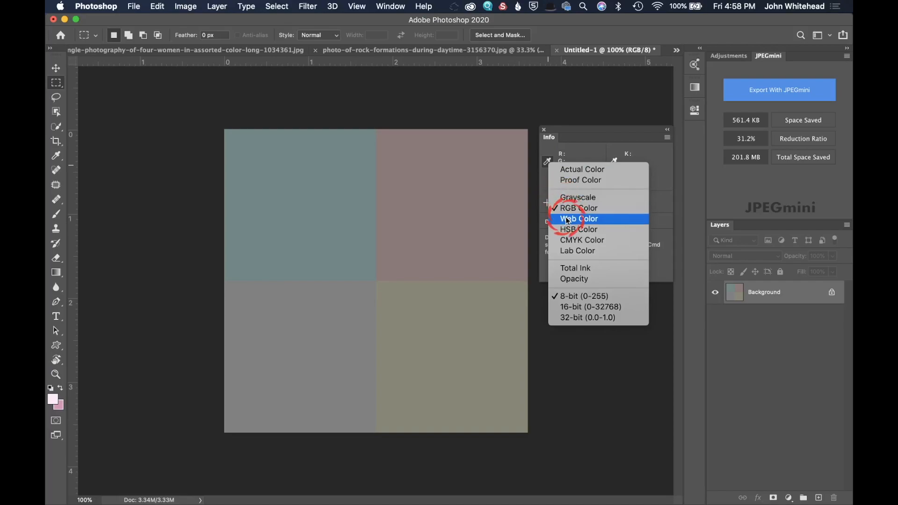
mouse_move(577, 268)
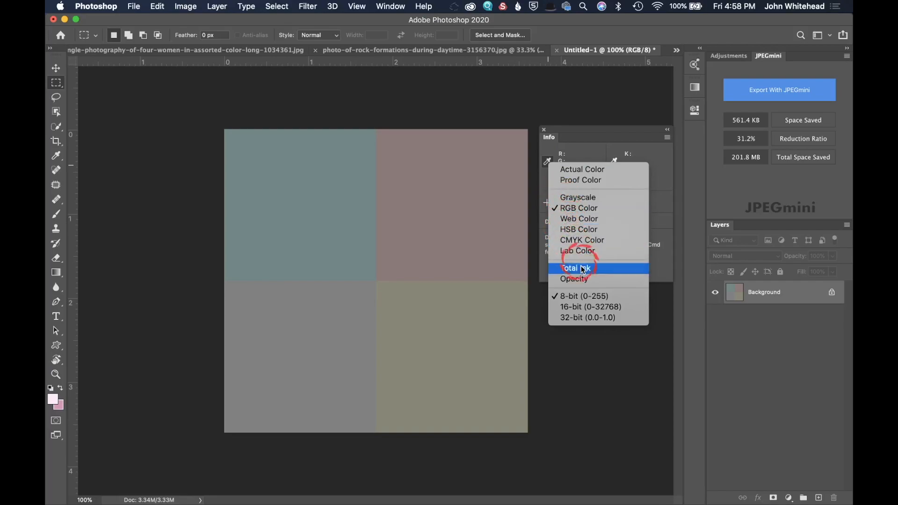
mouse_move(614, 296)
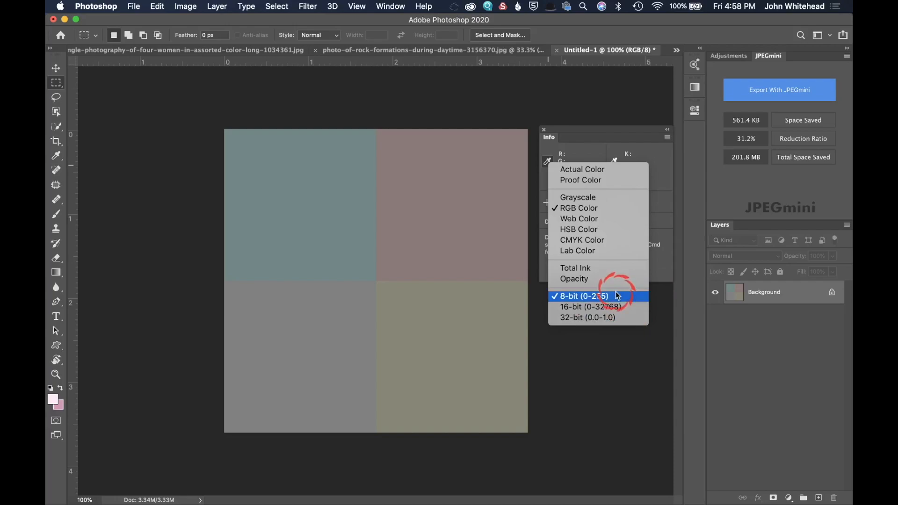
mouse_move(651, 232)
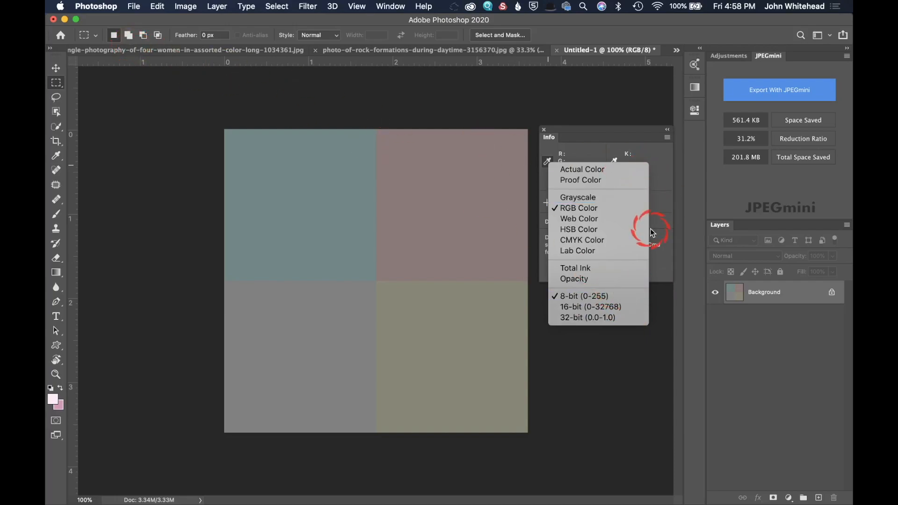
mouse_move(590, 296)
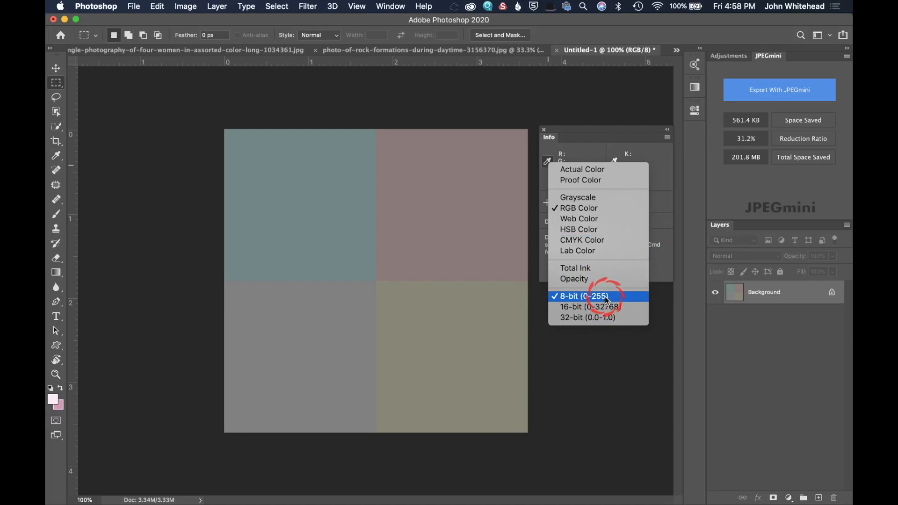
mouse_move(599, 306)
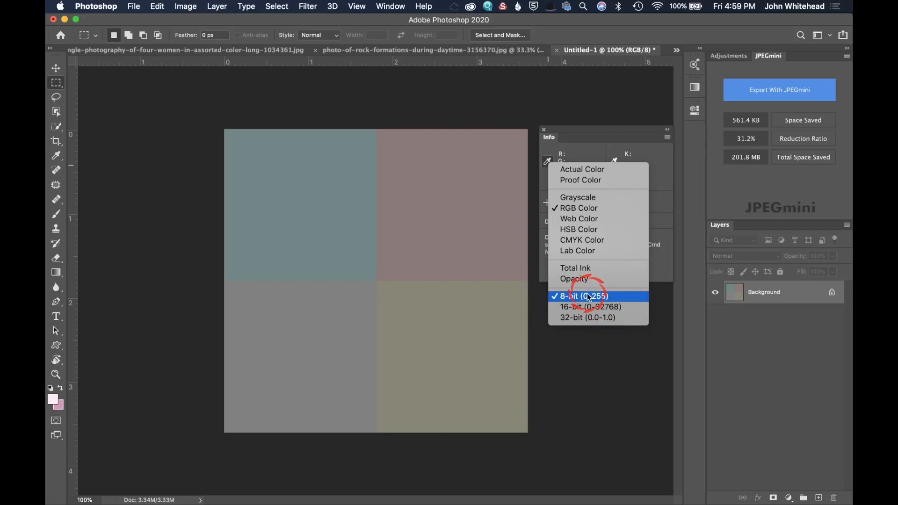
mouse_move(578, 197)
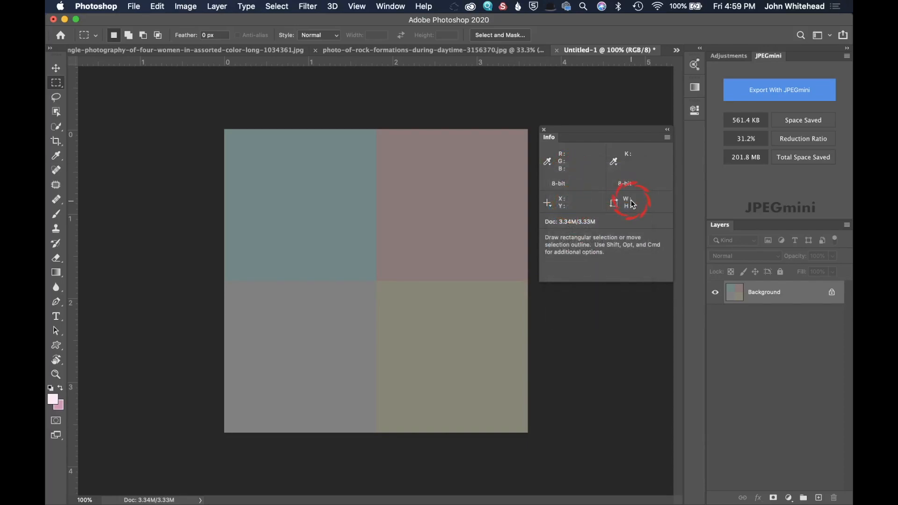
mouse_move(564, 169)
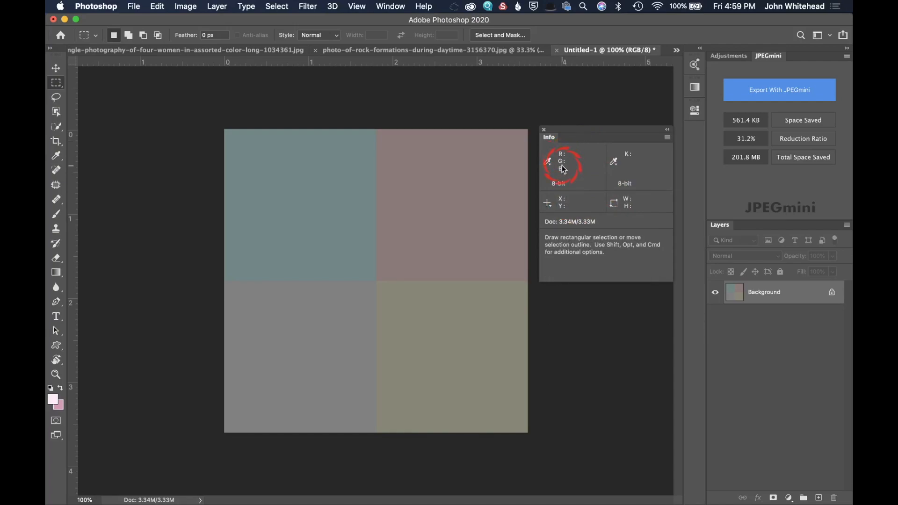
mouse_move(298, 214)
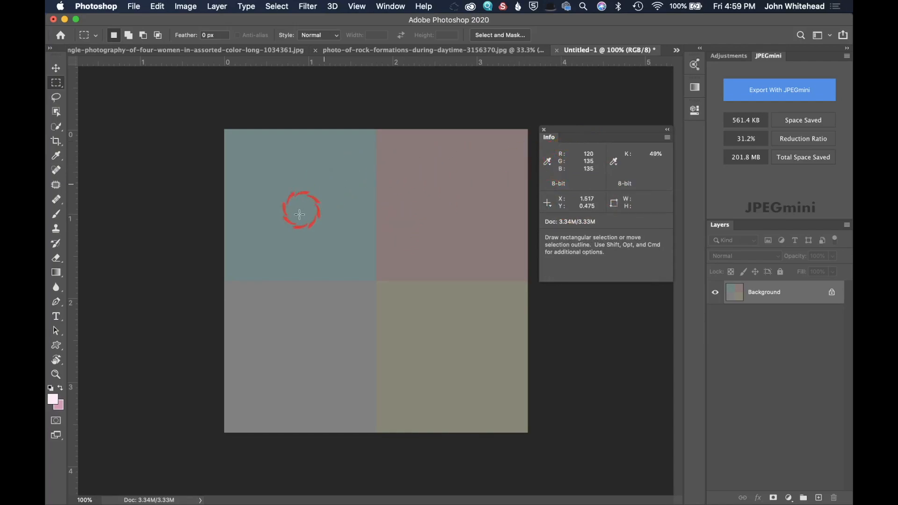
mouse_move(623, 160)
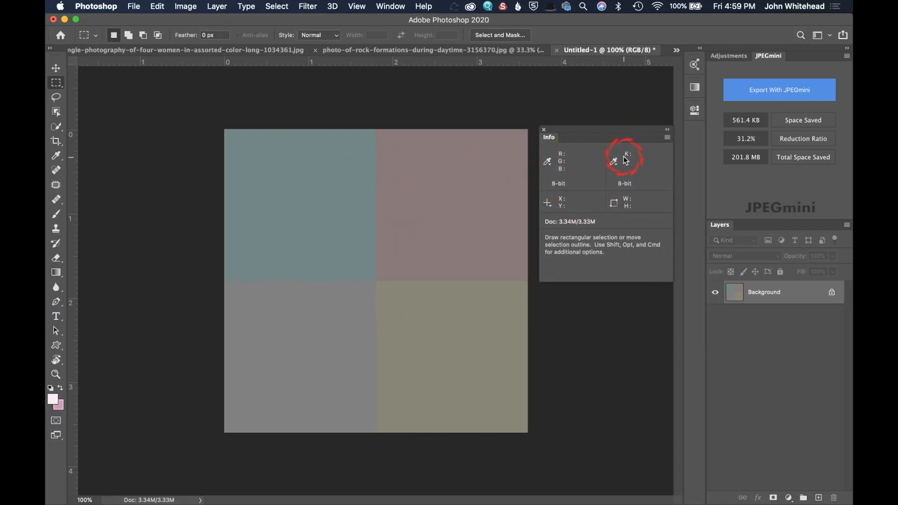
mouse_move(629, 159)
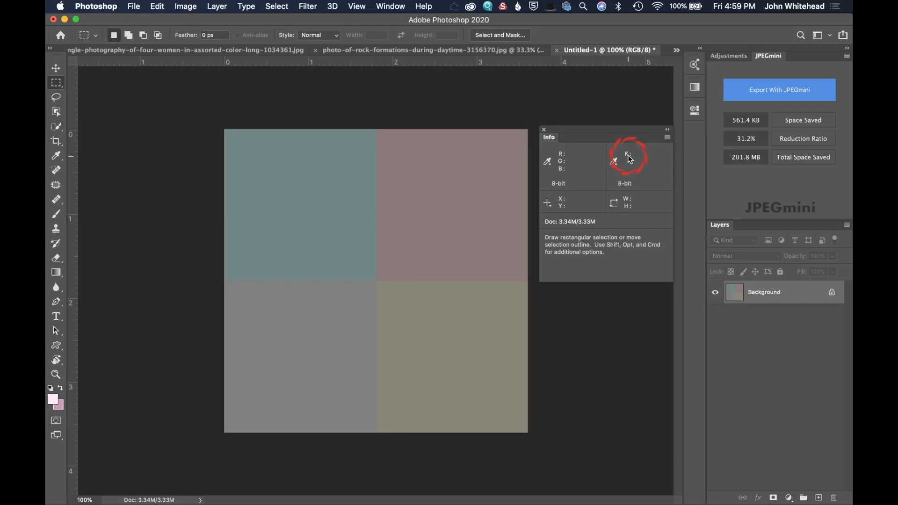
mouse_move(321, 341)
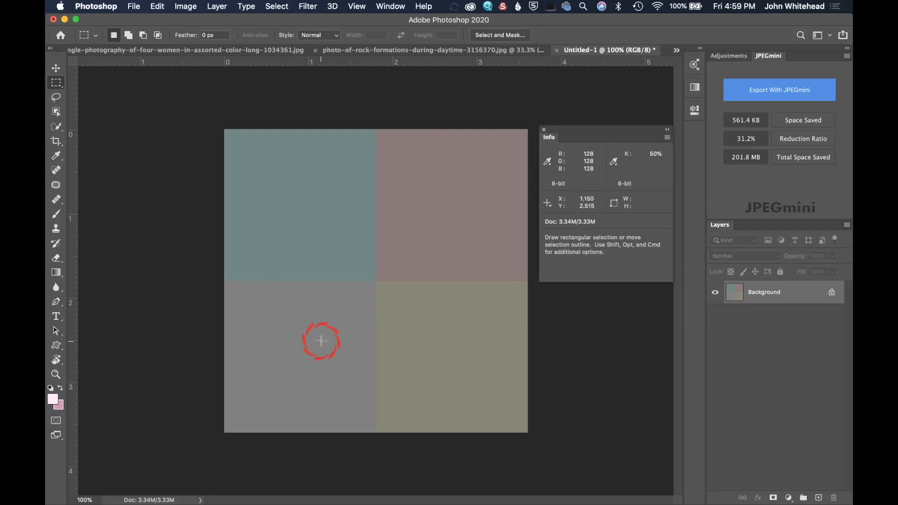
mouse_move(311, 331)
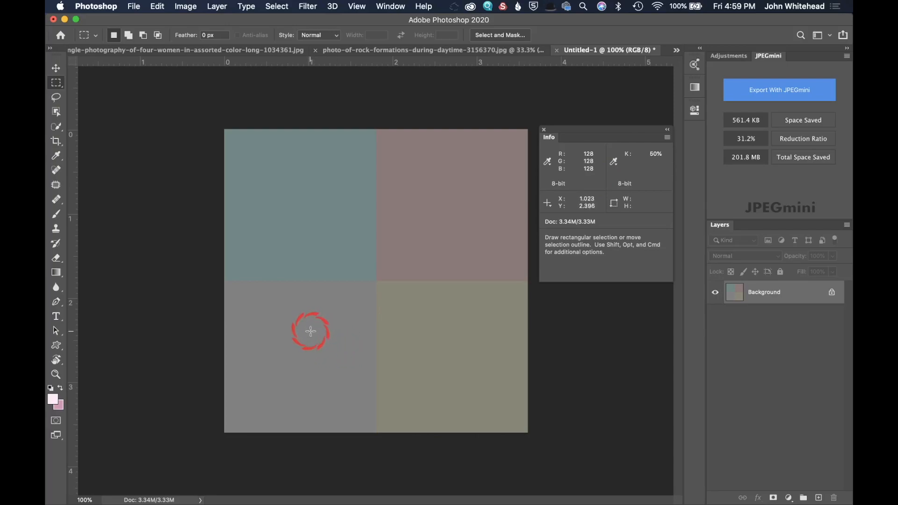
mouse_move(303, 331)
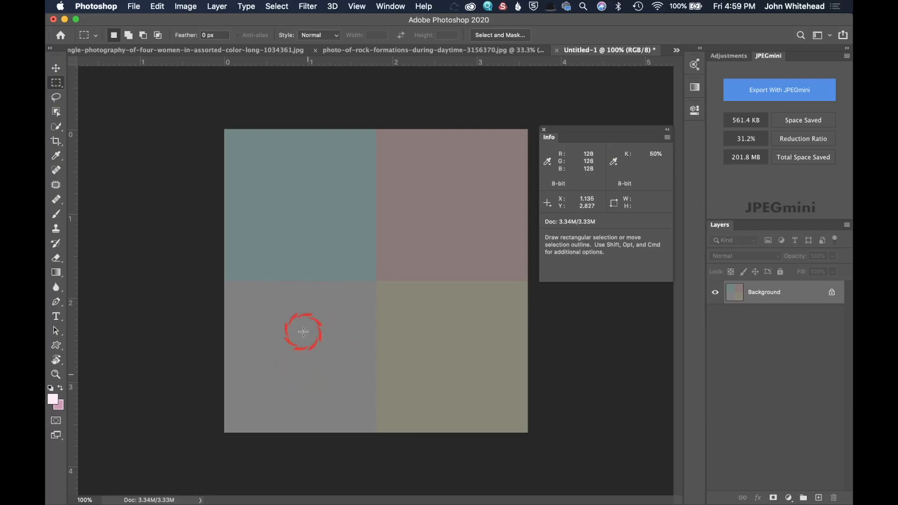
mouse_move(285, 338)
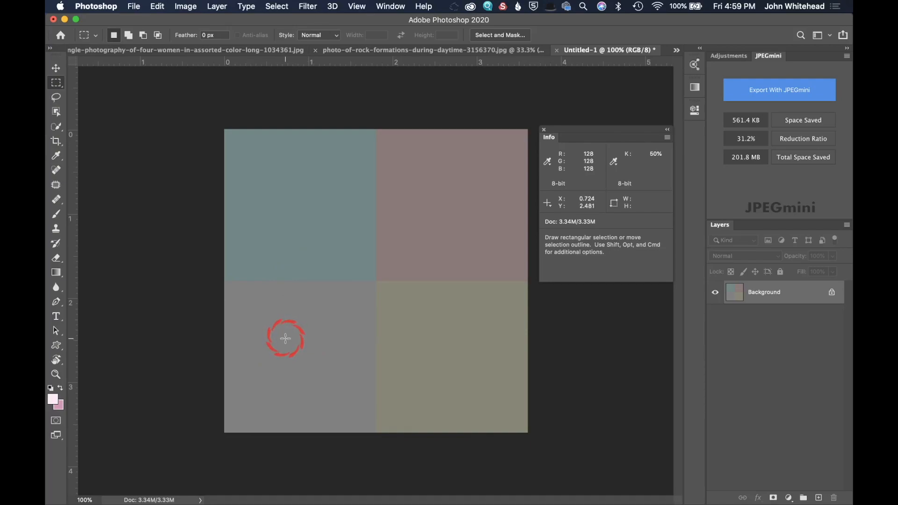
mouse_move(625, 146)
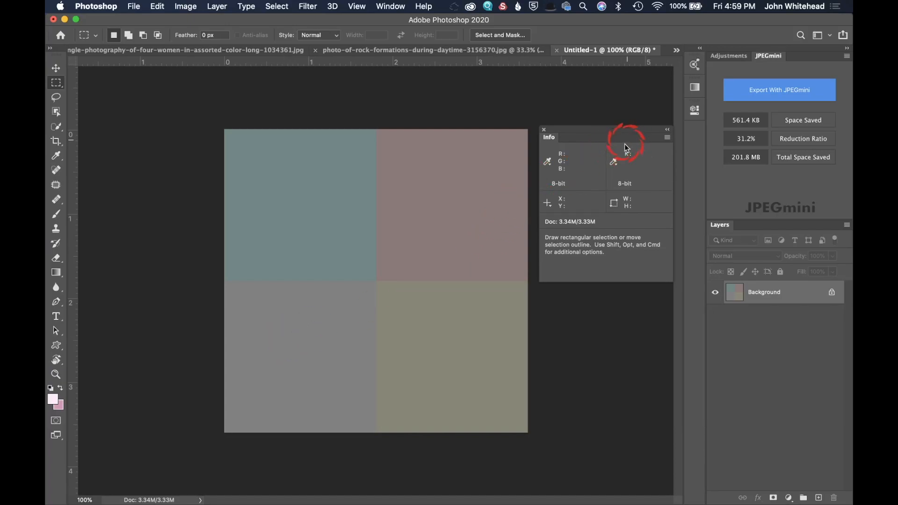
mouse_move(295, 356)
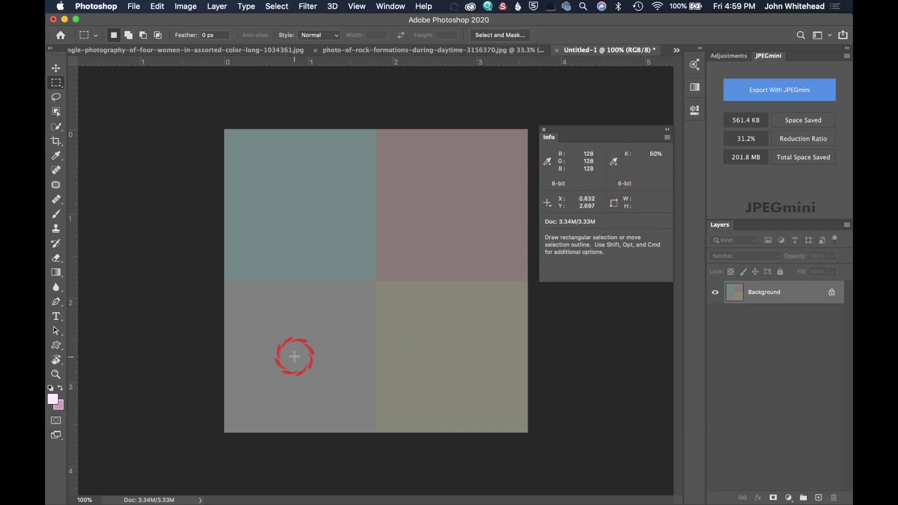
mouse_move(424, 209)
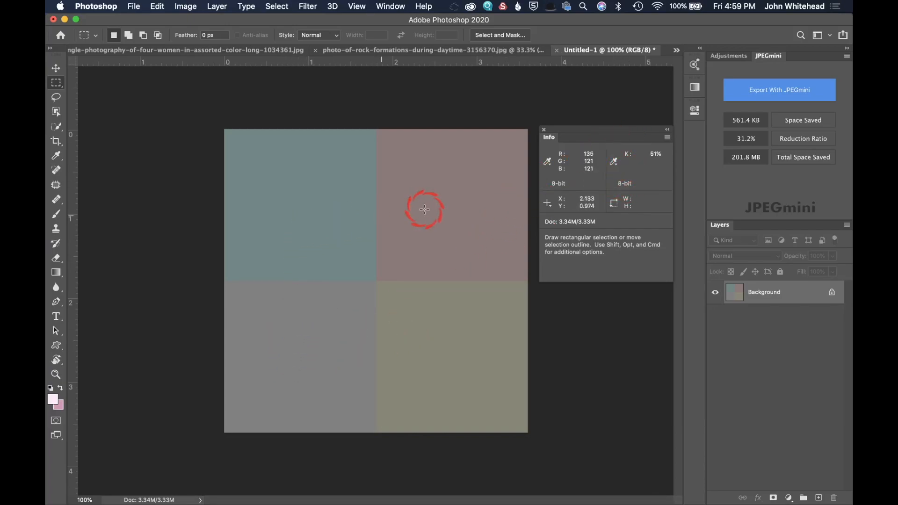
mouse_move(425, 327)
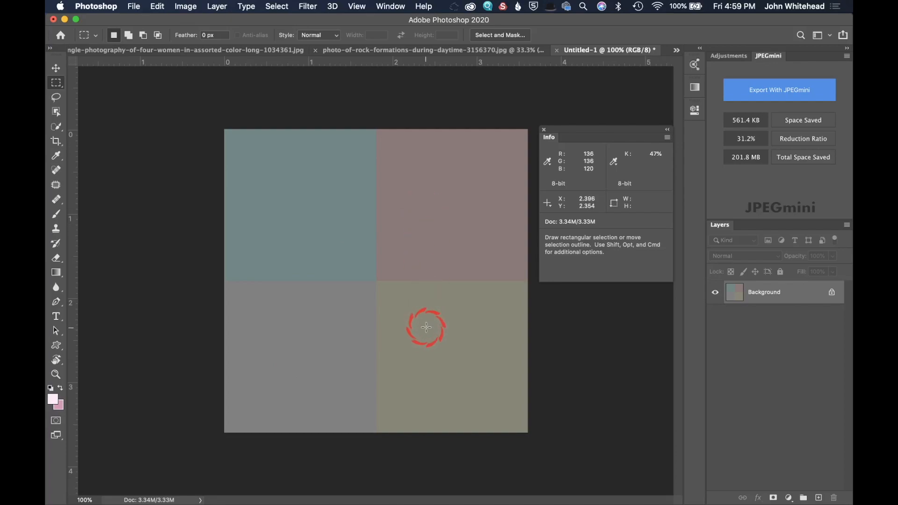
mouse_move(308, 326)
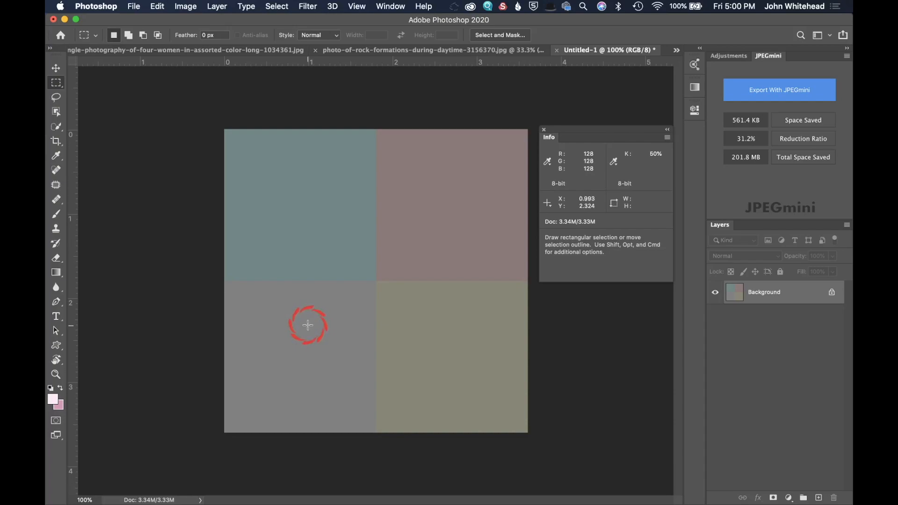
mouse_move(574, 159)
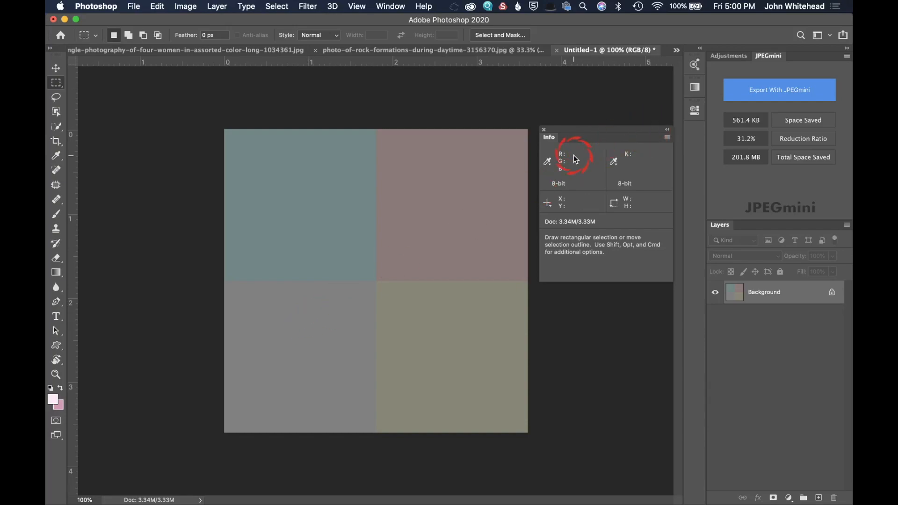
mouse_move(561, 179)
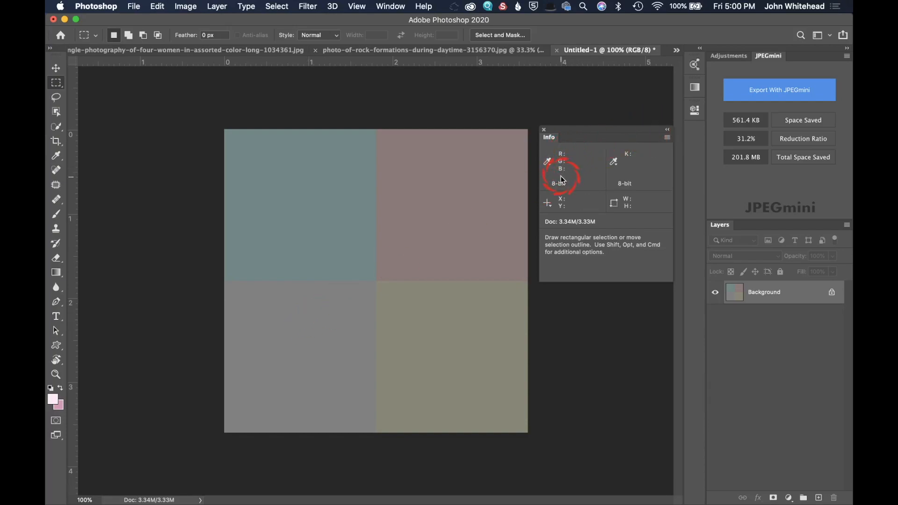
mouse_move(290, 328)
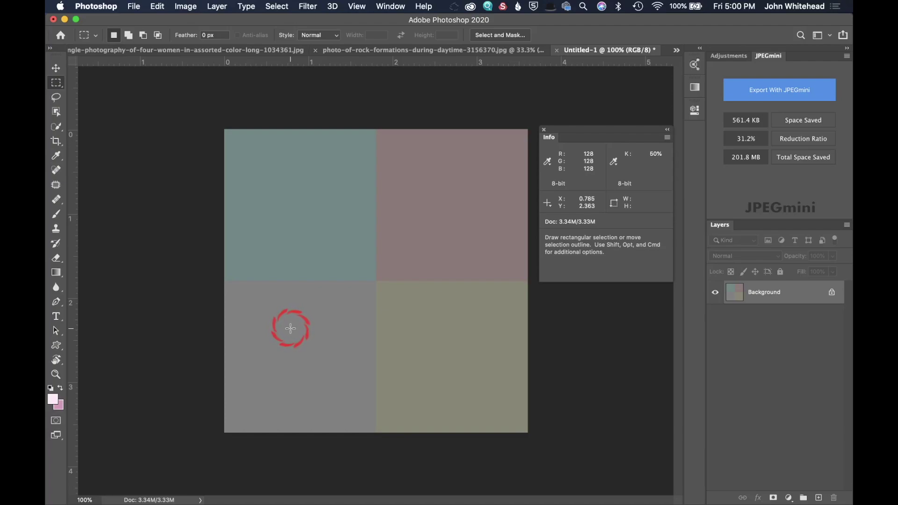
mouse_move(291, 251)
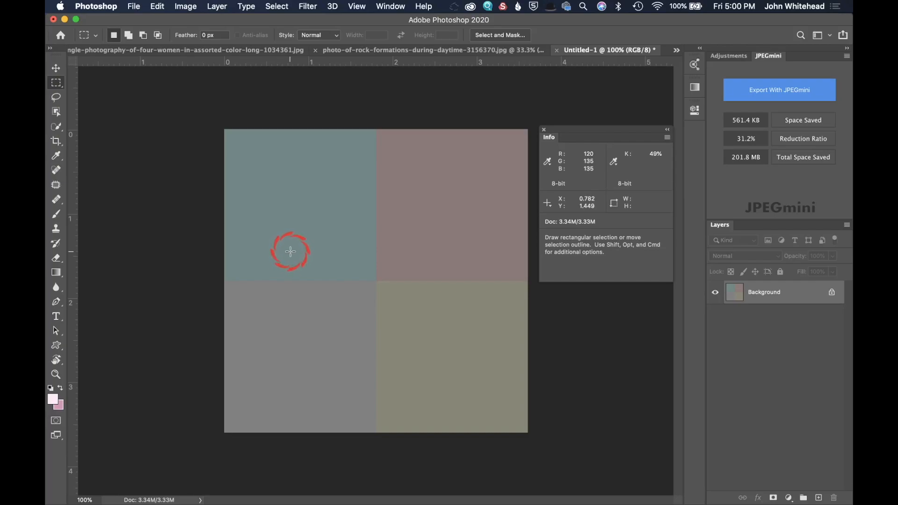
mouse_move(404, 245)
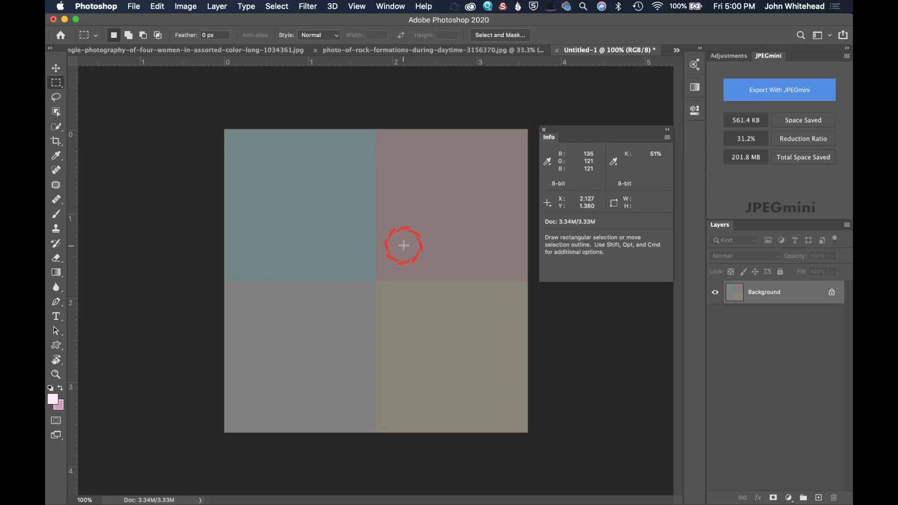
mouse_move(413, 312)
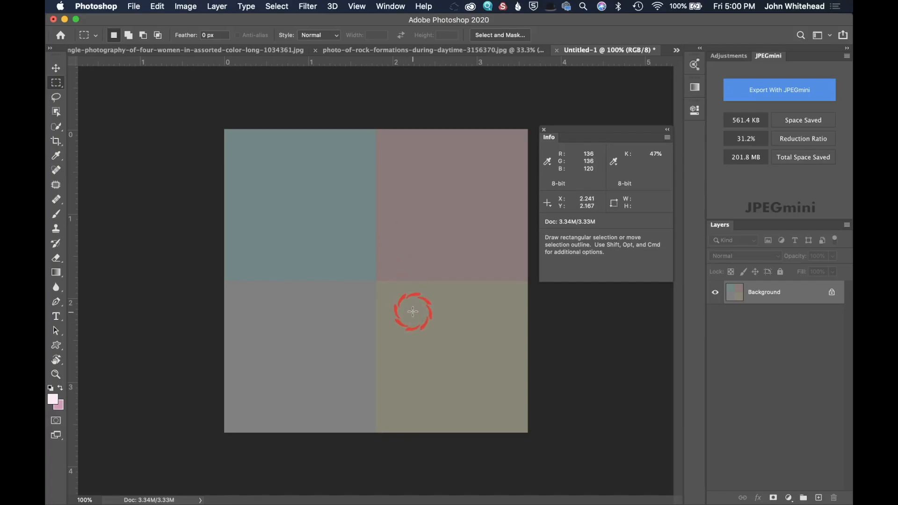
mouse_move(443, 323)
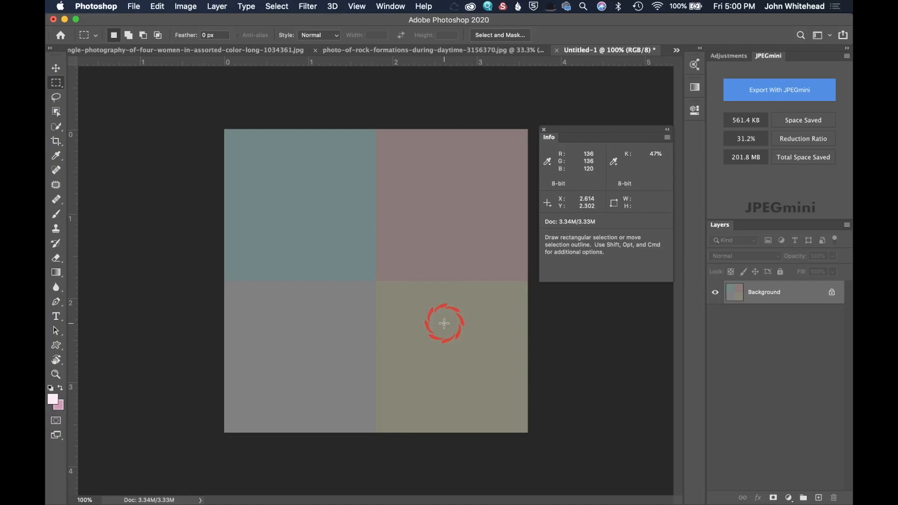
mouse_move(579, 143)
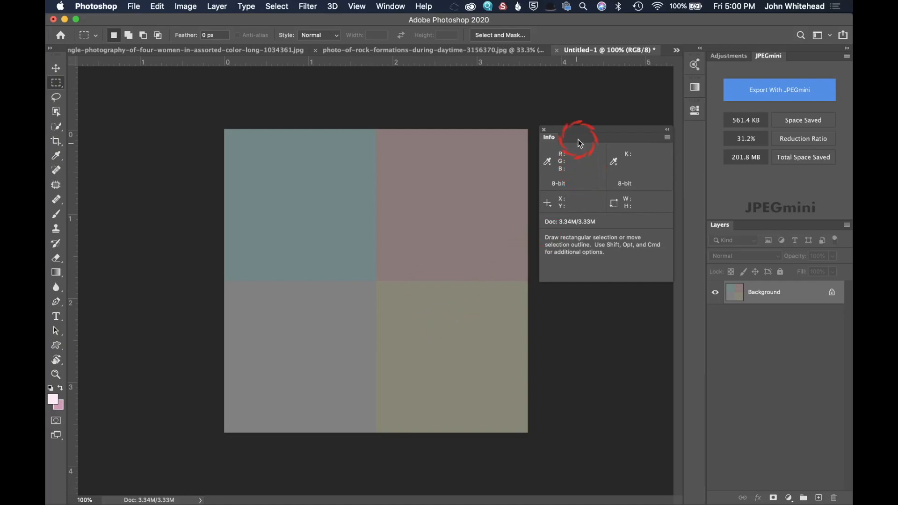
mouse_move(567, 166)
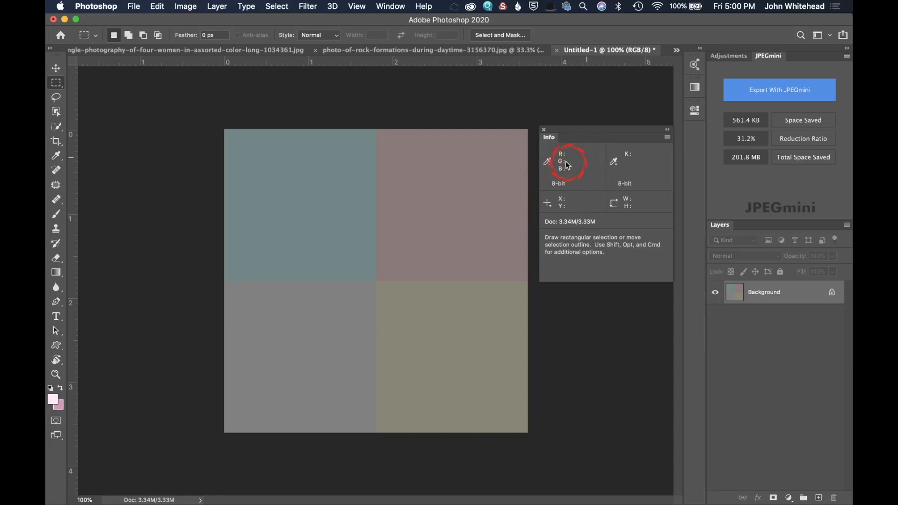
mouse_move(449, 194)
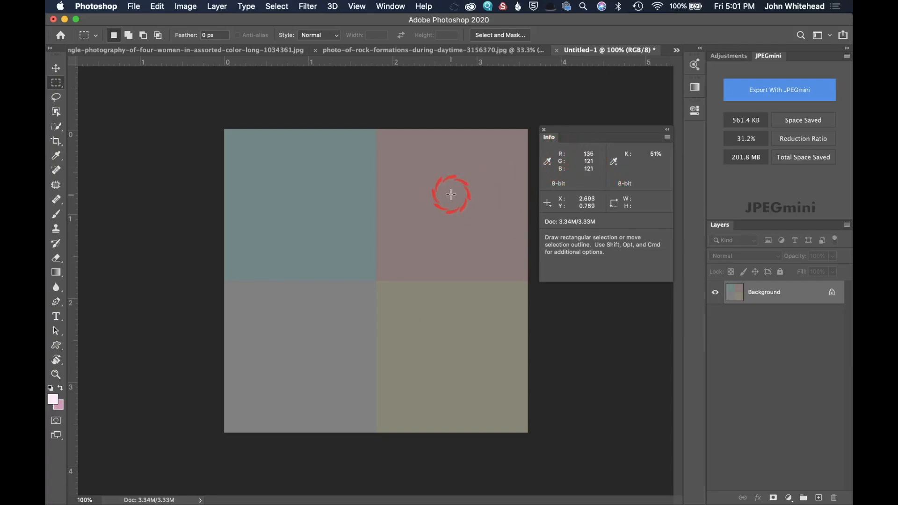
mouse_move(450, 204)
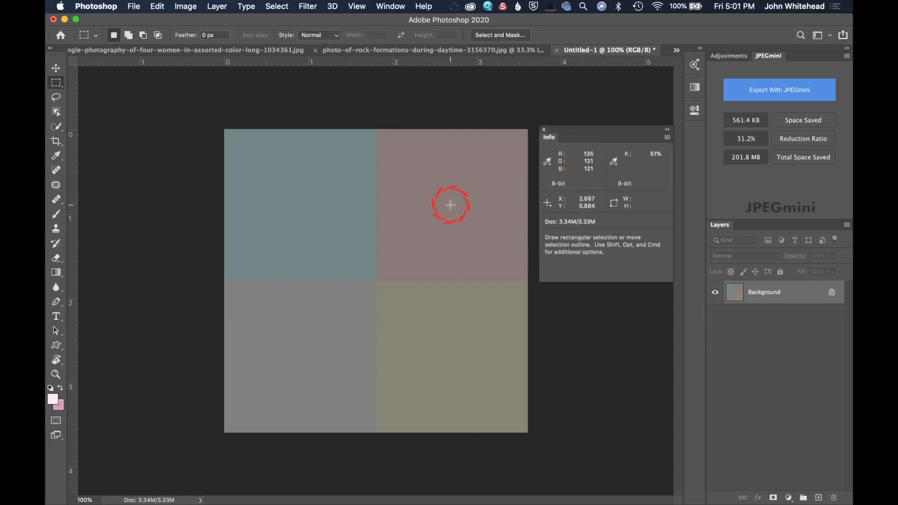
mouse_move(448, 203)
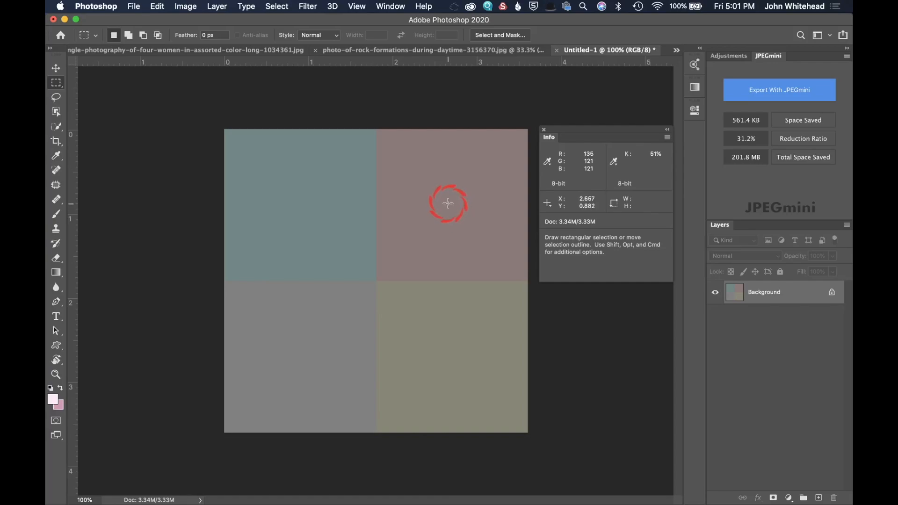
mouse_move(458, 199)
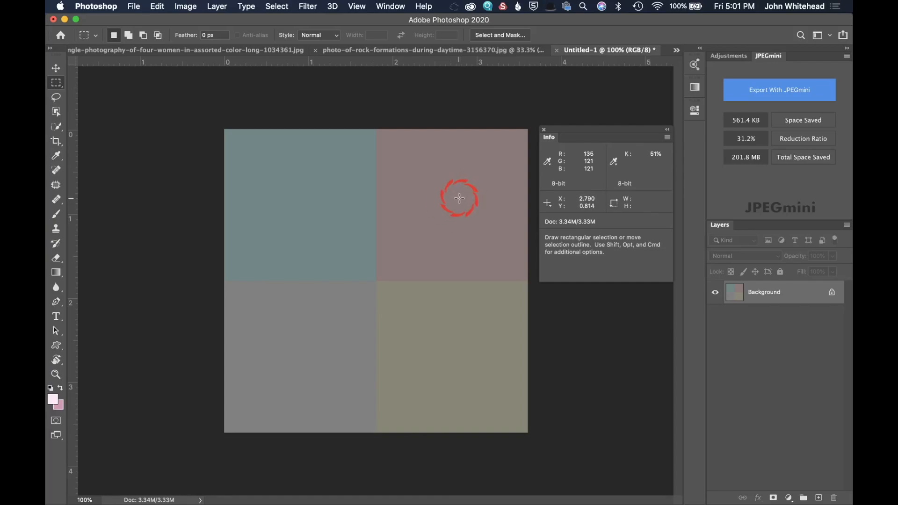
mouse_move(448, 327)
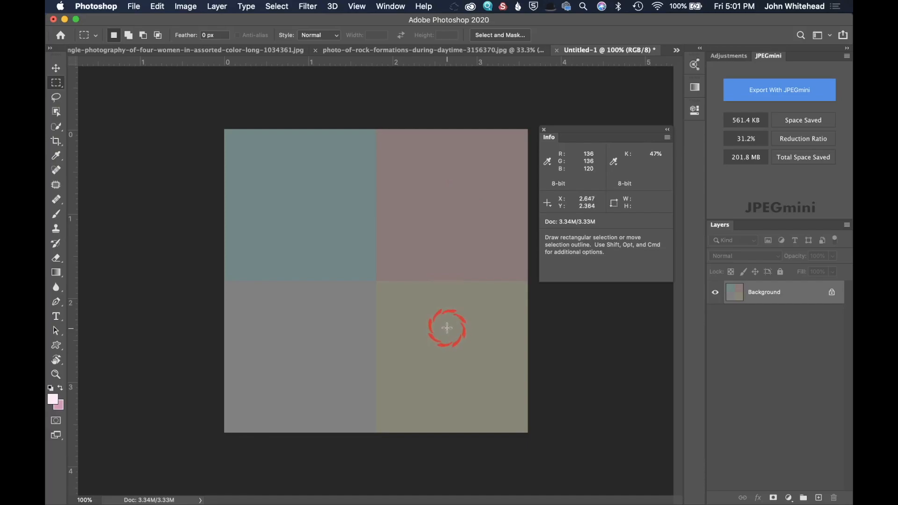
mouse_move(440, 328)
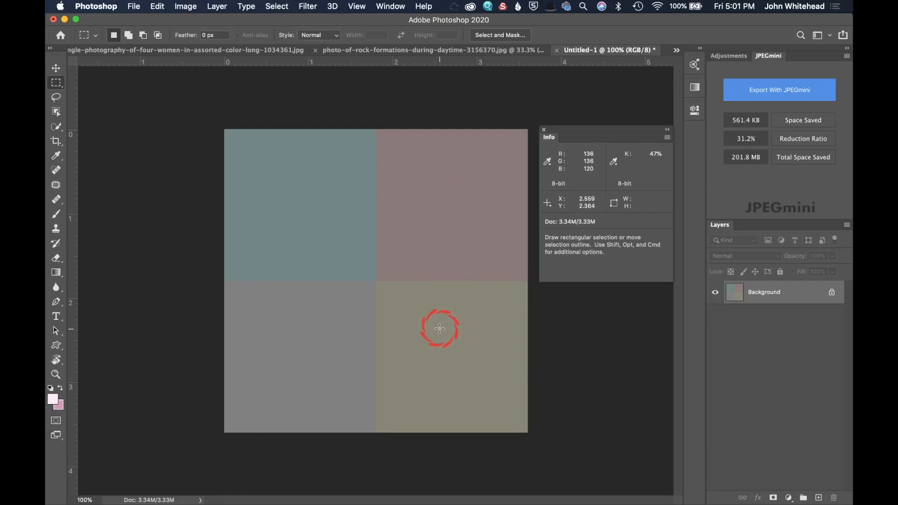
mouse_move(439, 327)
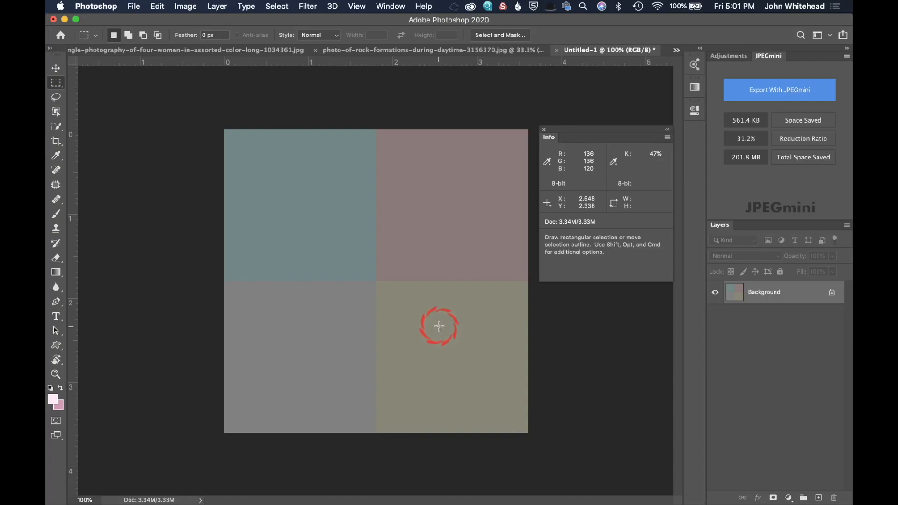
mouse_move(432, 309)
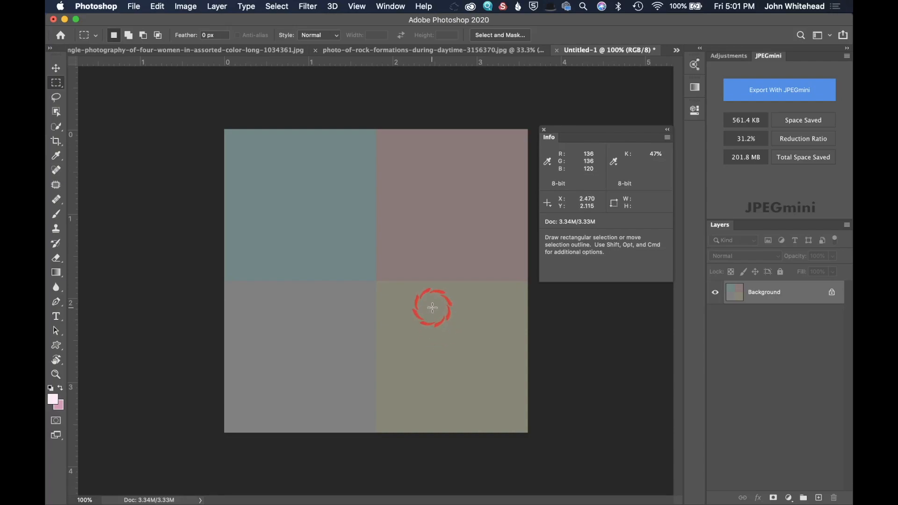
mouse_move(431, 306)
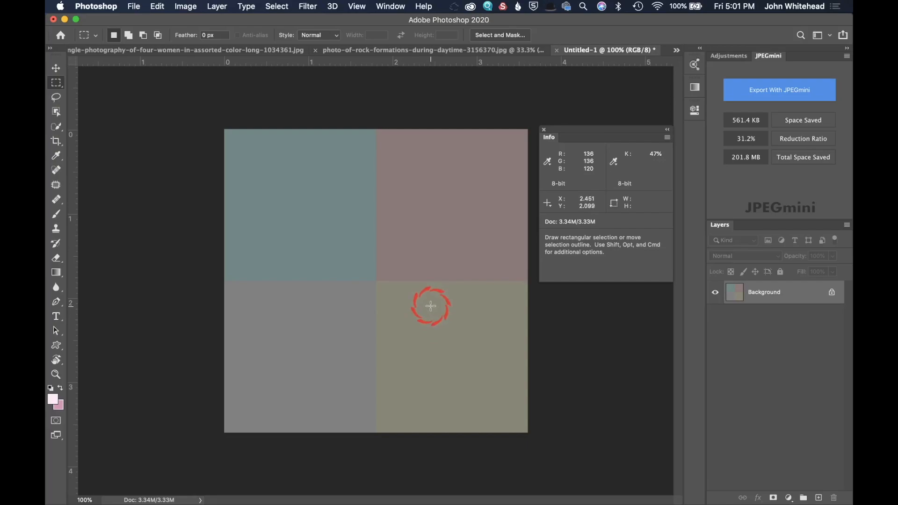
mouse_move(433, 311)
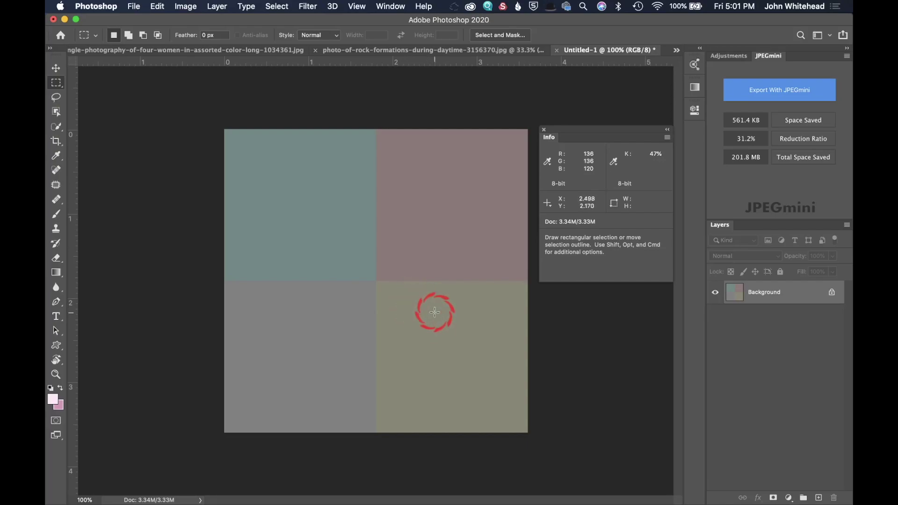
mouse_move(420, 203)
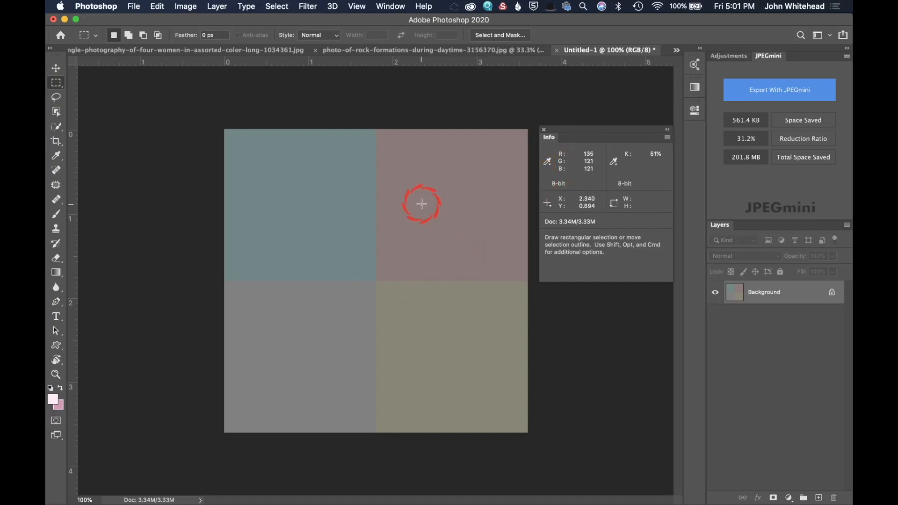
mouse_move(423, 204)
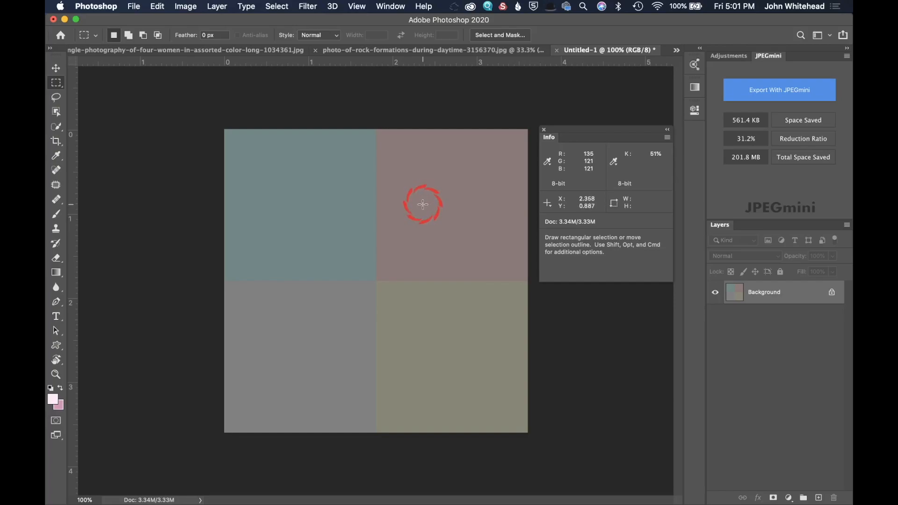
mouse_move(424, 202)
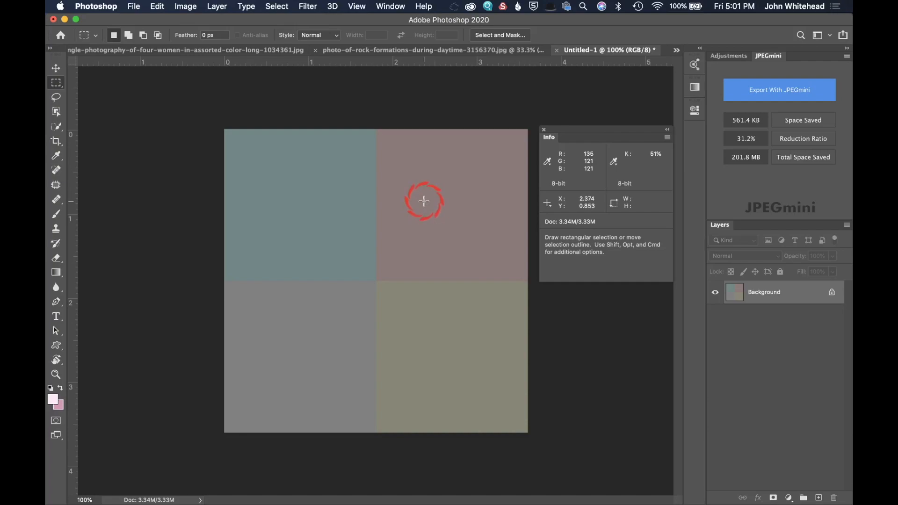
mouse_move(393, 247)
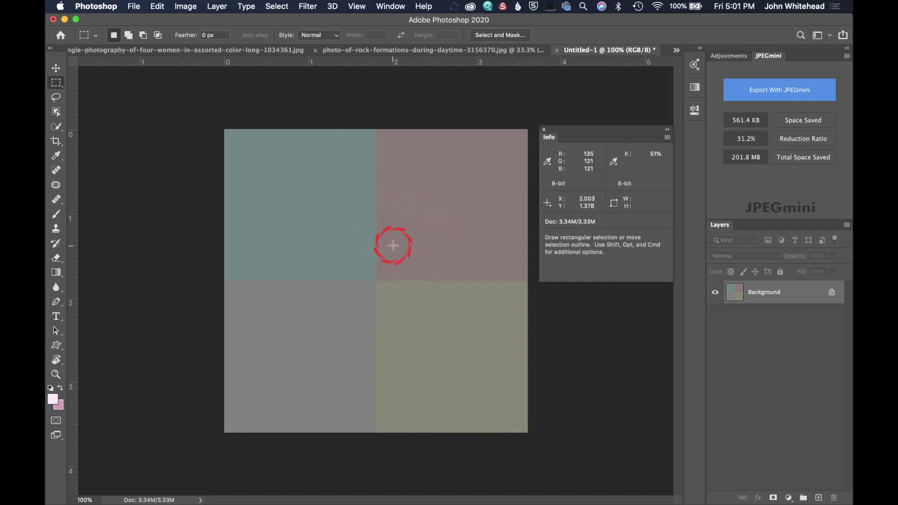
mouse_move(438, 274)
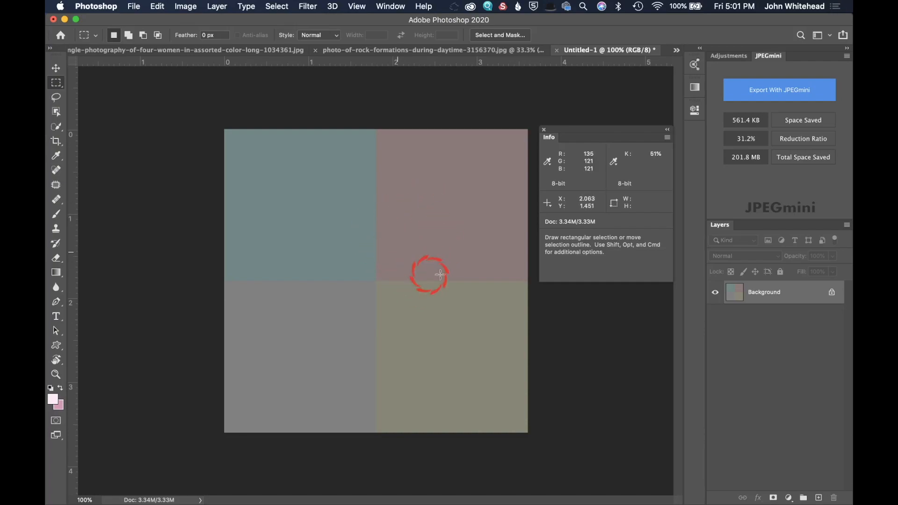
mouse_move(450, 47)
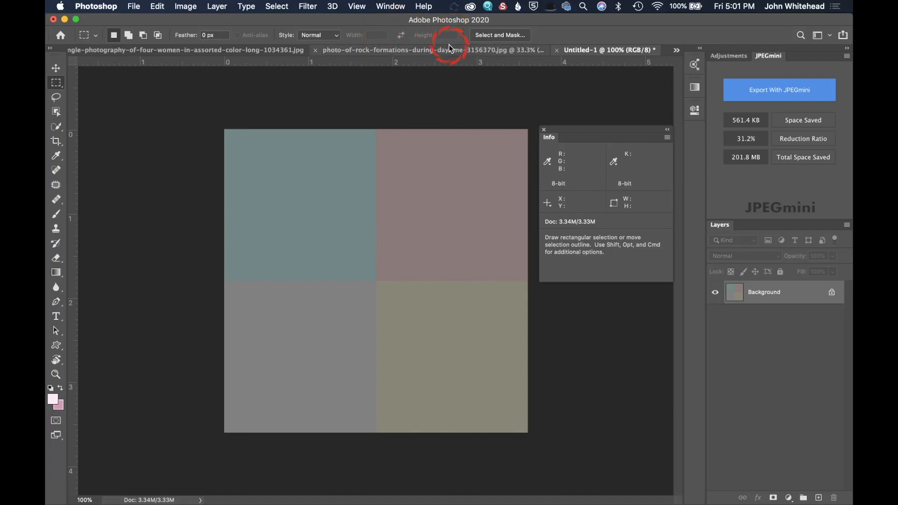
click(429, 50)
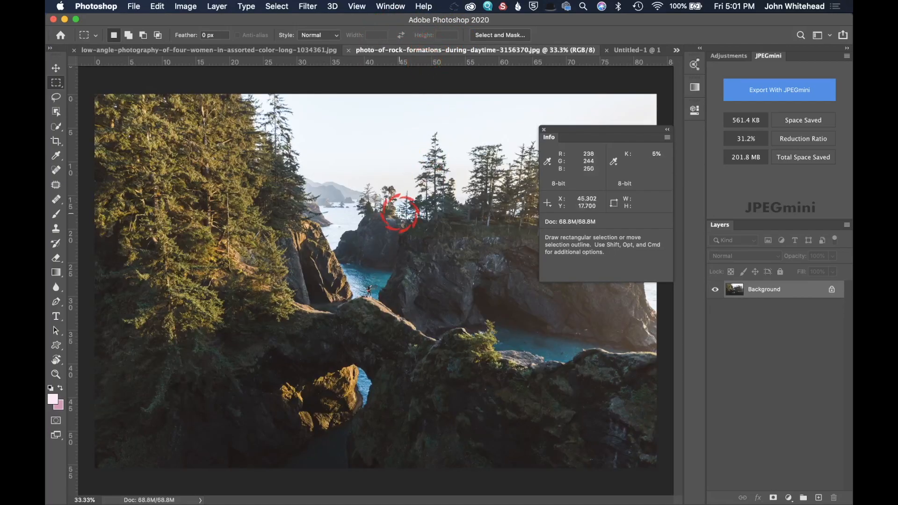
mouse_move(344, 255)
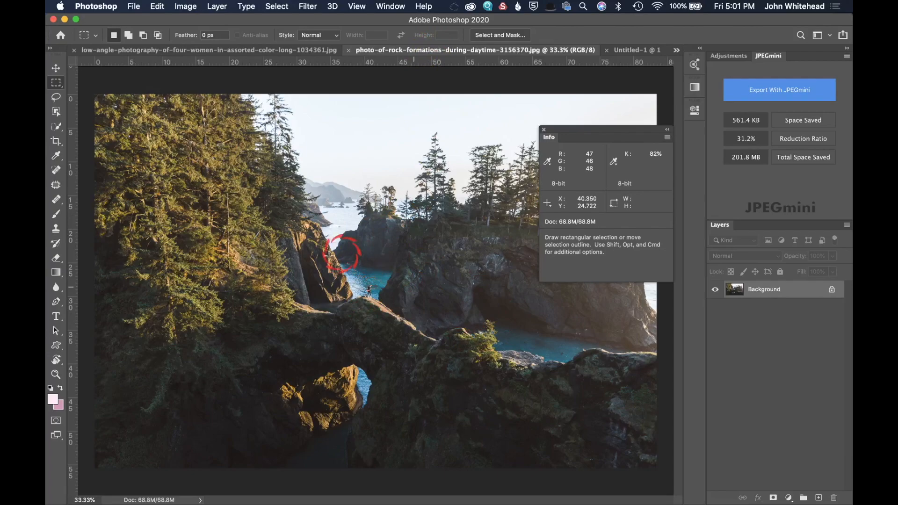
mouse_move(364, 206)
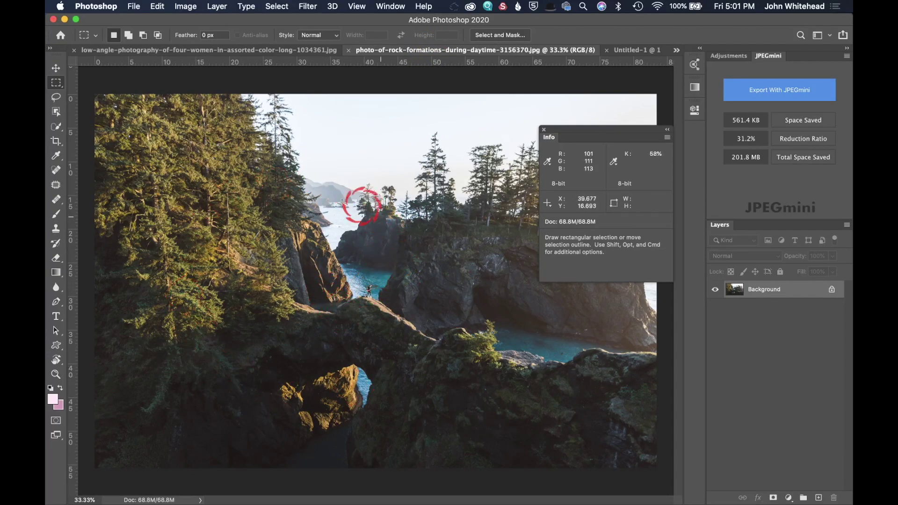
mouse_move(270, 238)
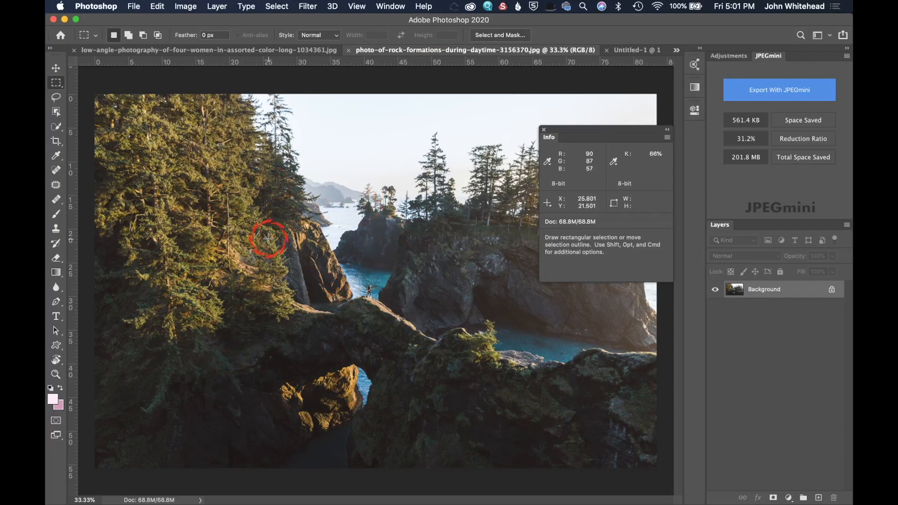
mouse_move(270, 240)
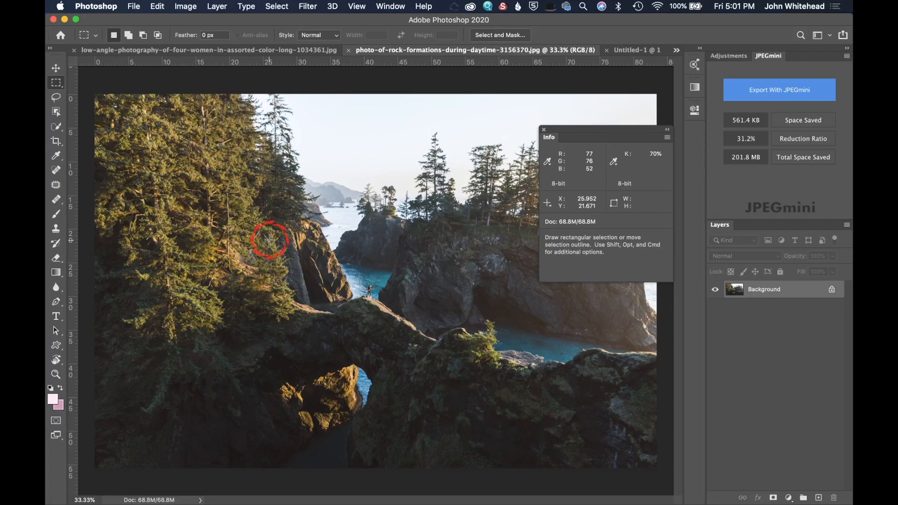
mouse_move(269, 240)
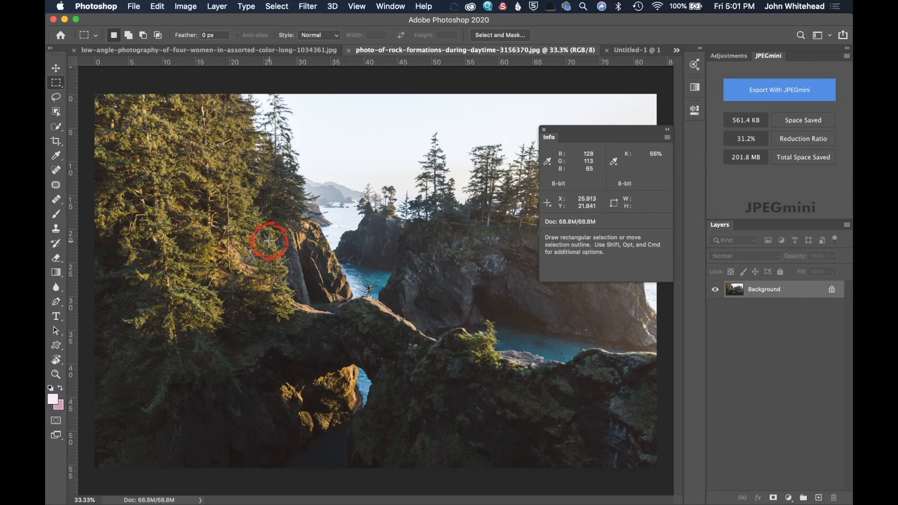
mouse_move(455, 385)
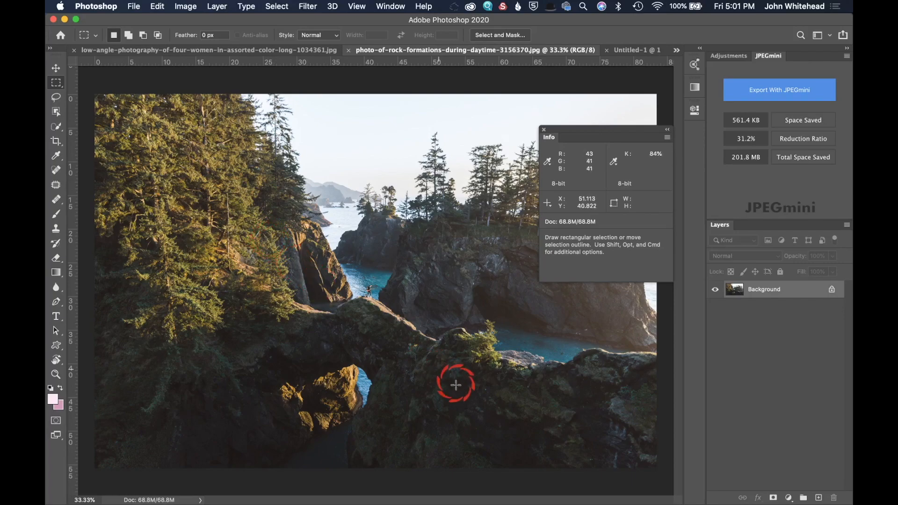
mouse_move(526, 461)
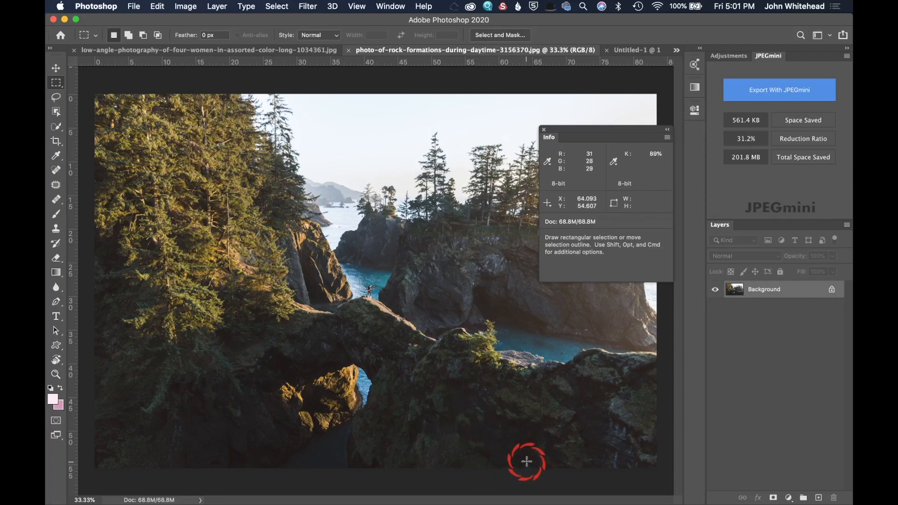
mouse_move(647, 155)
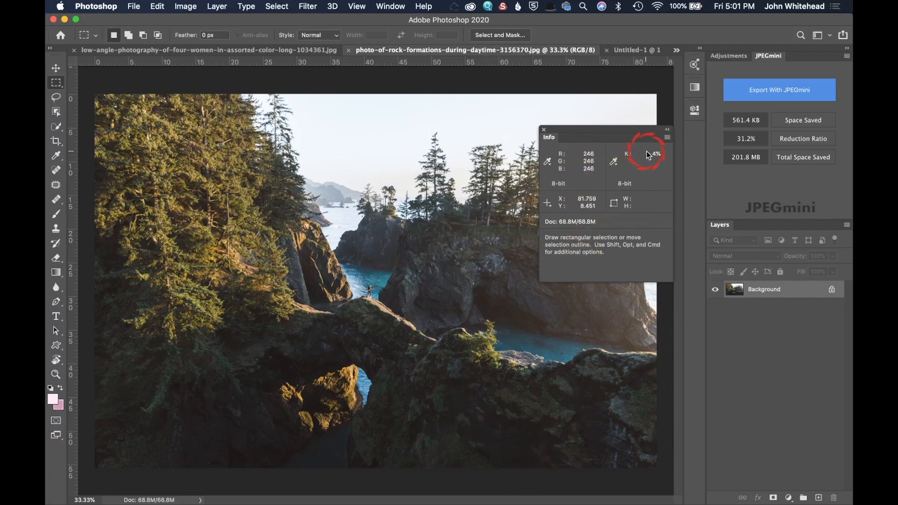
mouse_move(577, 465)
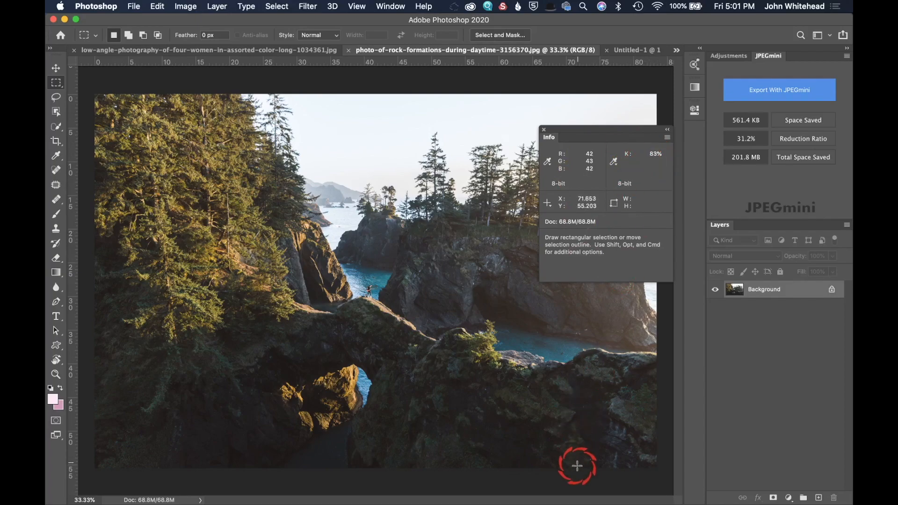
mouse_move(523, 458)
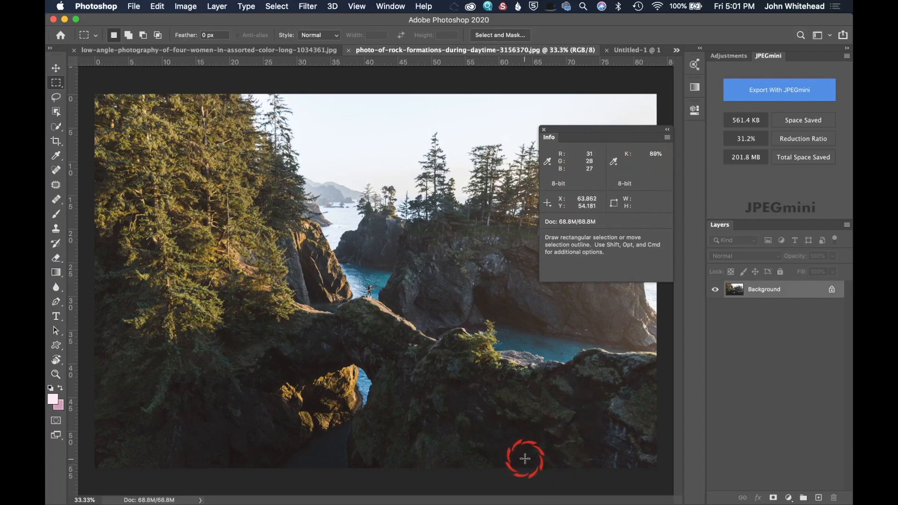
mouse_move(485, 302)
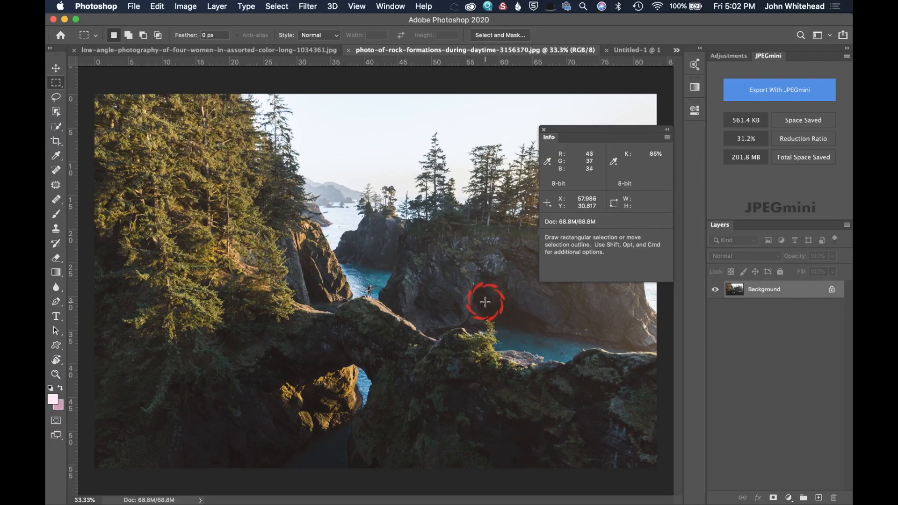
mouse_move(306, 286)
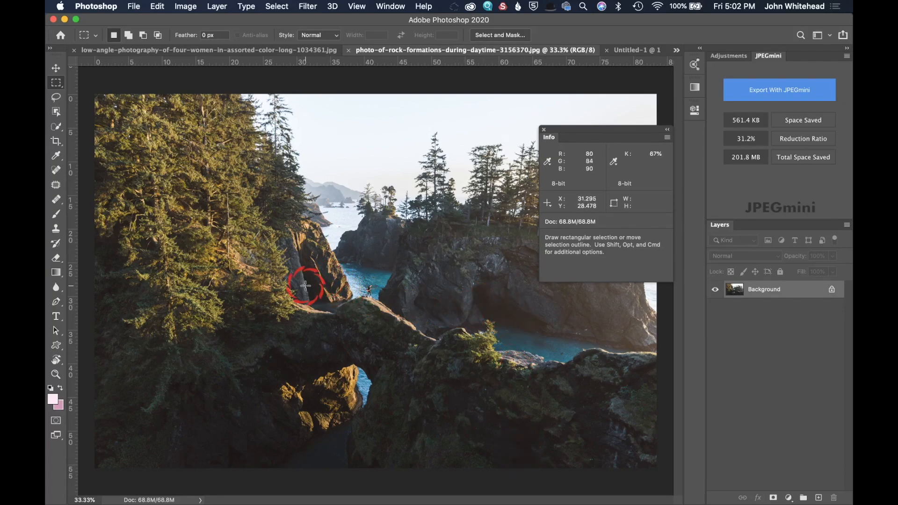
mouse_move(310, 285)
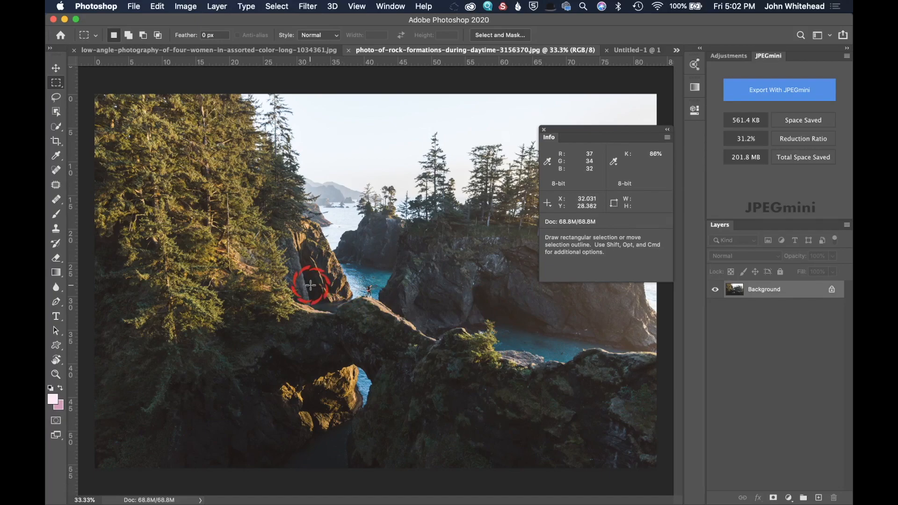
mouse_move(309, 406)
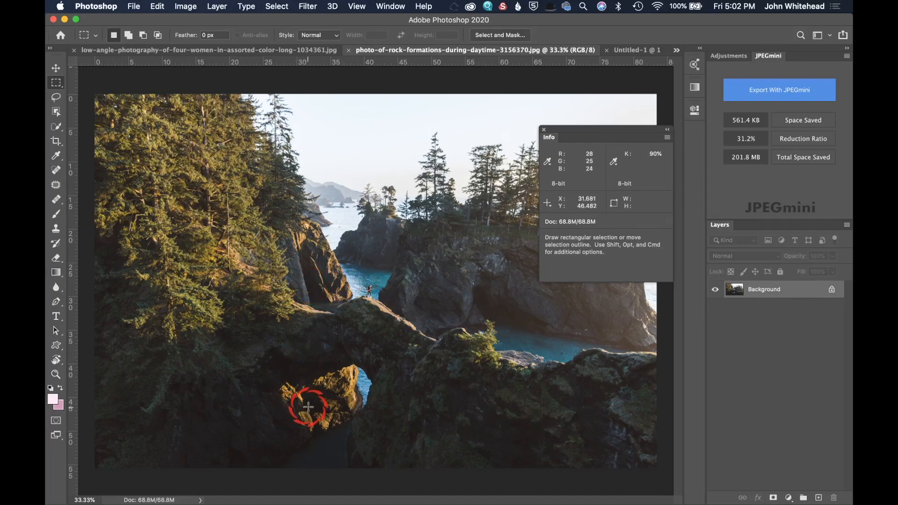
mouse_move(308, 408)
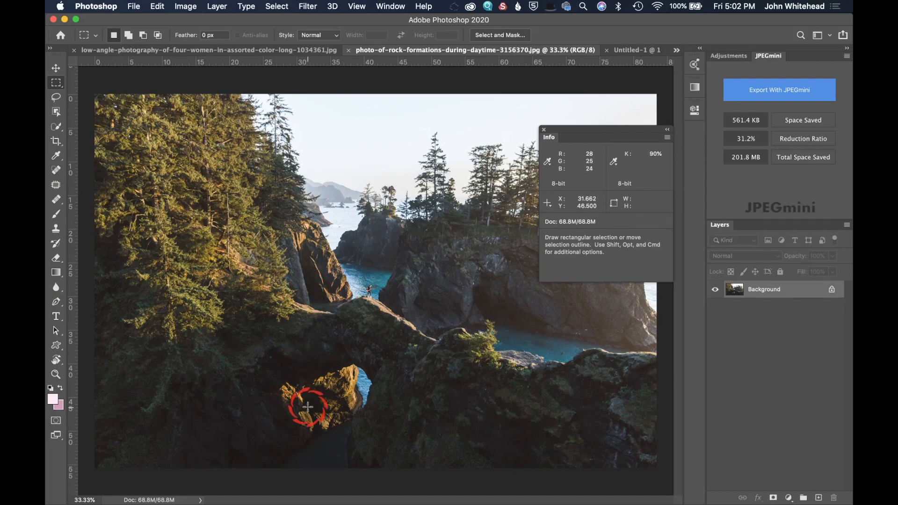
mouse_move(321, 410)
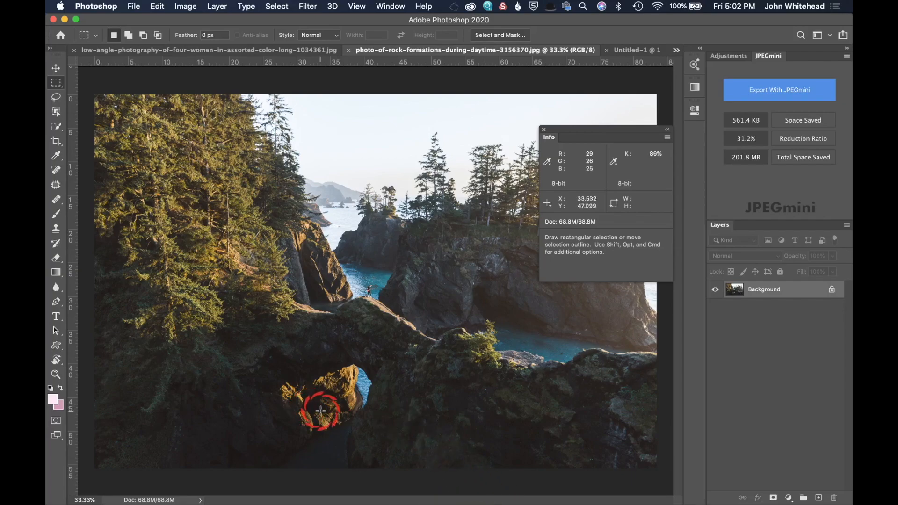
mouse_move(324, 411)
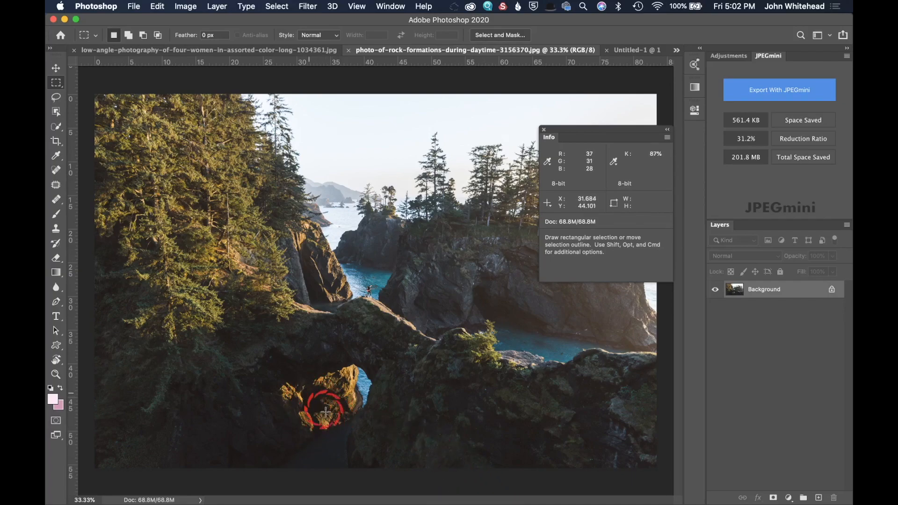
mouse_move(317, 407)
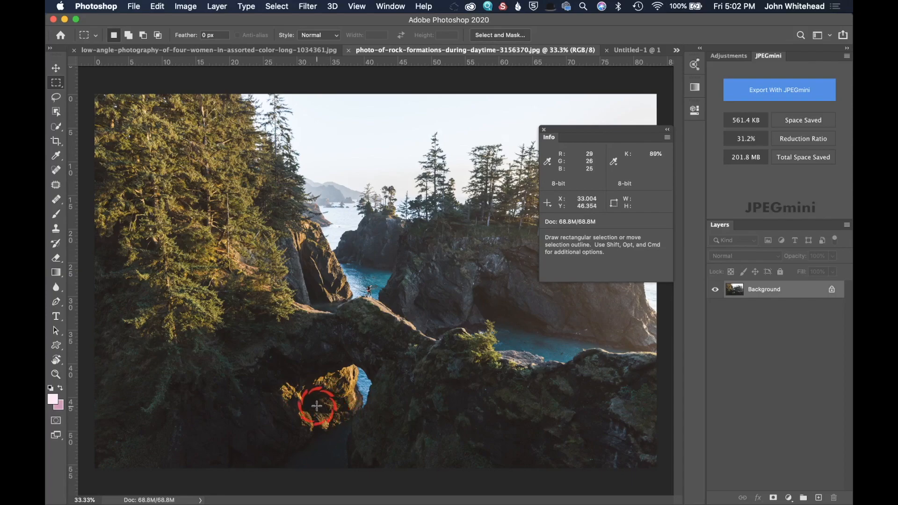
mouse_move(360, 407)
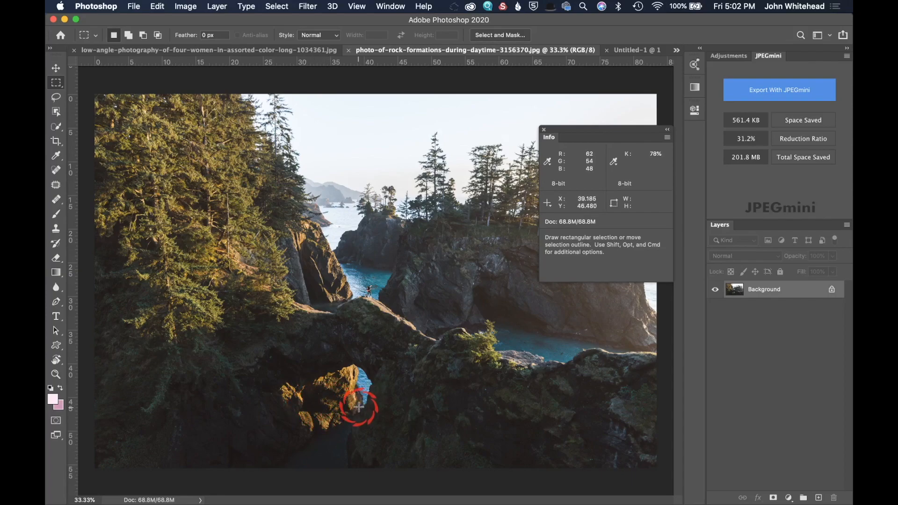
mouse_move(373, 395)
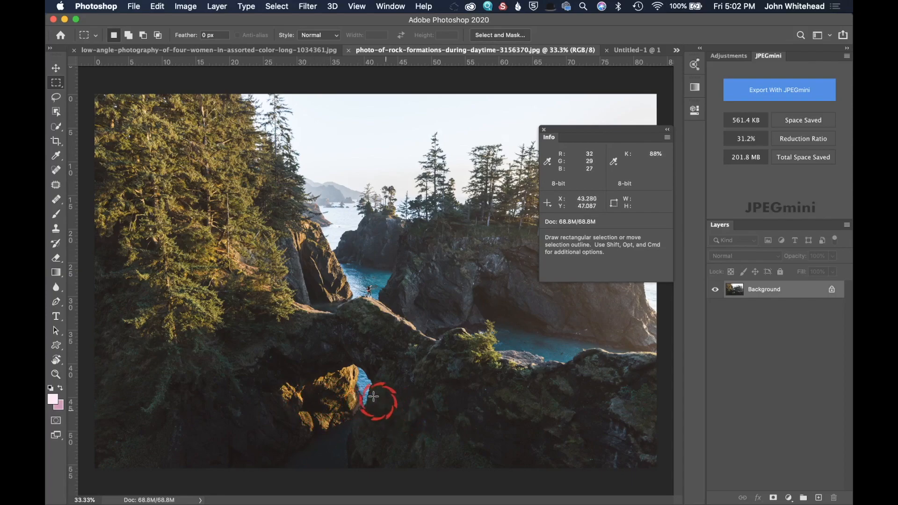
mouse_move(281, 370)
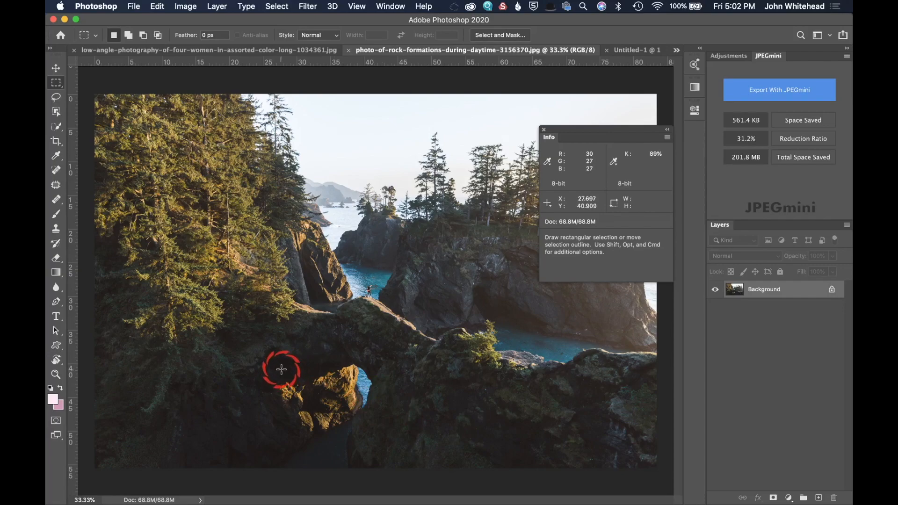
mouse_move(375, 418)
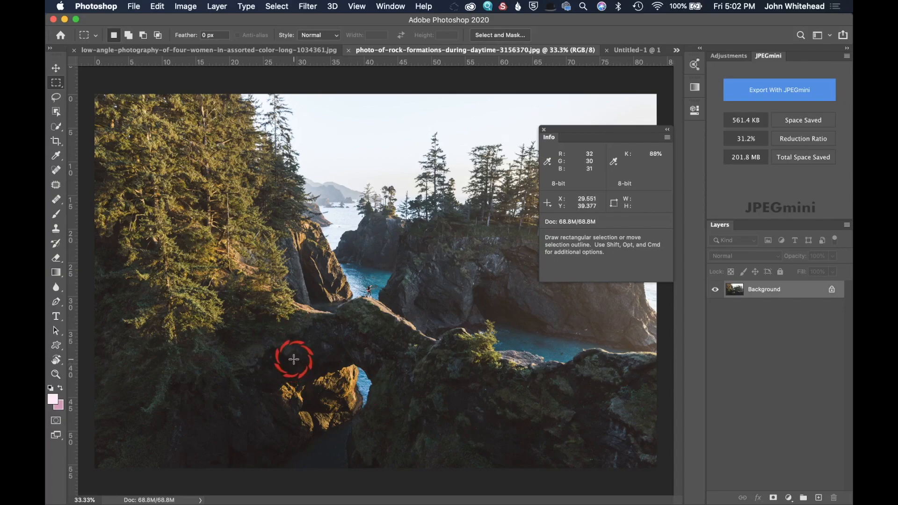
mouse_move(370, 362)
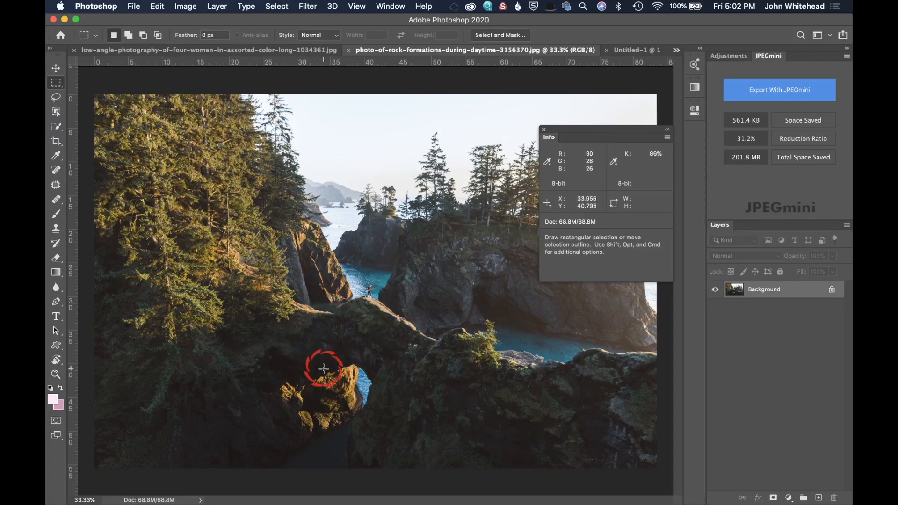
mouse_move(555, 326)
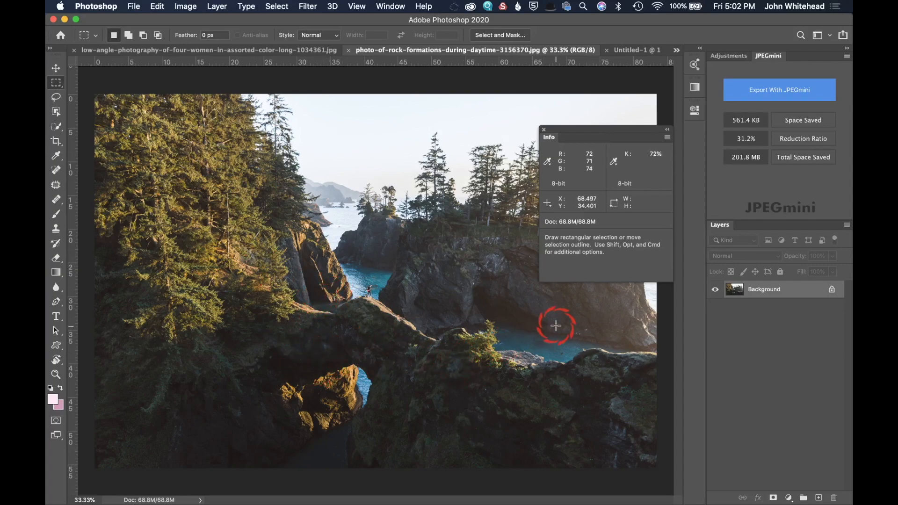
mouse_move(312, 403)
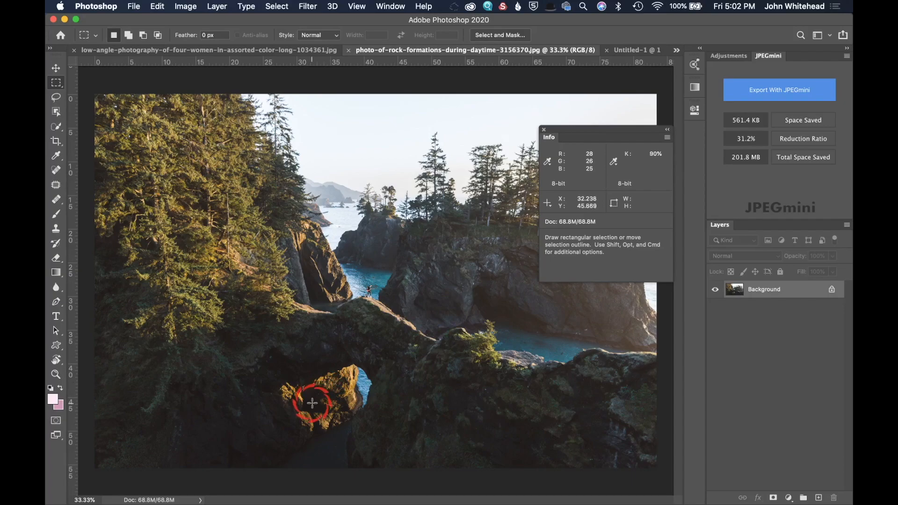
mouse_move(466, 418)
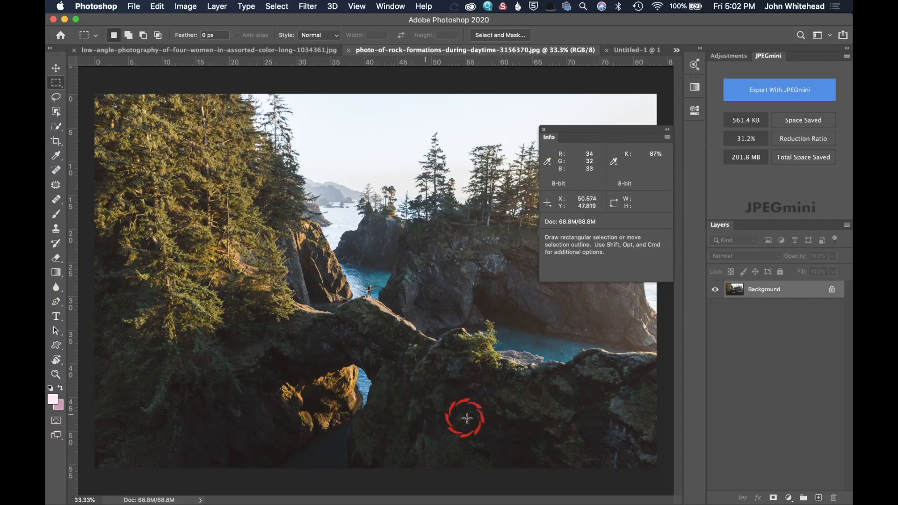
mouse_move(618, 346)
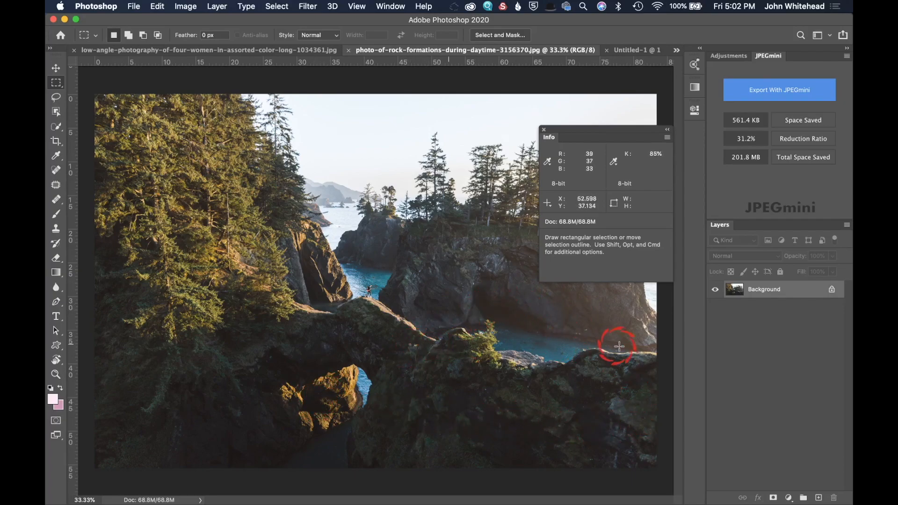
mouse_move(617, 350)
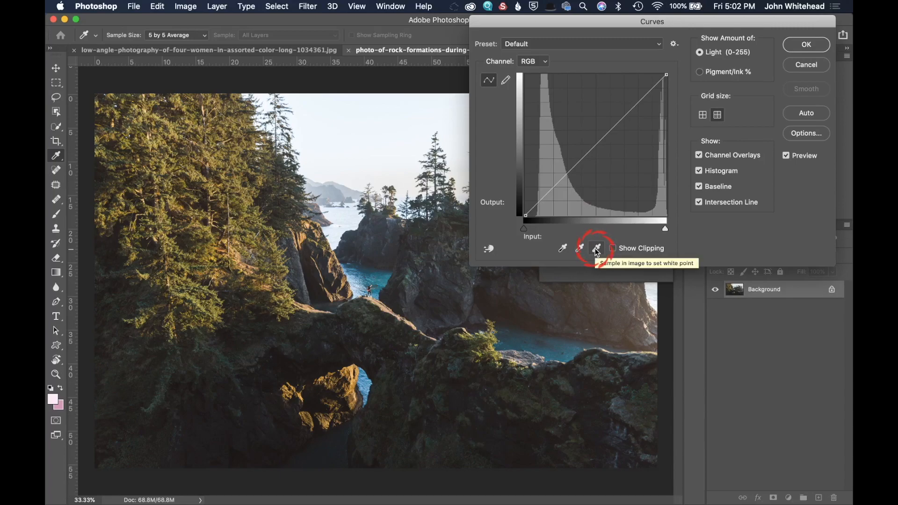
mouse_move(562, 251)
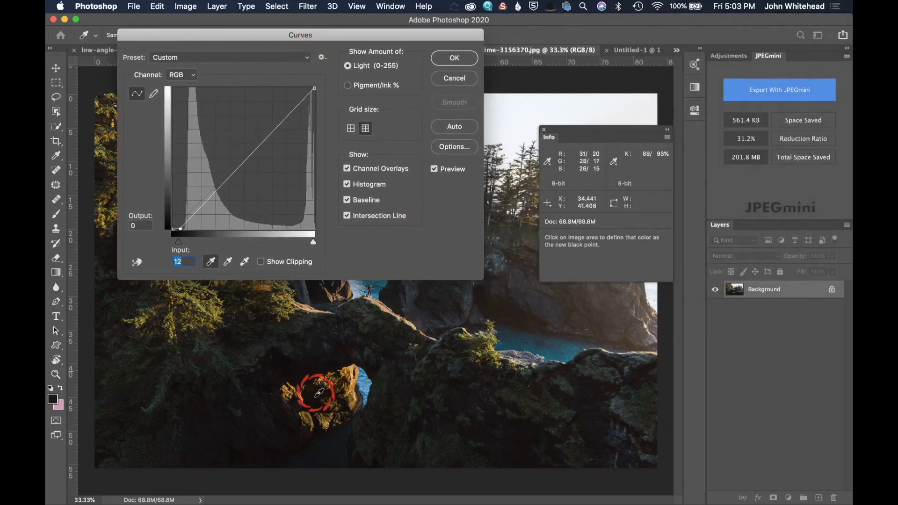
mouse_move(313, 404)
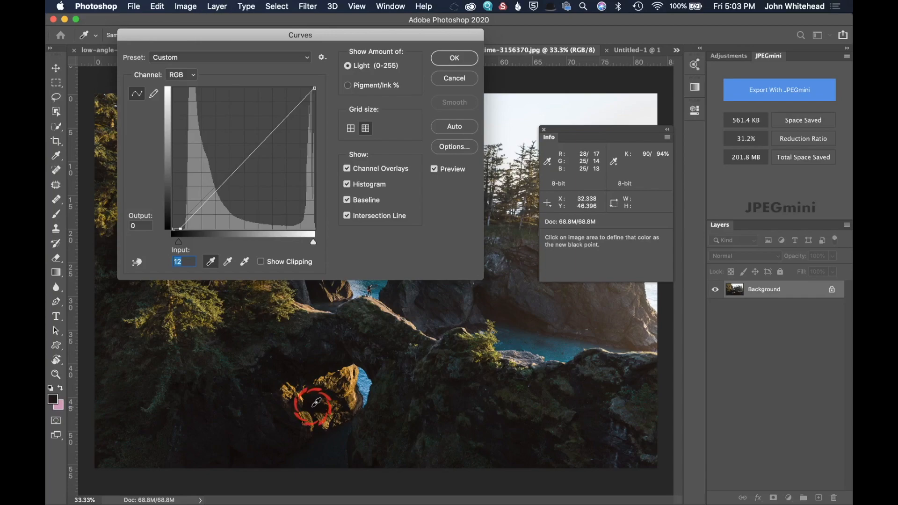
mouse_move(418, 314)
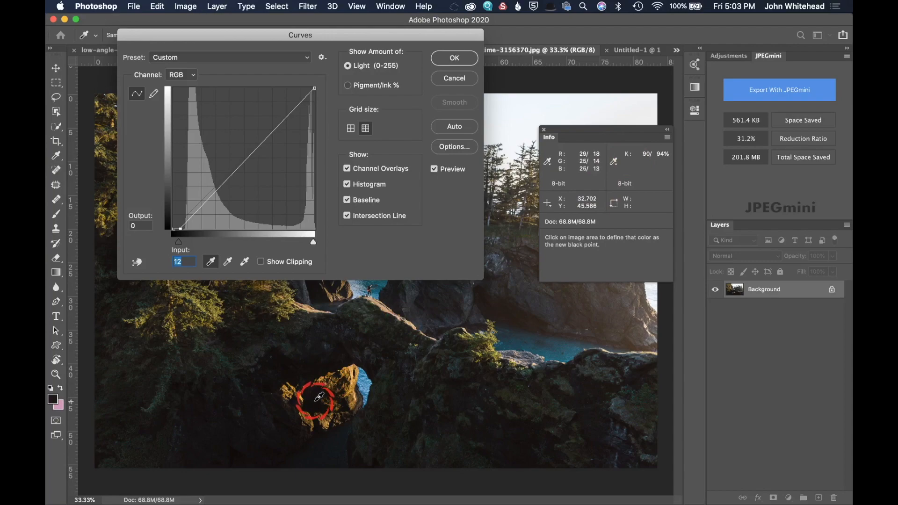
mouse_move(319, 398)
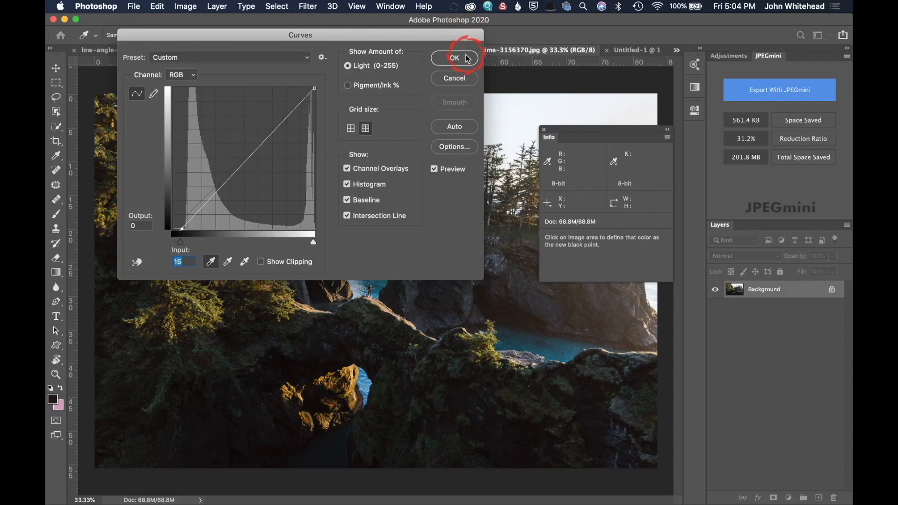
Confirm the Curves black-point adjustment mapping input 16 to 0 on the rock photo.
click(454, 58)
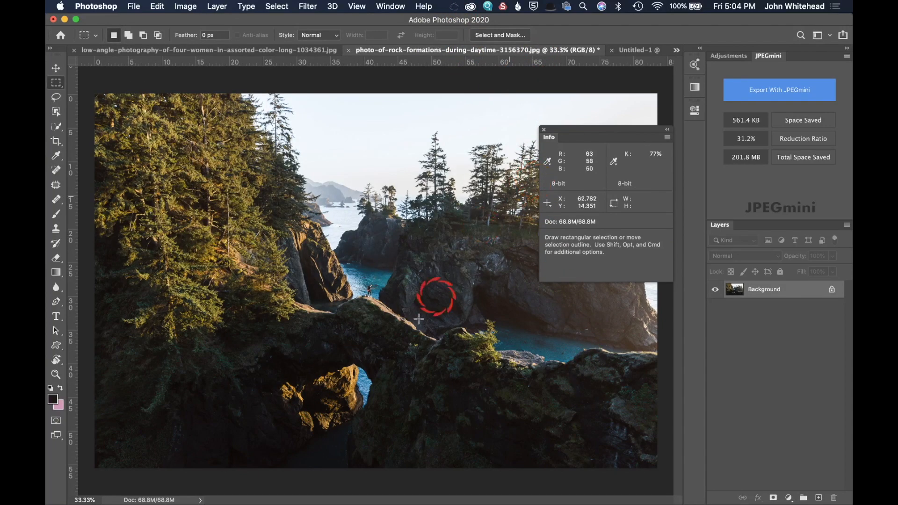
mouse_move(497, 296)
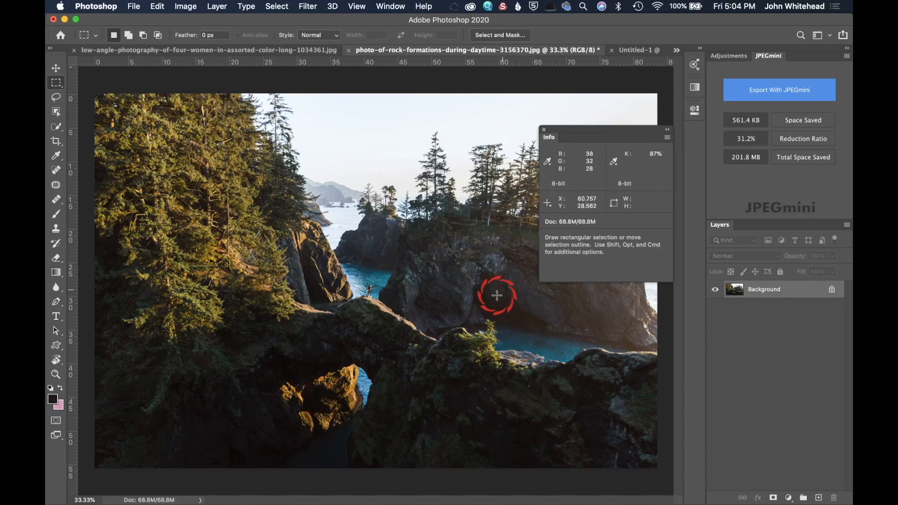
mouse_move(490, 312)
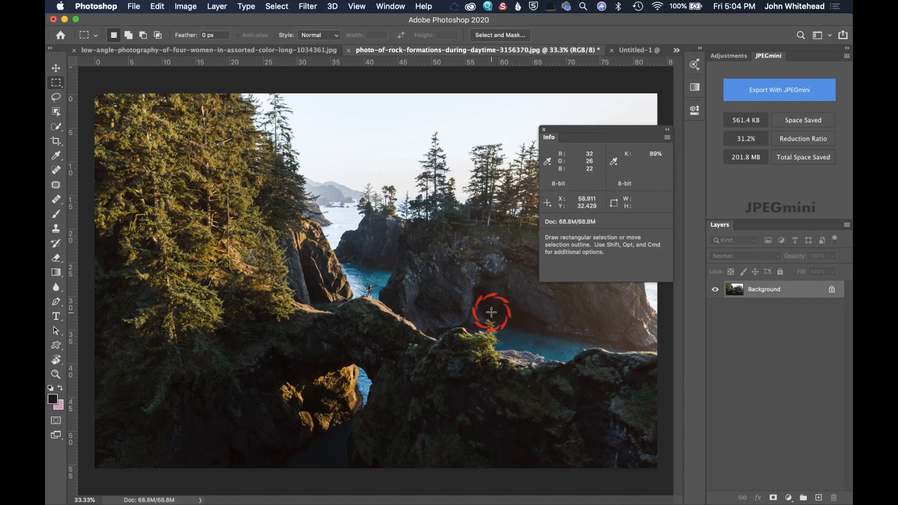
mouse_move(404, 365)
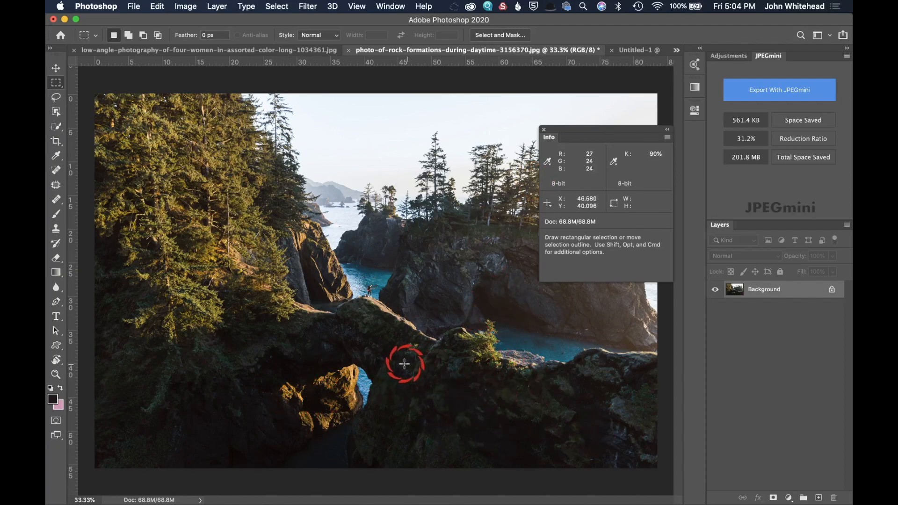
mouse_move(362, 362)
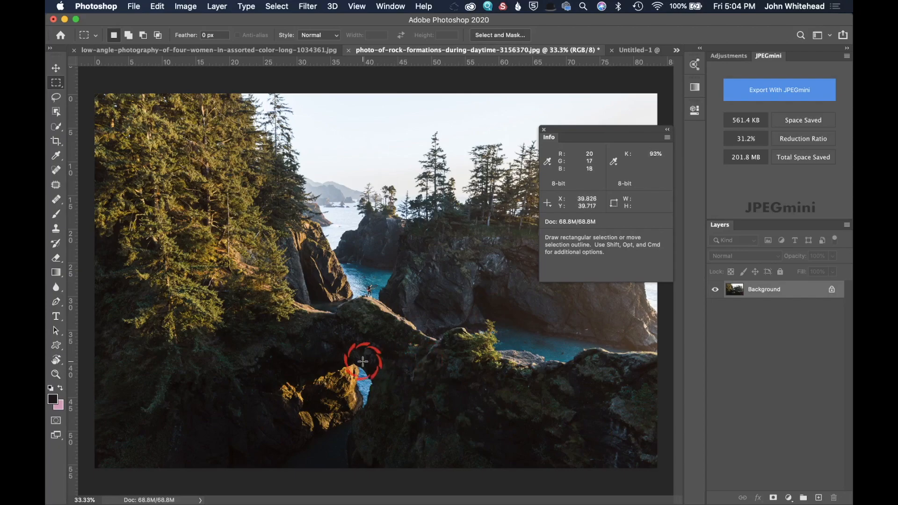
mouse_move(359, 362)
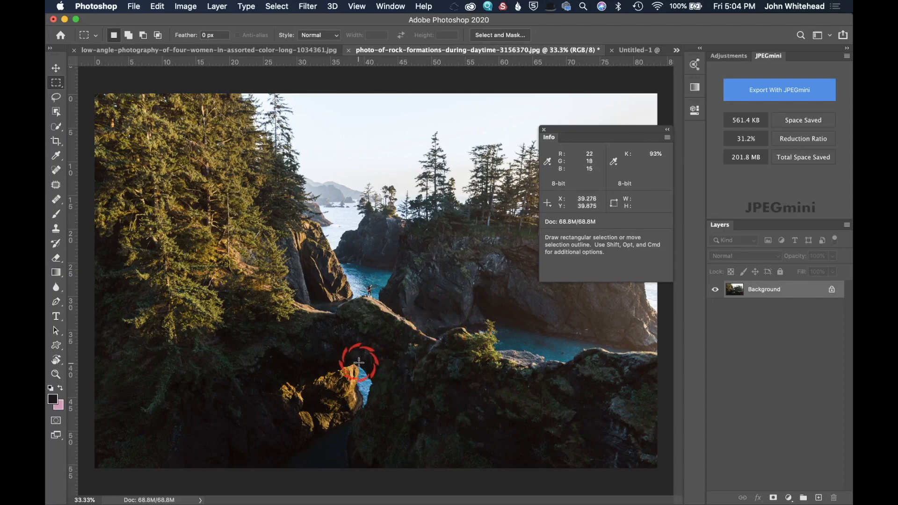
mouse_move(557, 106)
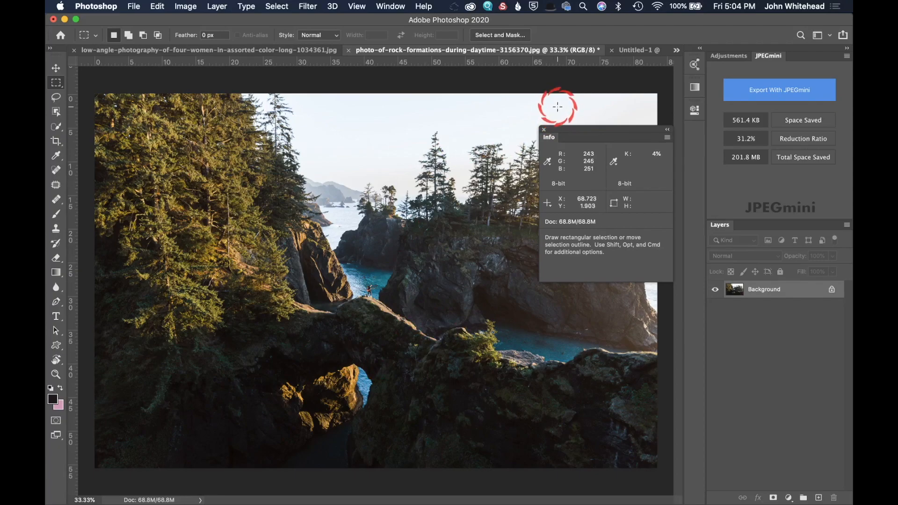
mouse_move(641, 104)
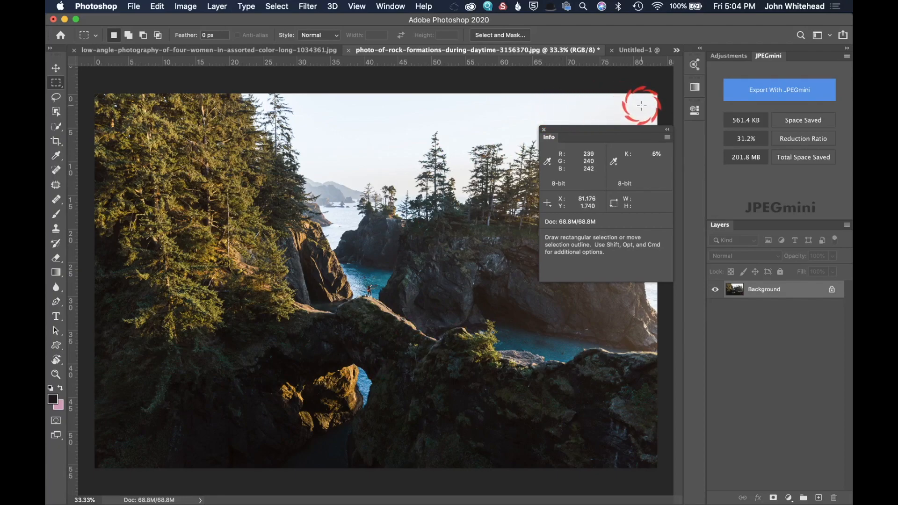
mouse_move(640, 104)
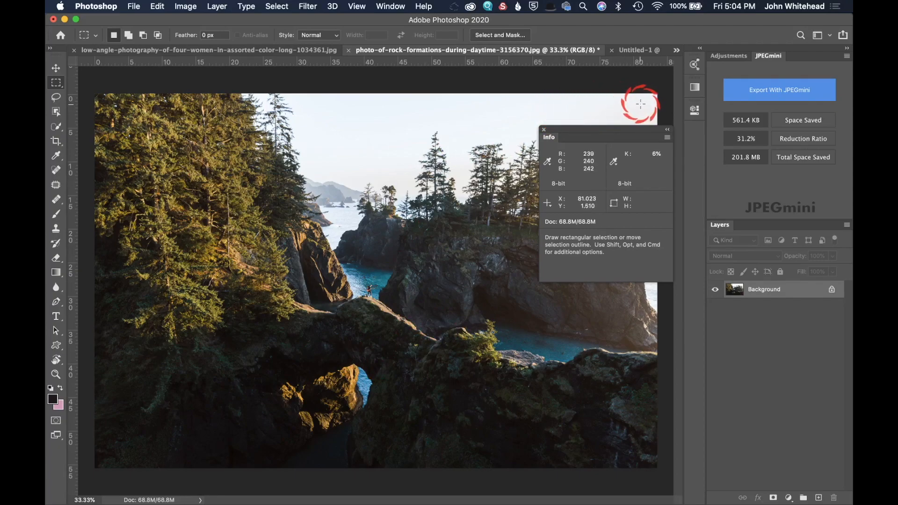
mouse_move(639, 102)
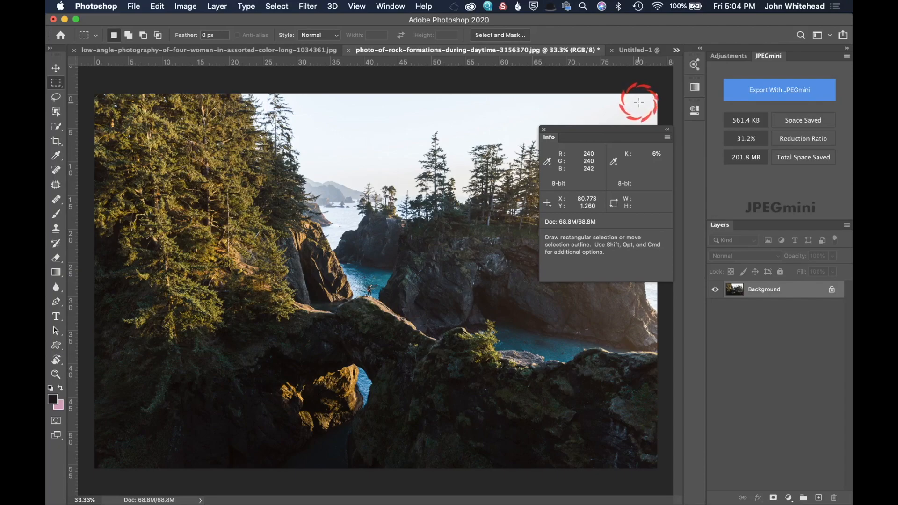
mouse_move(620, 108)
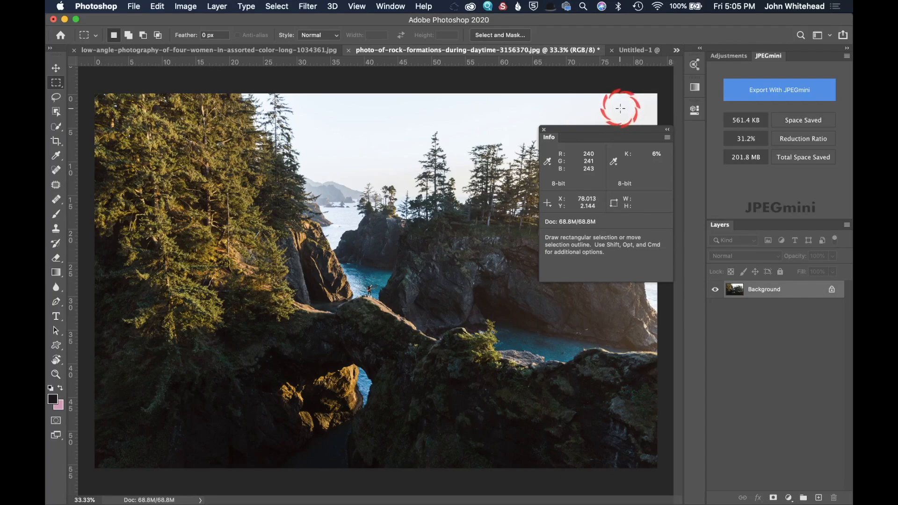
mouse_move(476, 117)
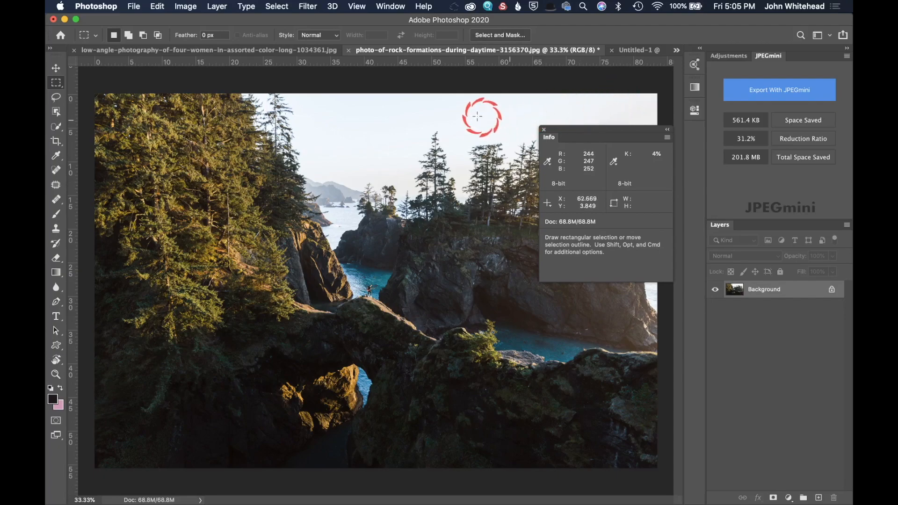
mouse_move(431, 129)
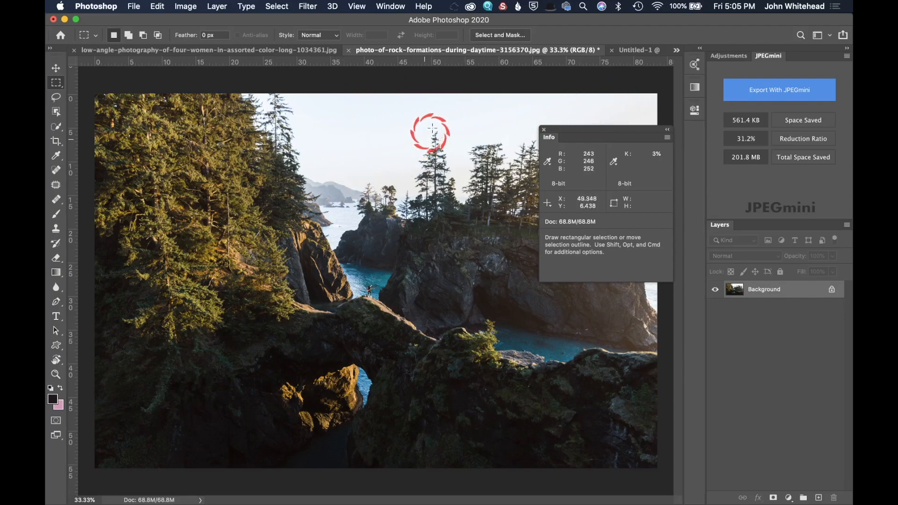
mouse_move(594, 110)
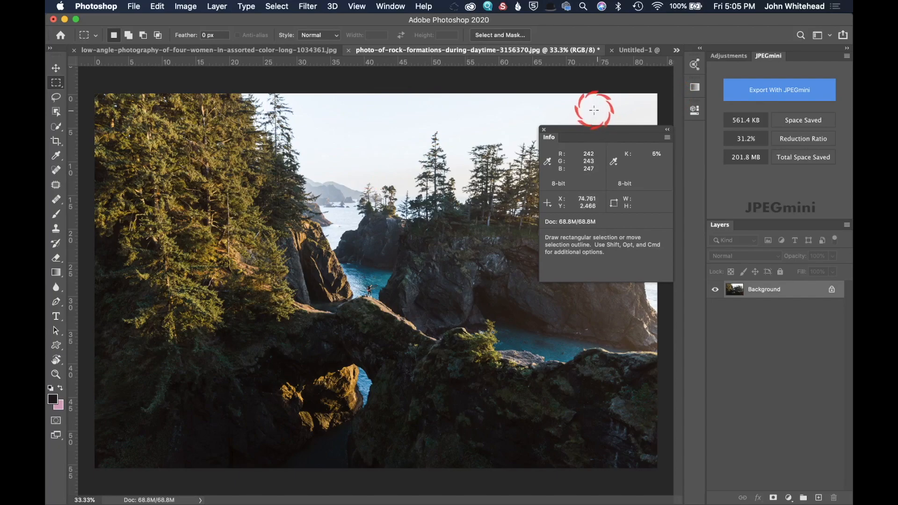
mouse_move(585, 115)
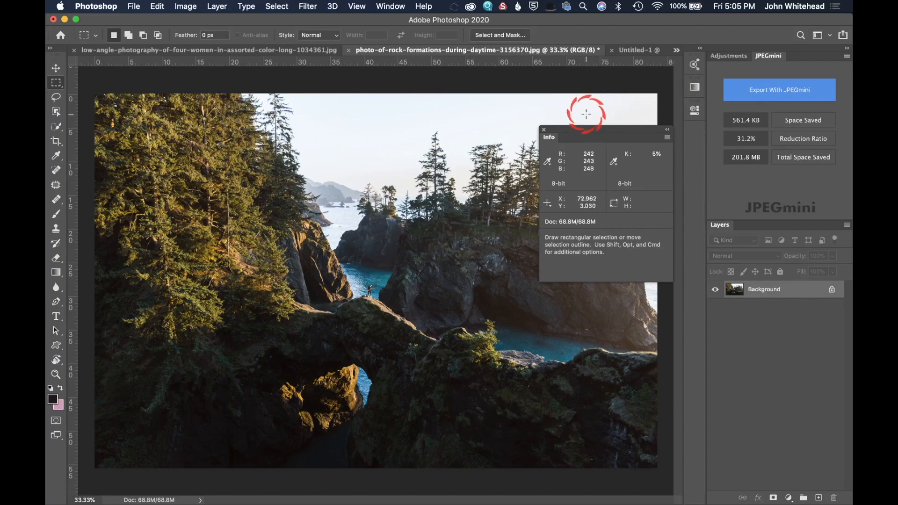
mouse_move(612, 132)
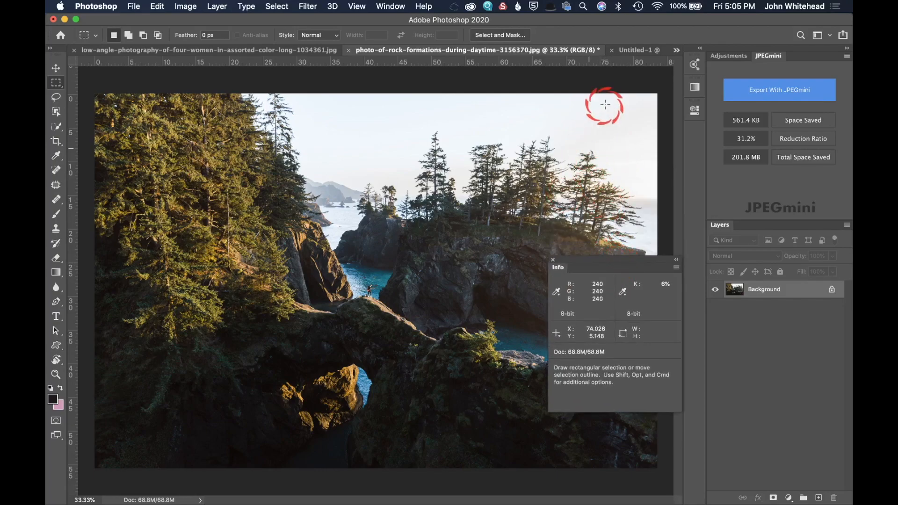
mouse_move(637, 192)
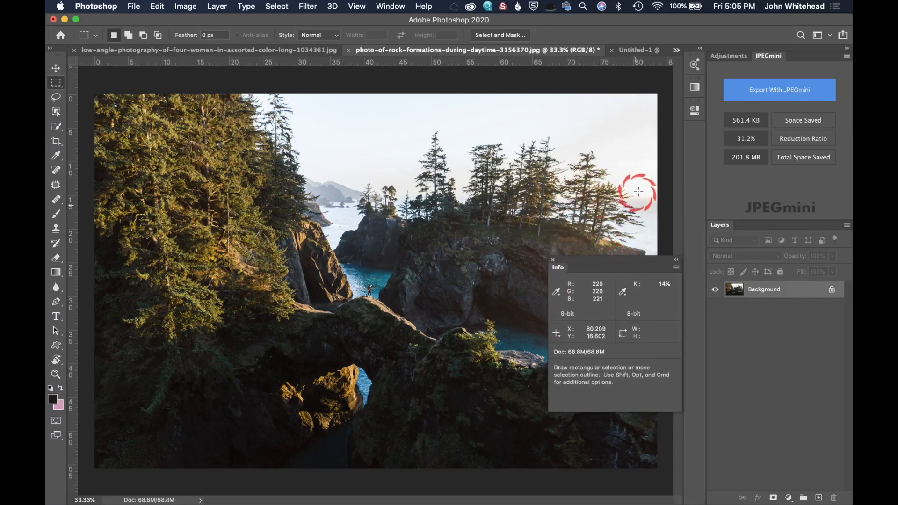
mouse_move(634, 148)
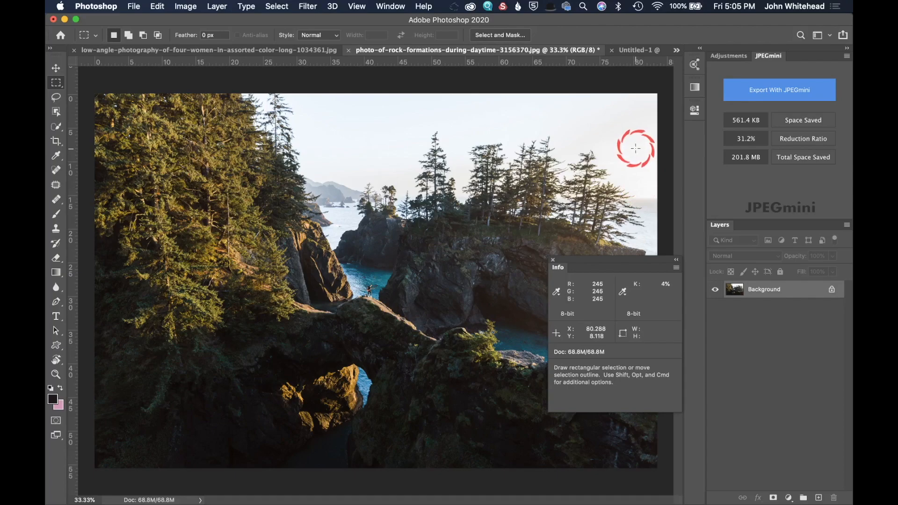
mouse_move(361, 118)
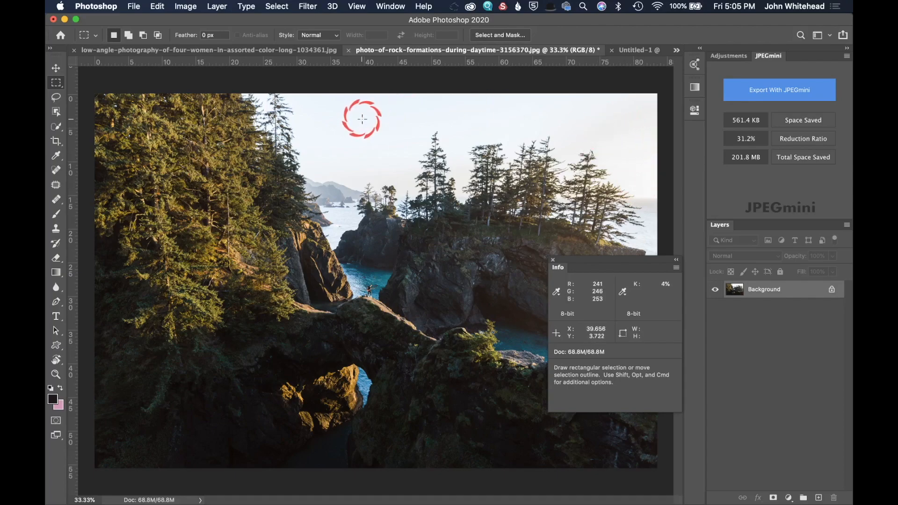
mouse_move(382, 128)
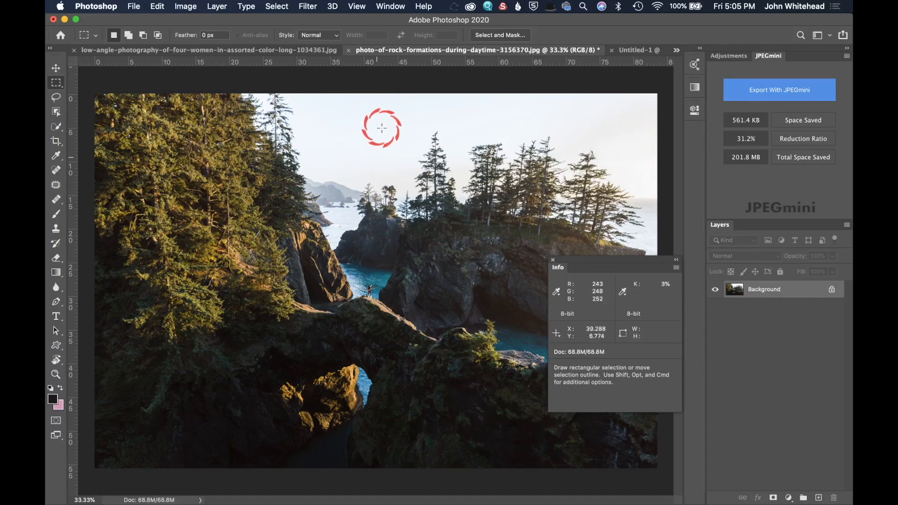
mouse_move(597, 132)
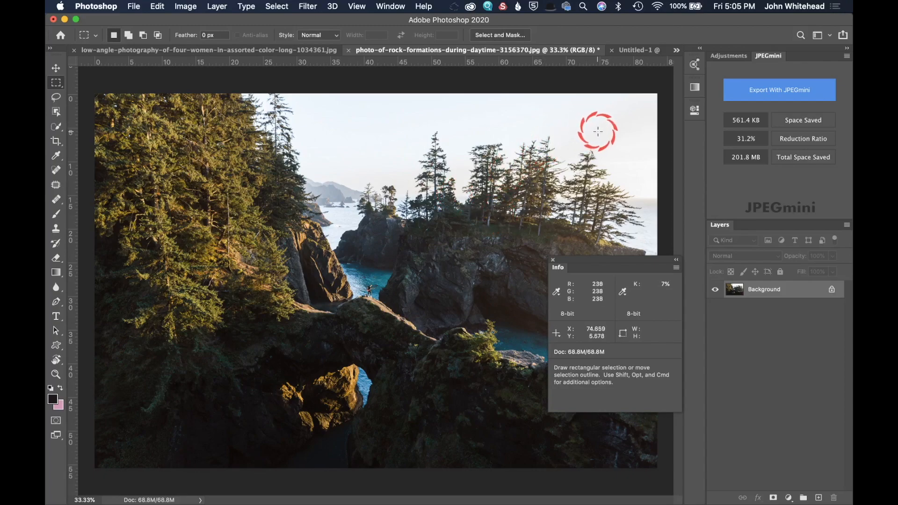
mouse_move(646, 174)
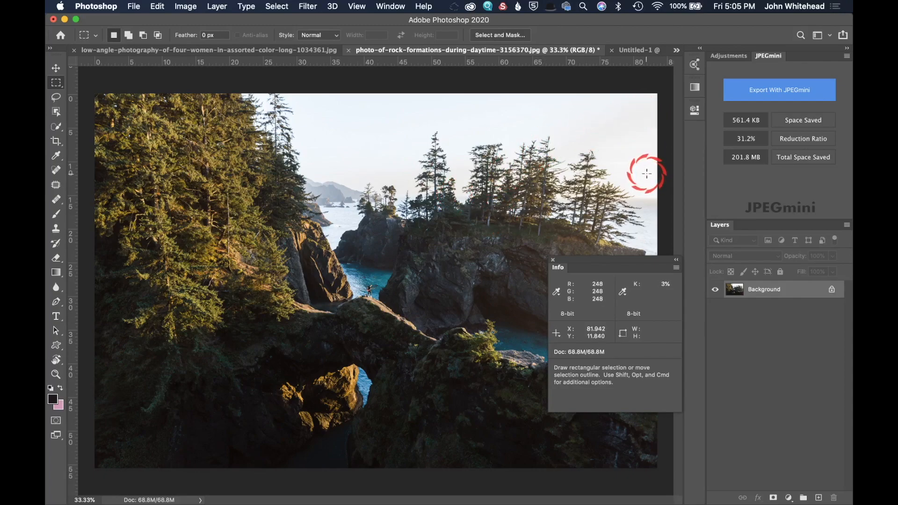
mouse_move(646, 174)
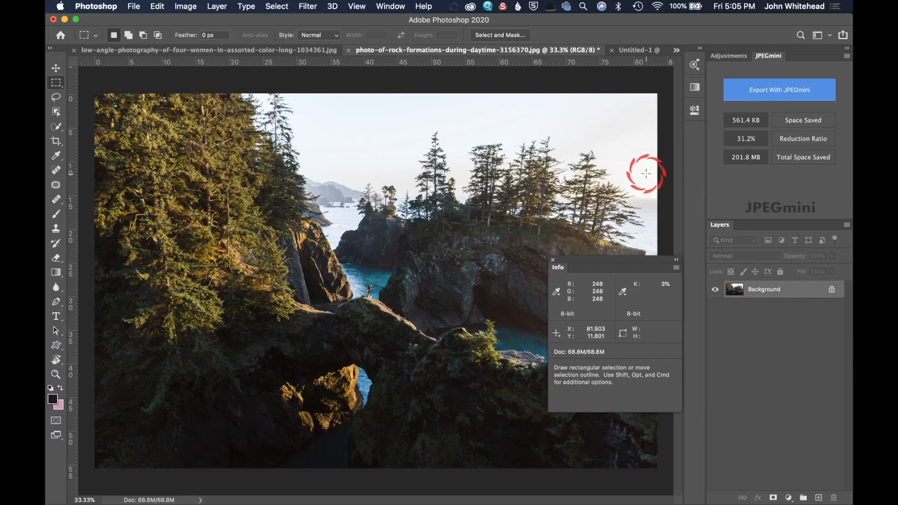
mouse_move(623, 130)
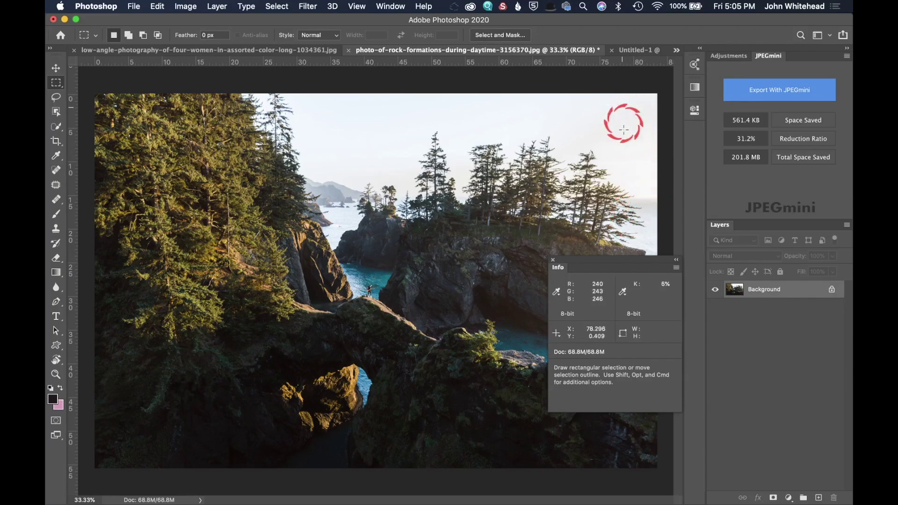
mouse_move(631, 100)
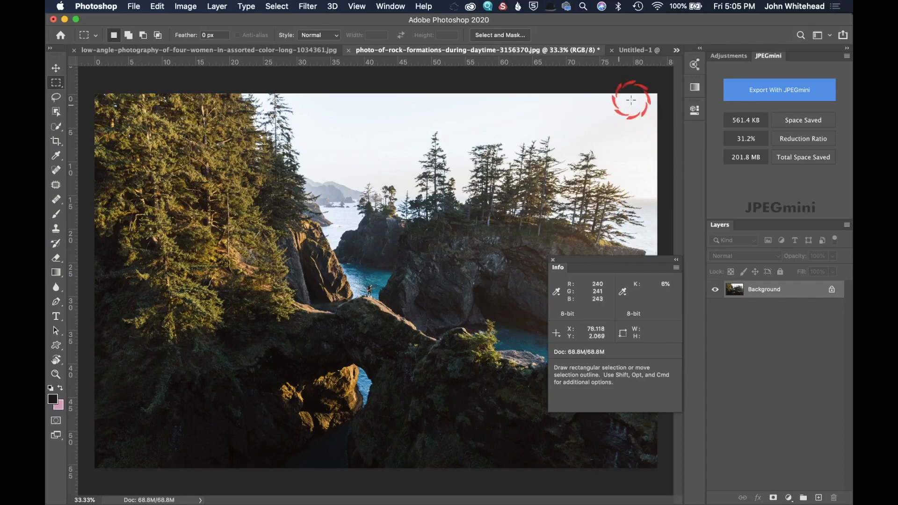
mouse_move(635, 120)
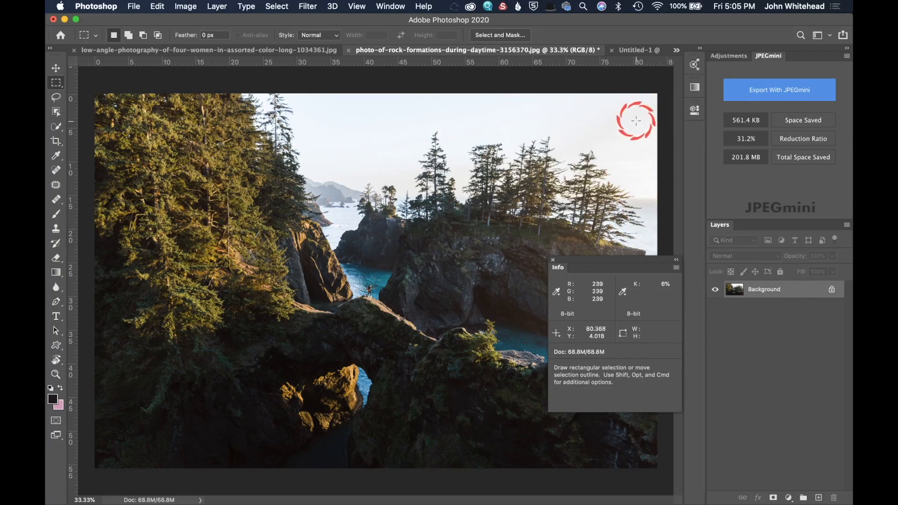
mouse_move(583, 127)
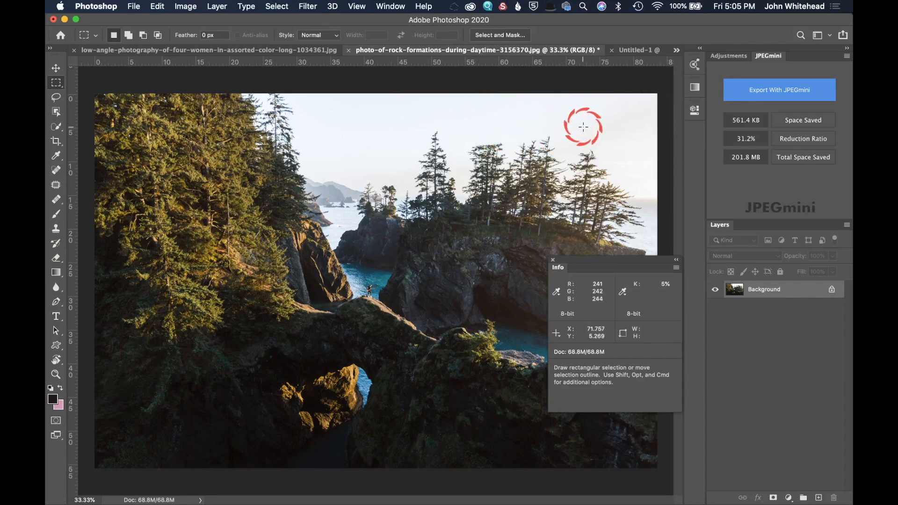
mouse_move(638, 122)
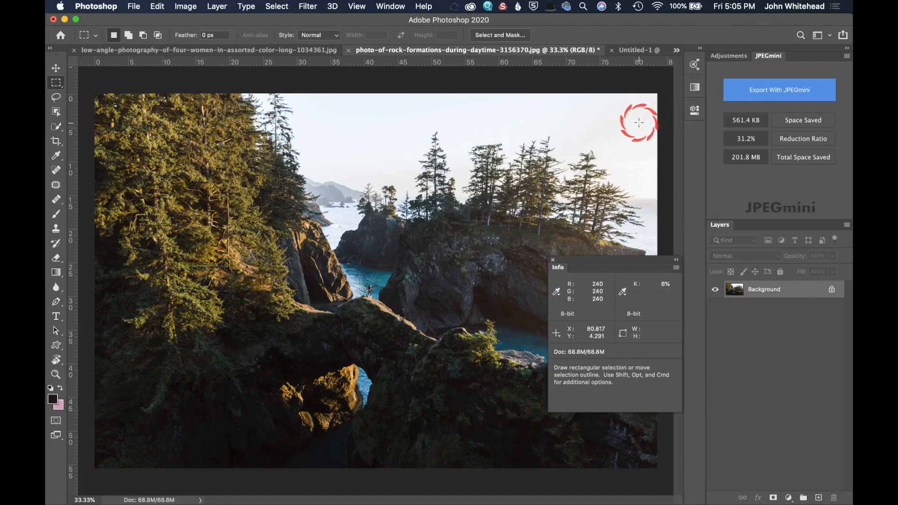
mouse_move(646, 107)
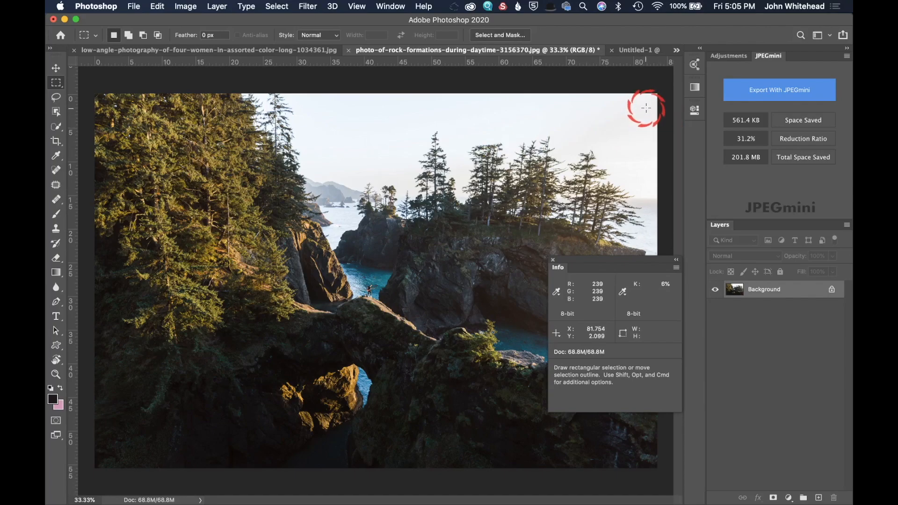
mouse_move(635, 222)
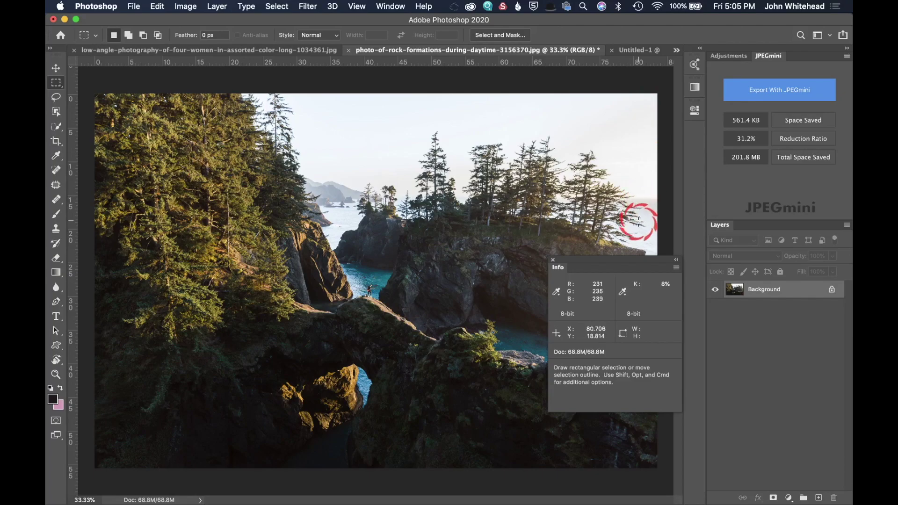
mouse_move(360, 172)
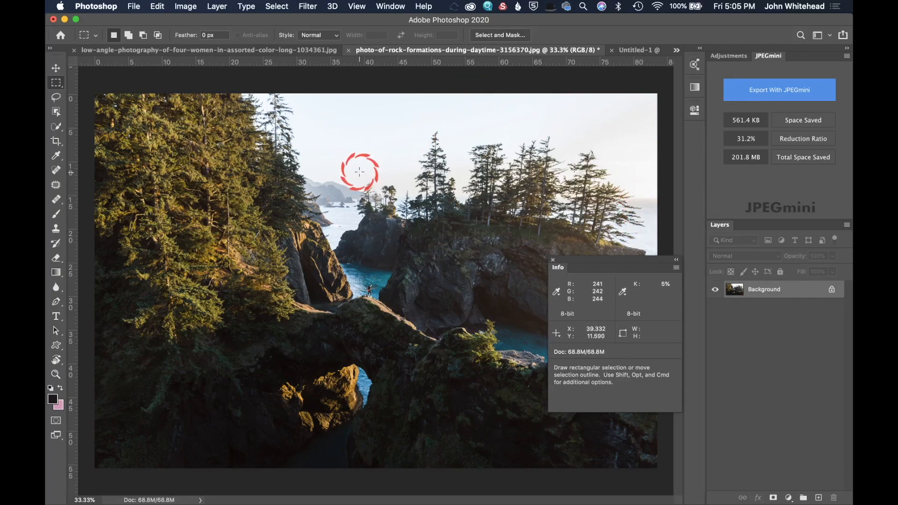
mouse_move(469, 114)
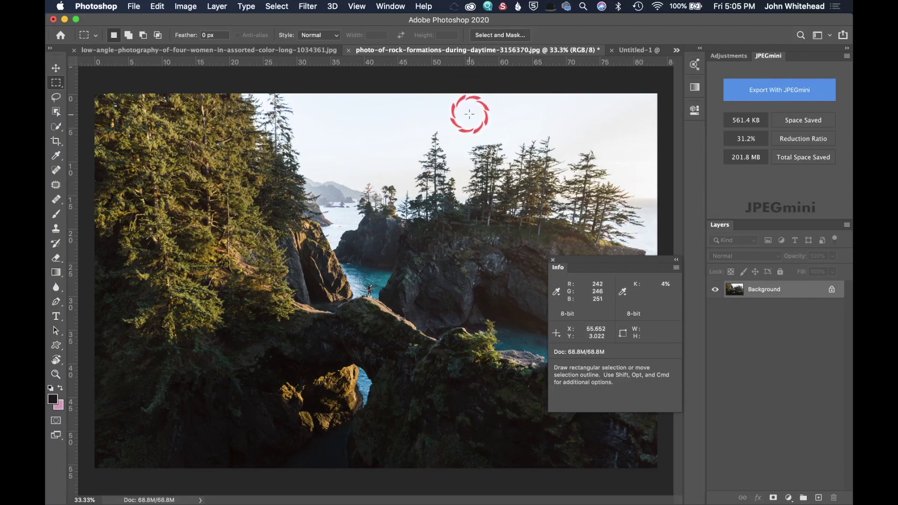
mouse_move(298, 253)
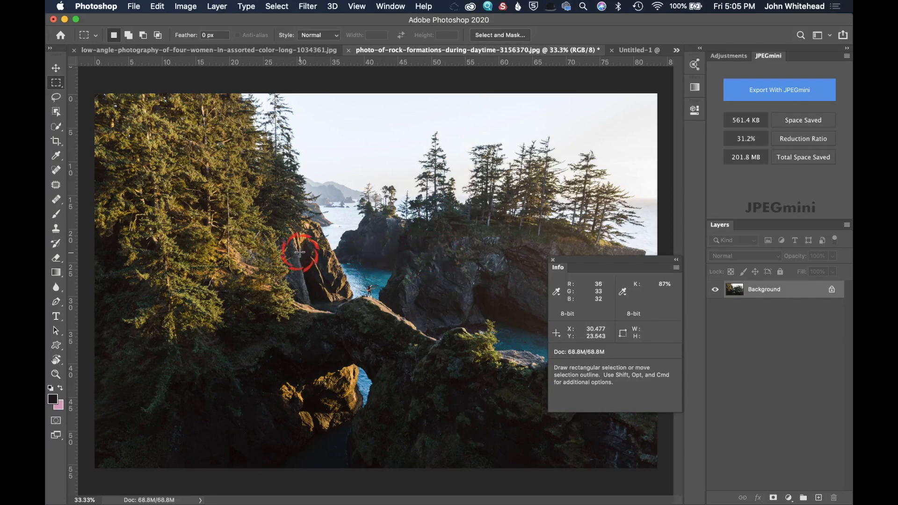
mouse_move(589, 108)
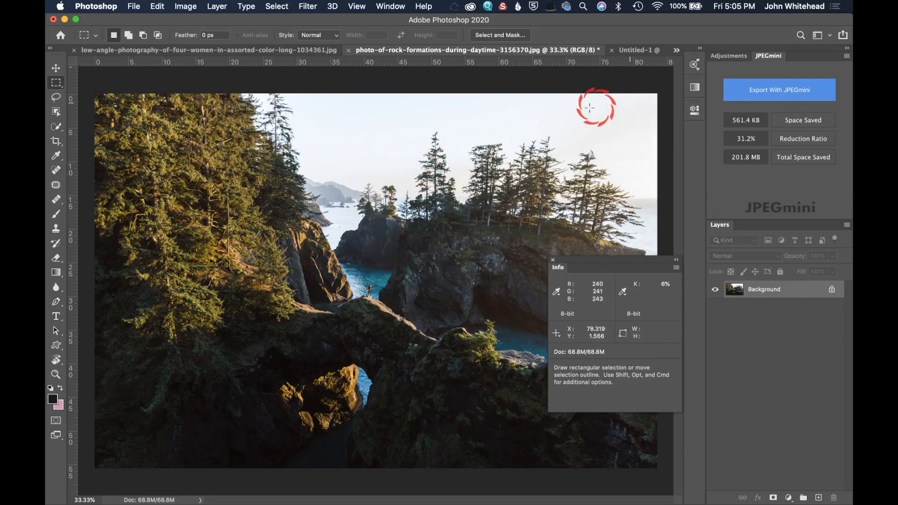
mouse_move(405, 133)
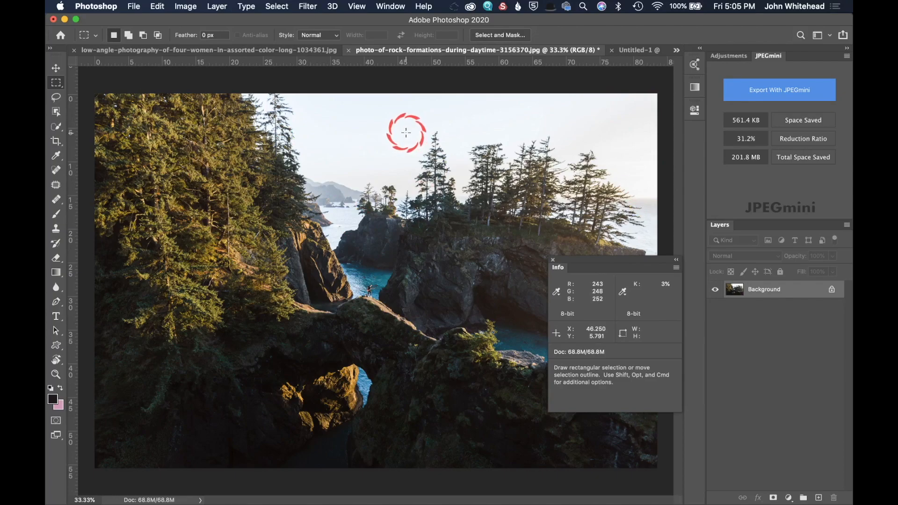
mouse_move(607, 243)
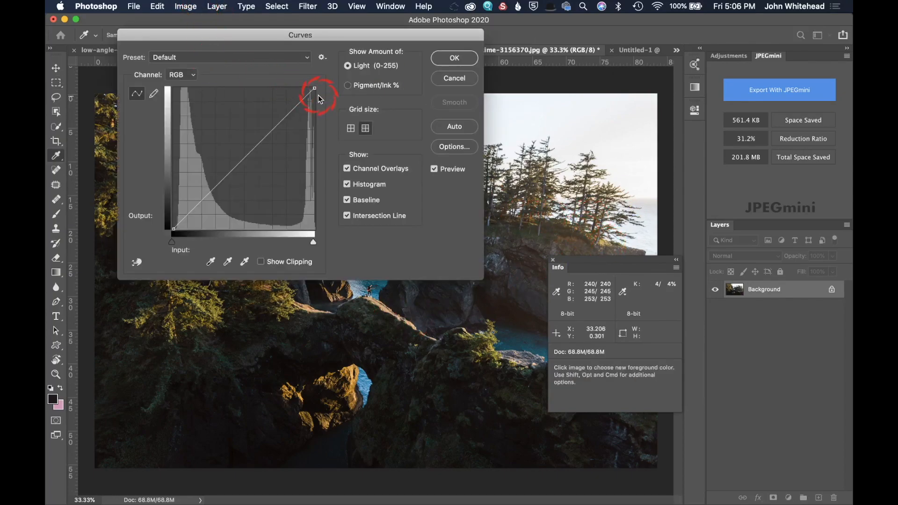
Drag the Curves white point to input 237 so the sky clips to white.
drag(313, 87, 303, 87)
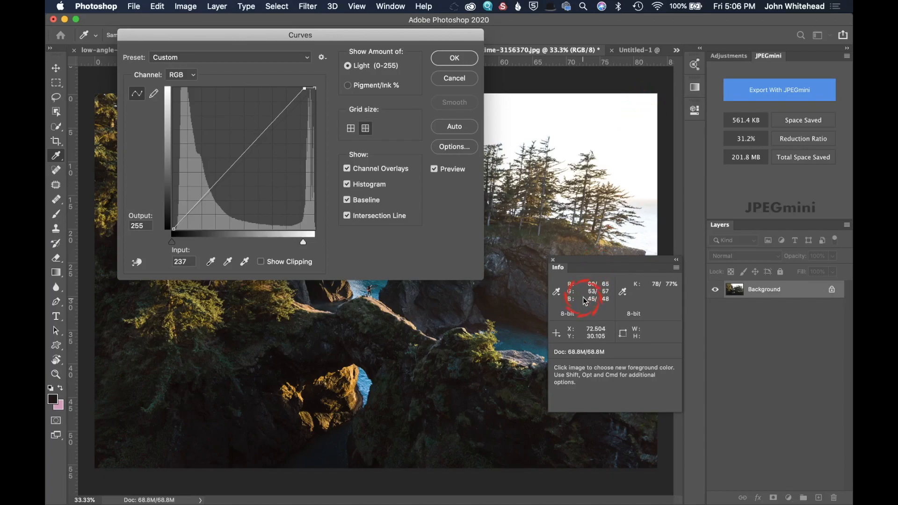
mouse_move(663, 296)
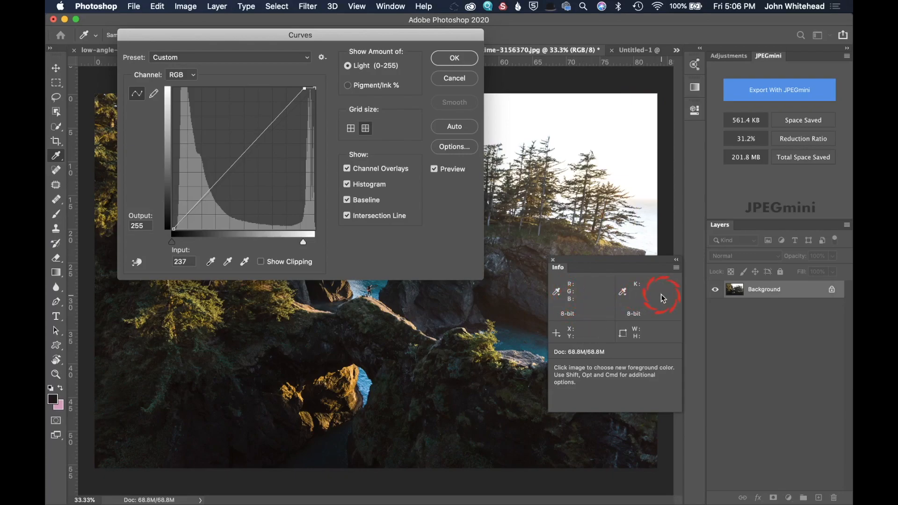
mouse_move(645, 106)
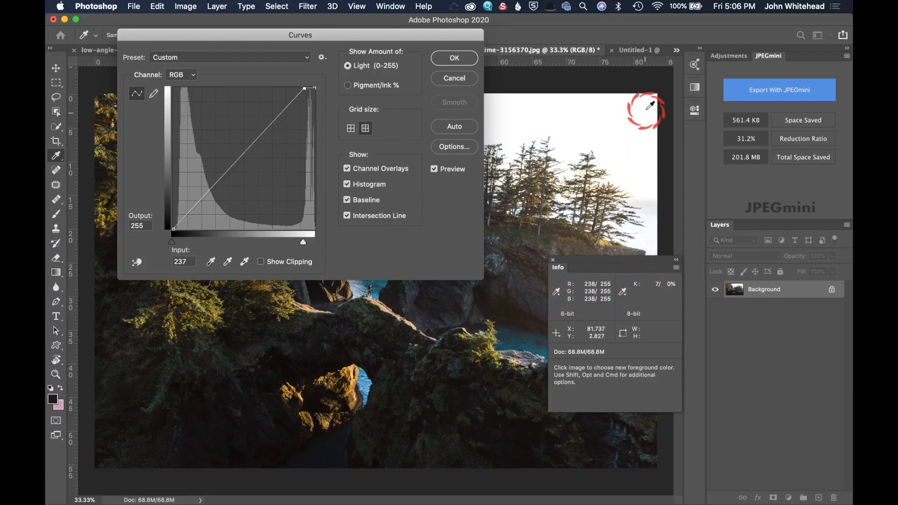
mouse_move(647, 102)
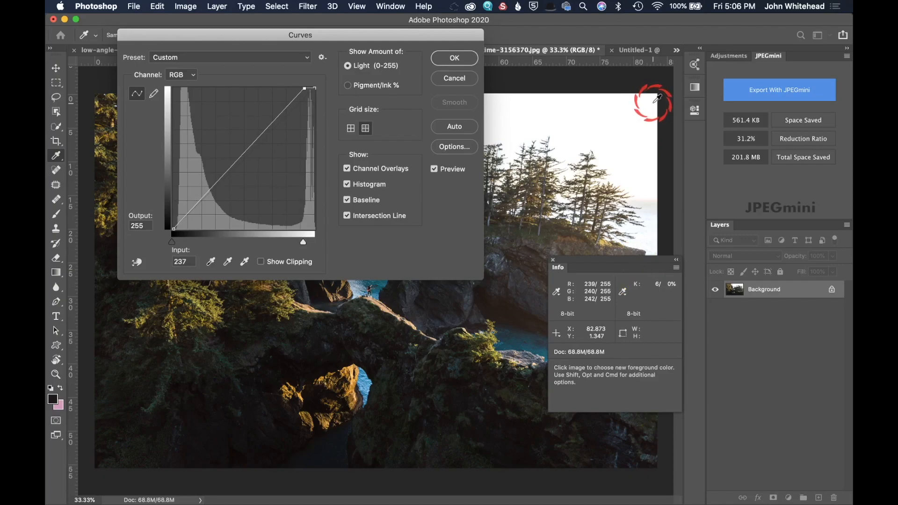
mouse_move(504, 80)
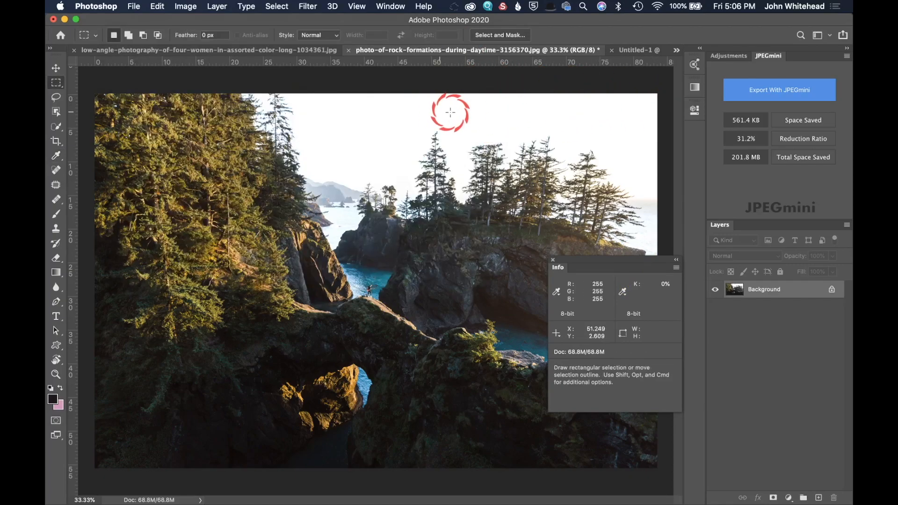
mouse_move(344, 162)
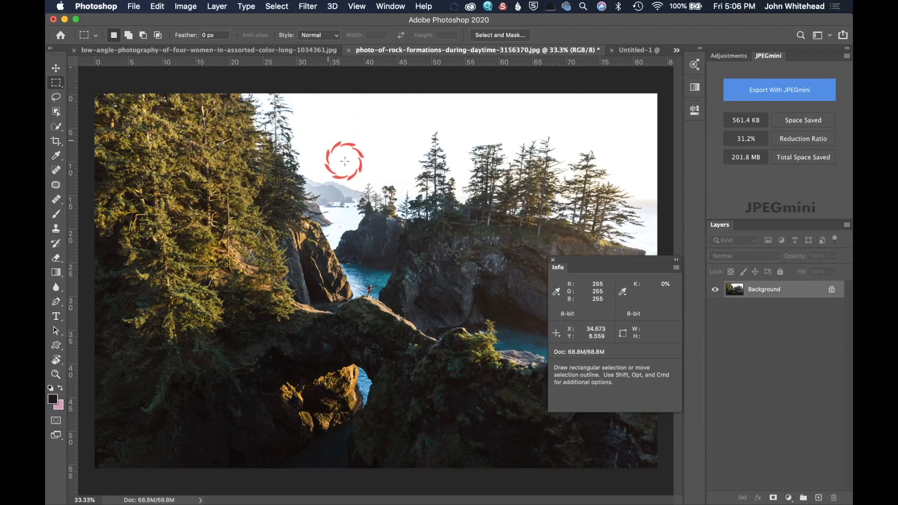
mouse_move(505, 99)
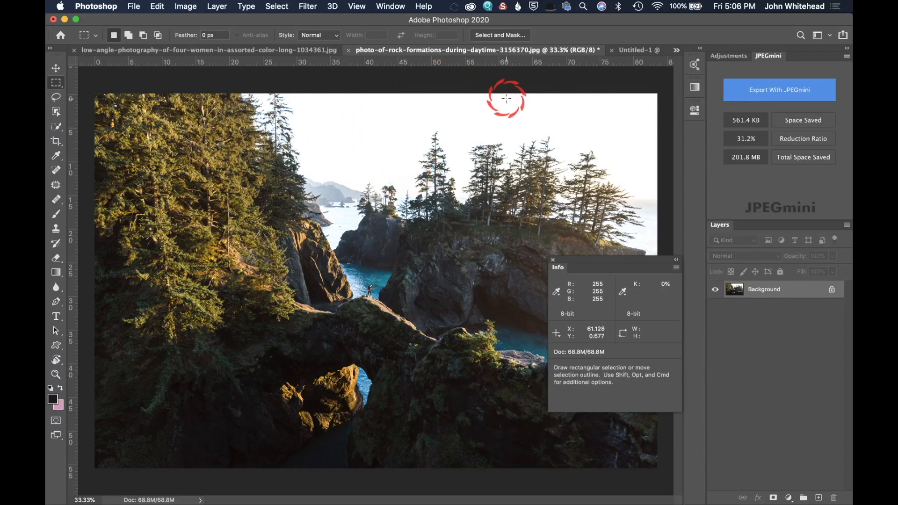
mouse_move(647, 218)
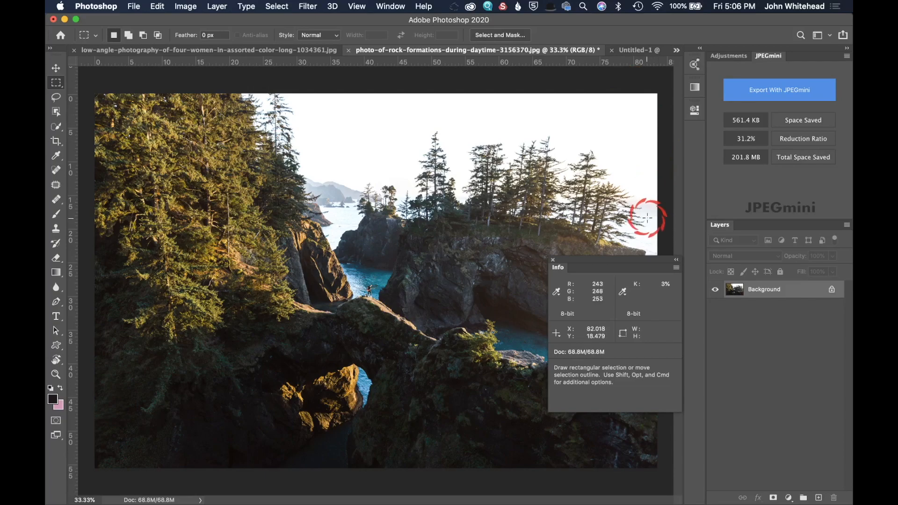
mouse_move(655, 87)
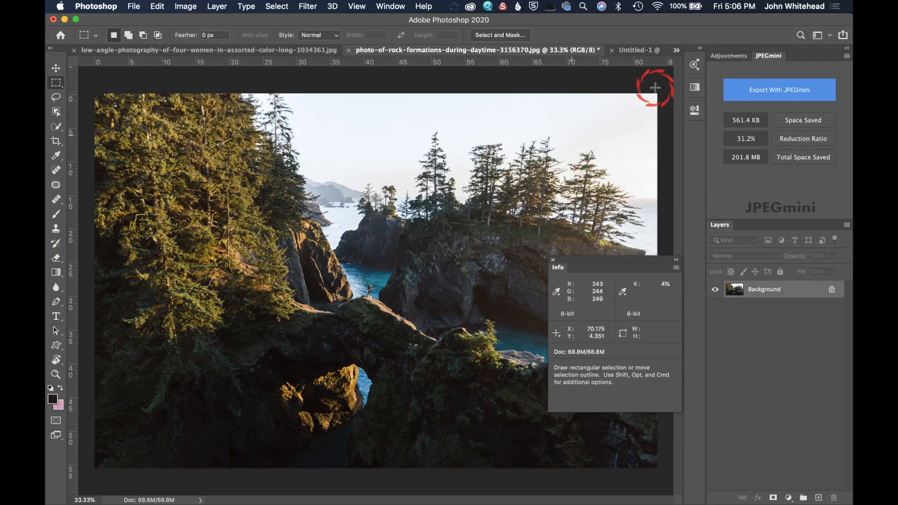
mouse_move(630, 196)
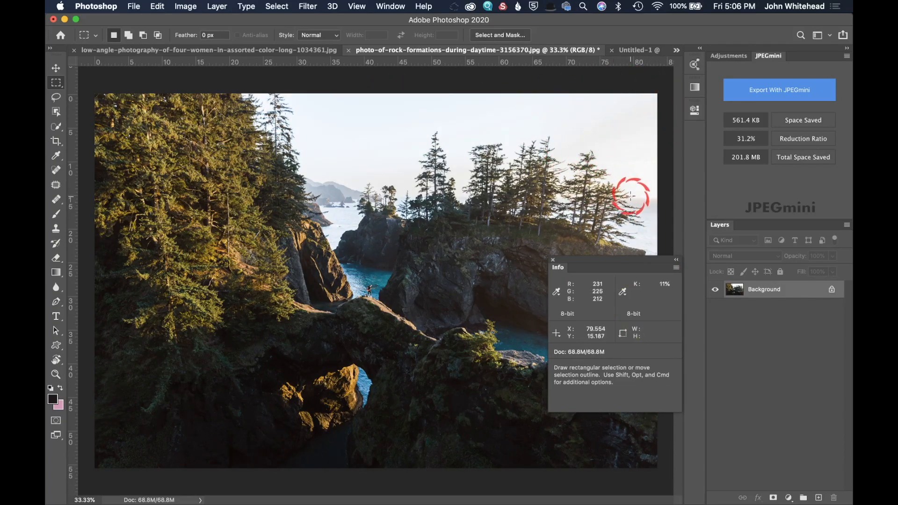
mouse_move(645, 281)
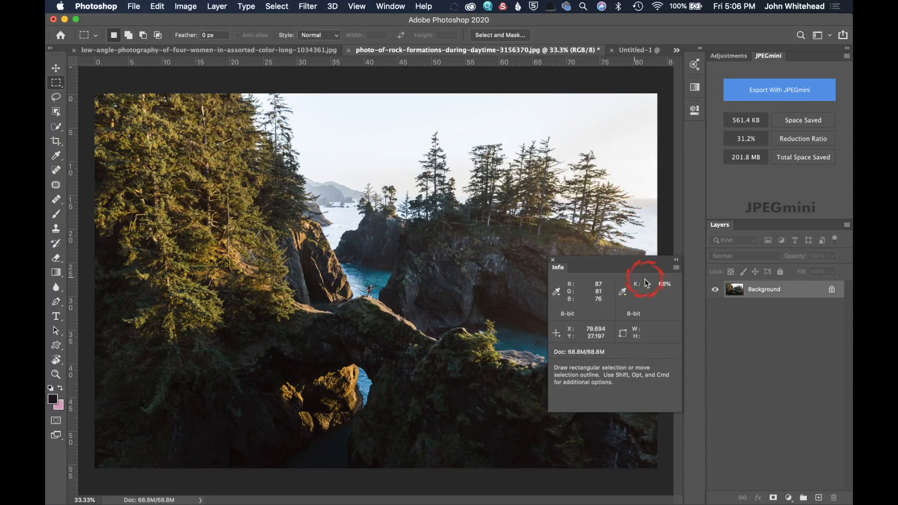
mouse_move(614, 260)
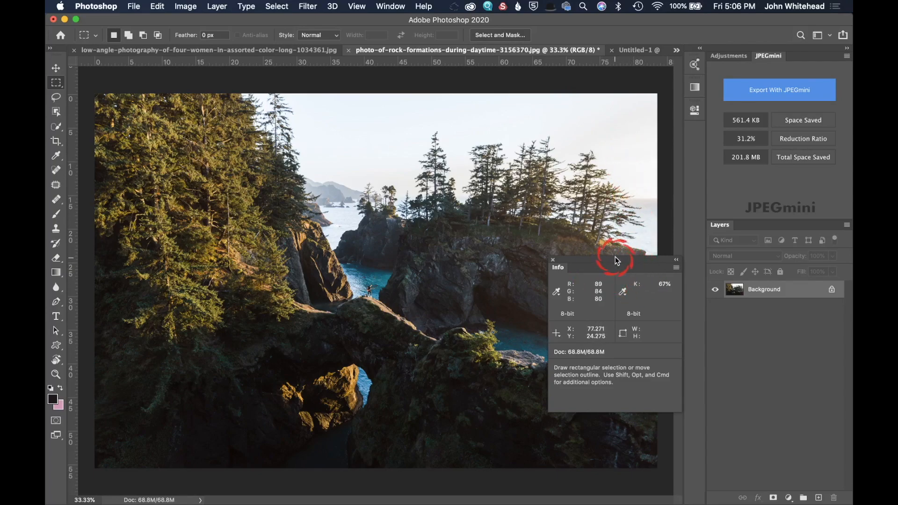
mouse_move(615, 264)
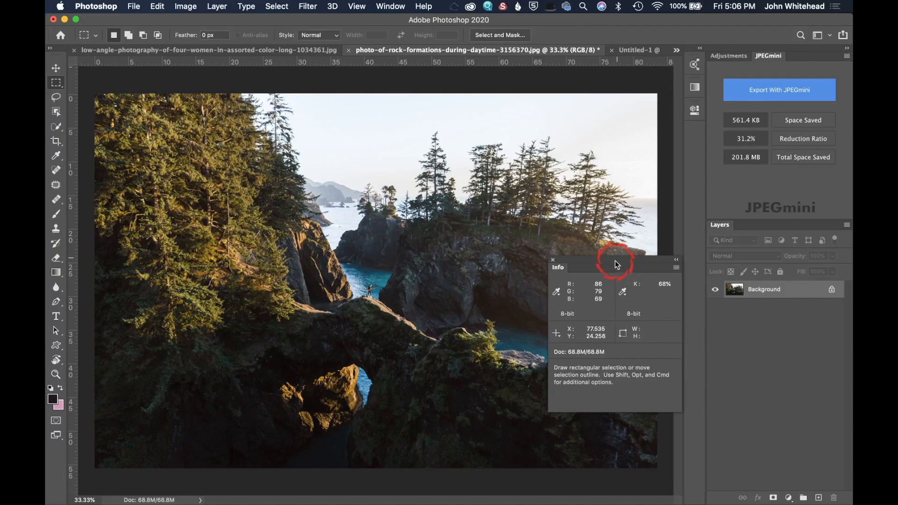
mouse_move(657, 290)
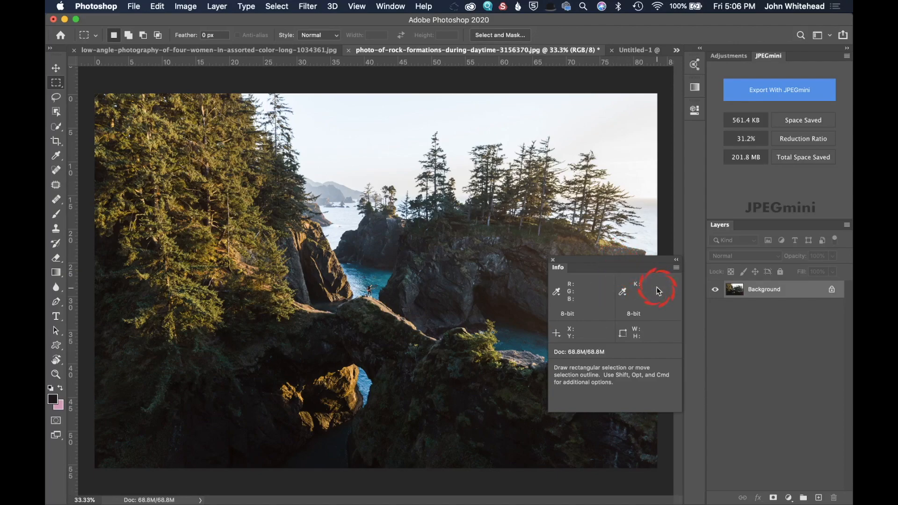
mouse_move(609, 296)
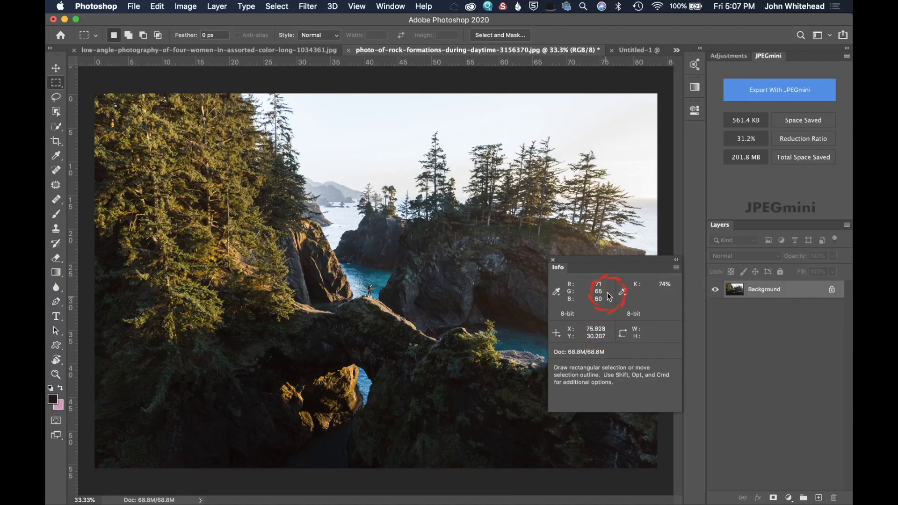
mouse_move(608, 296)
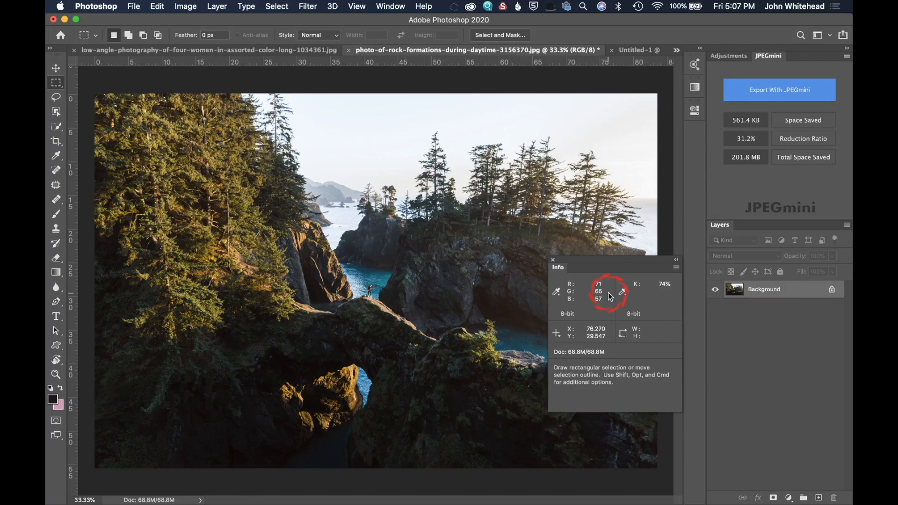
mouse_move(224, 50)
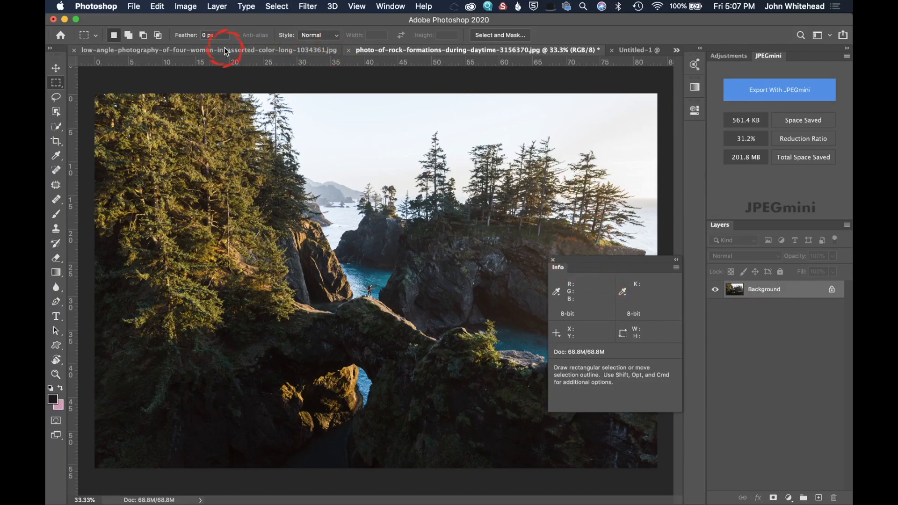
Switch to the four-women portrait document.
click(209, 50)
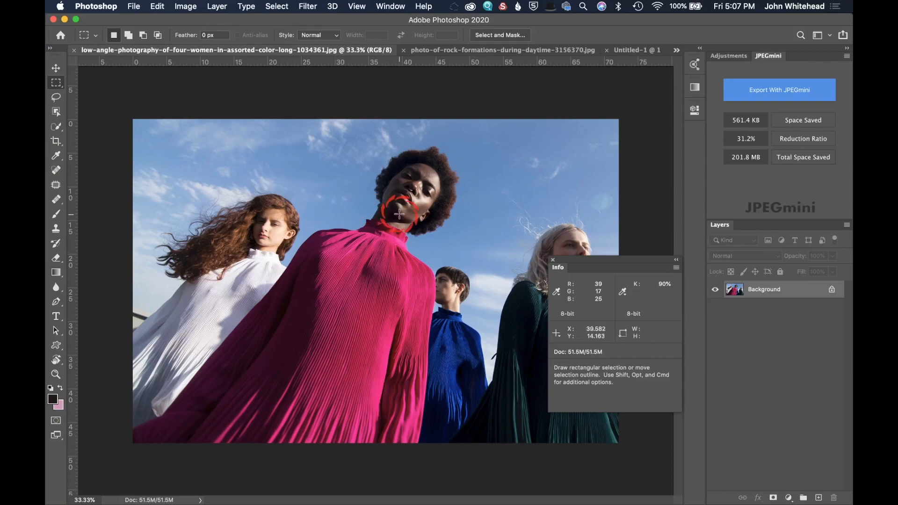
mouse_move(425, 133)
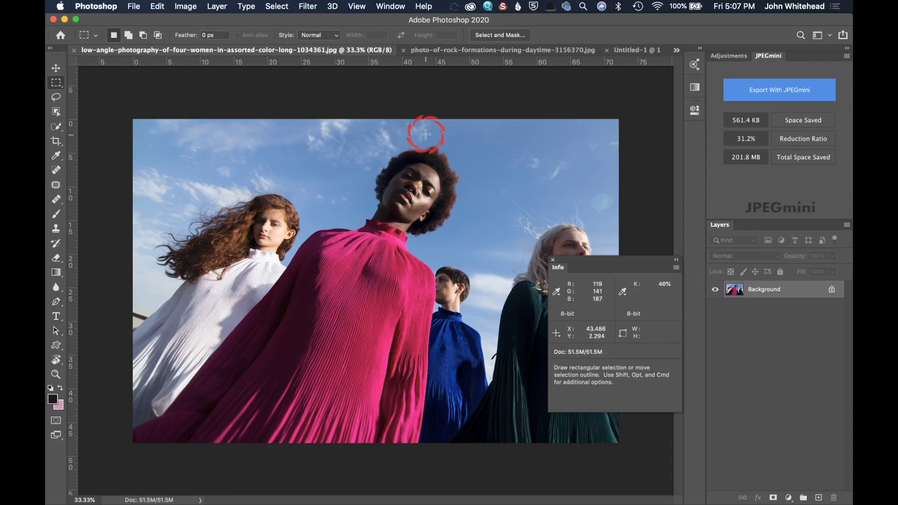
mouse_move(572, 246)
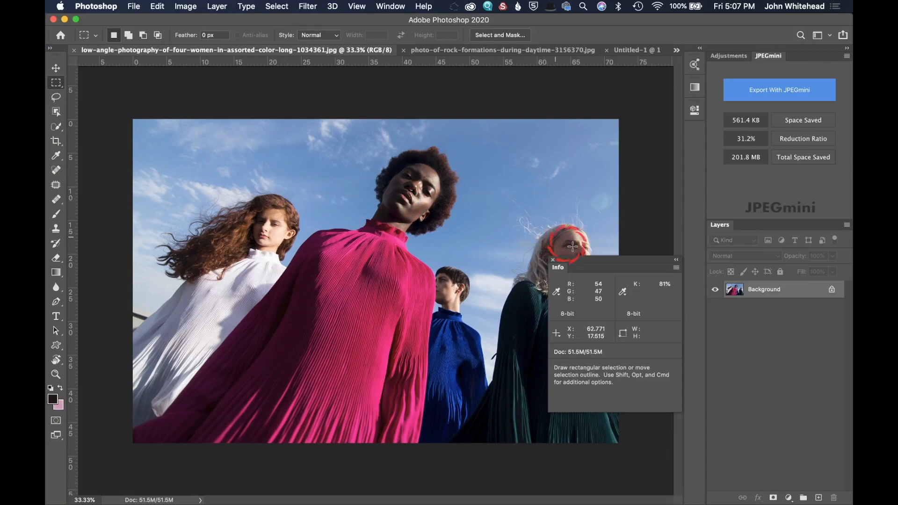
mouse_move(286, 240)
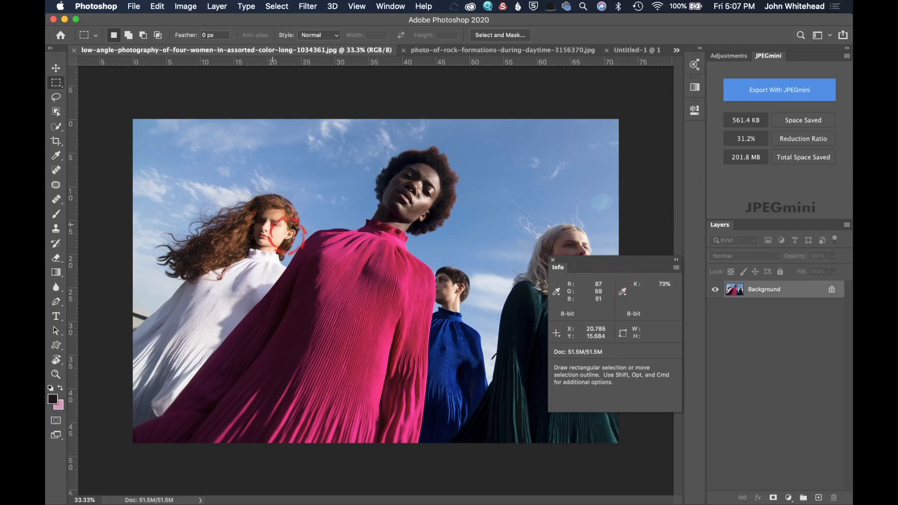
mouse_move(303, 222)
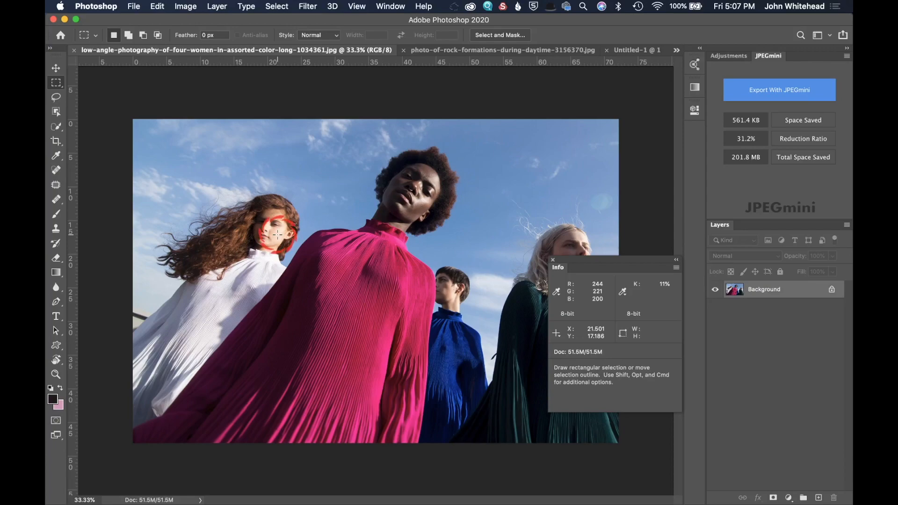
mouse_move(576, 291)
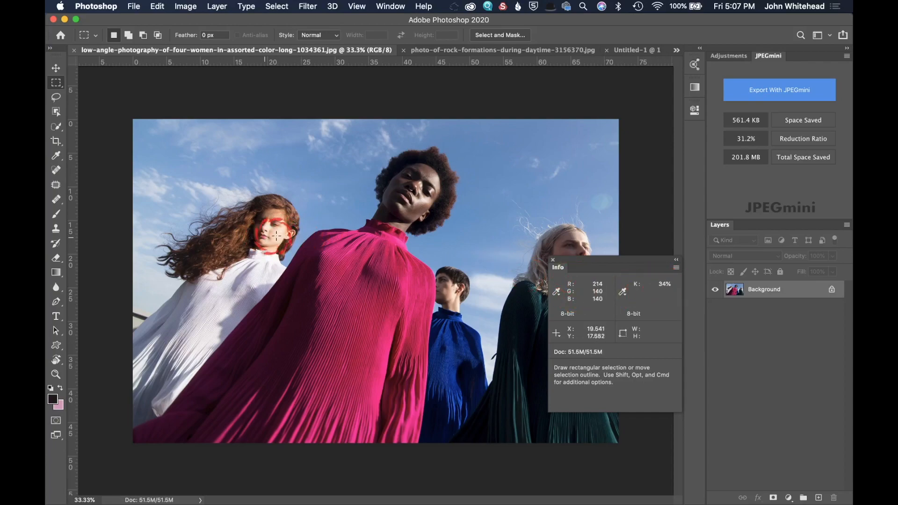
mouse_move(275, 229)
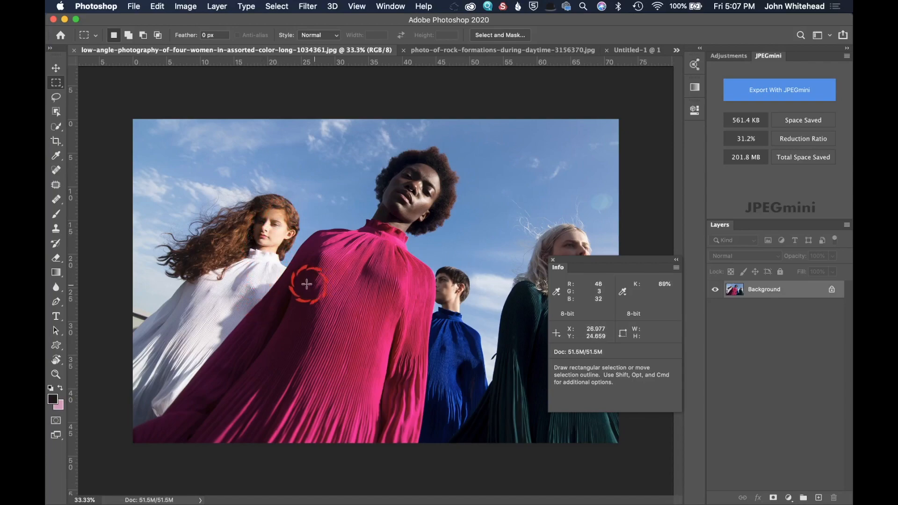
mouse_move(280, 232)
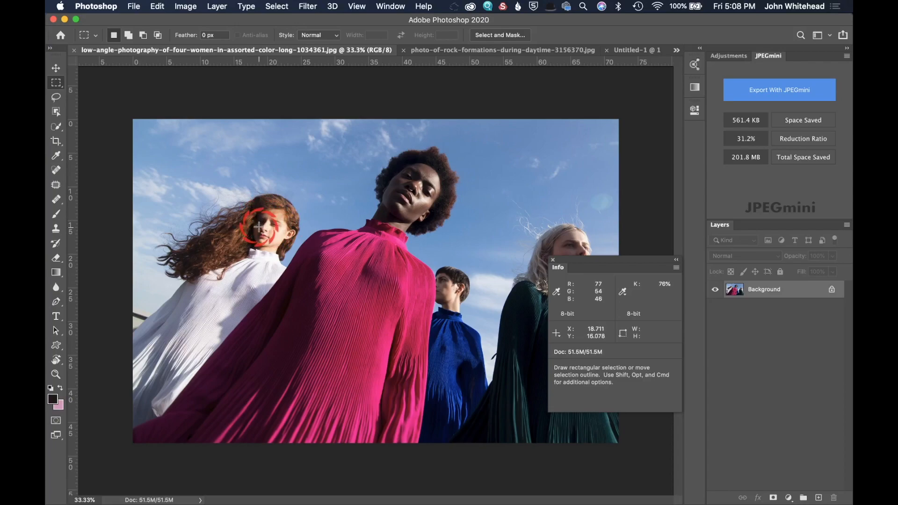
mouse_move(495, 193)
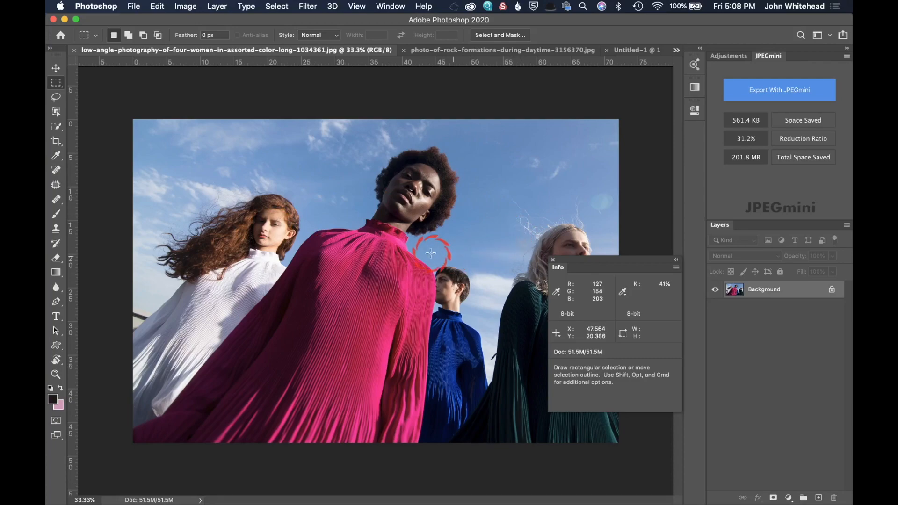
mouse_move(430, 183)
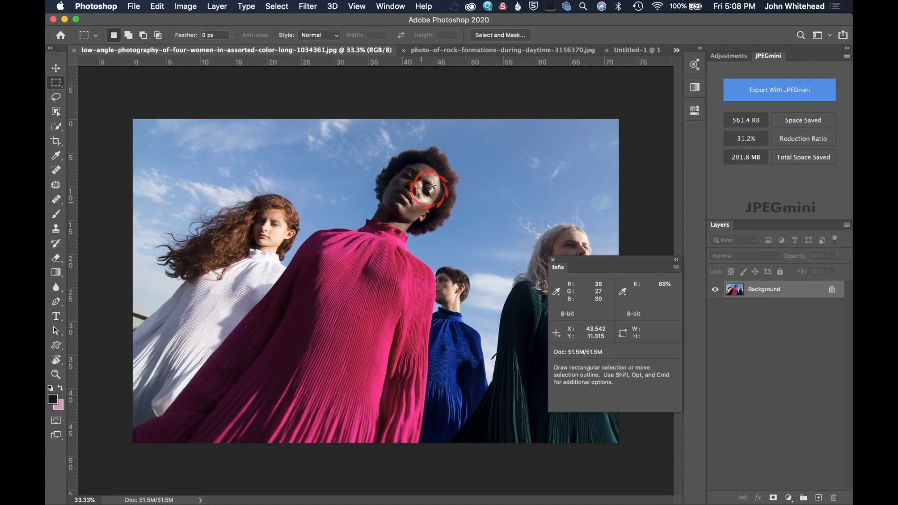
mouse_move(426, 172)
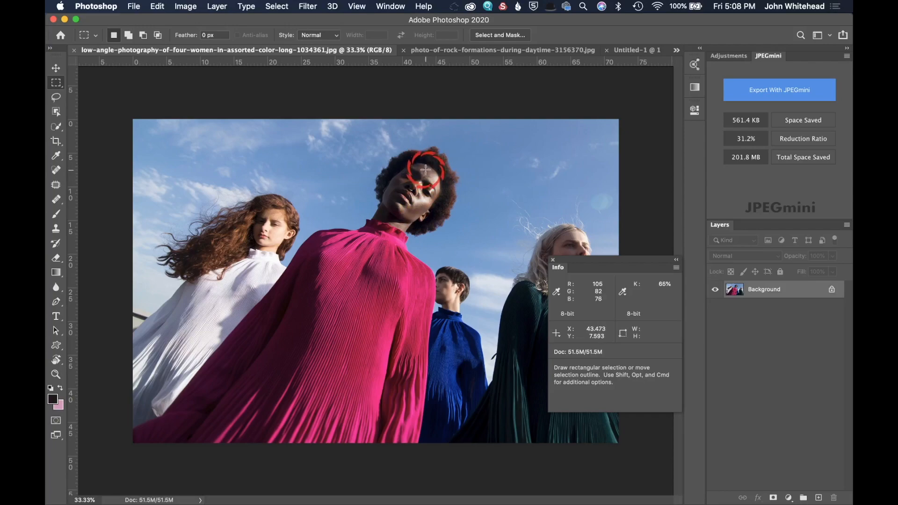
mouse_move(426, 171)
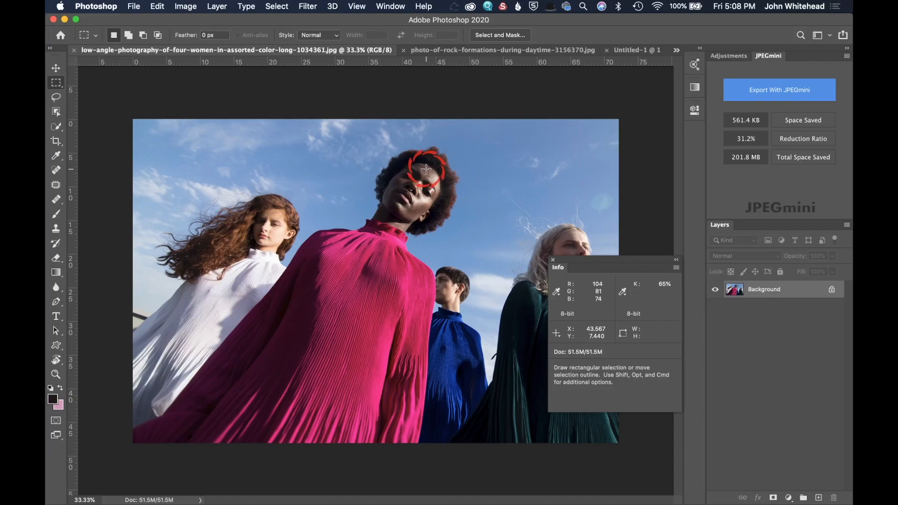
mouse_move(426, 169)
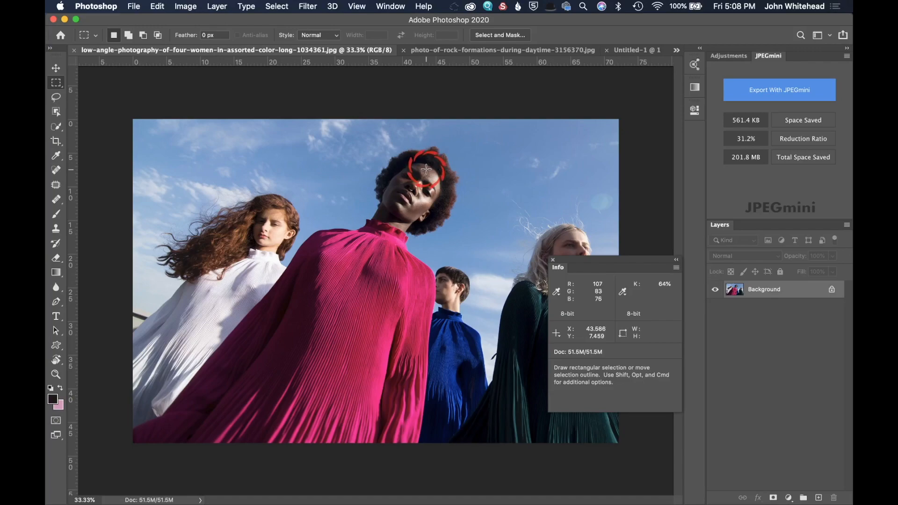
mouse_move(426, 170)
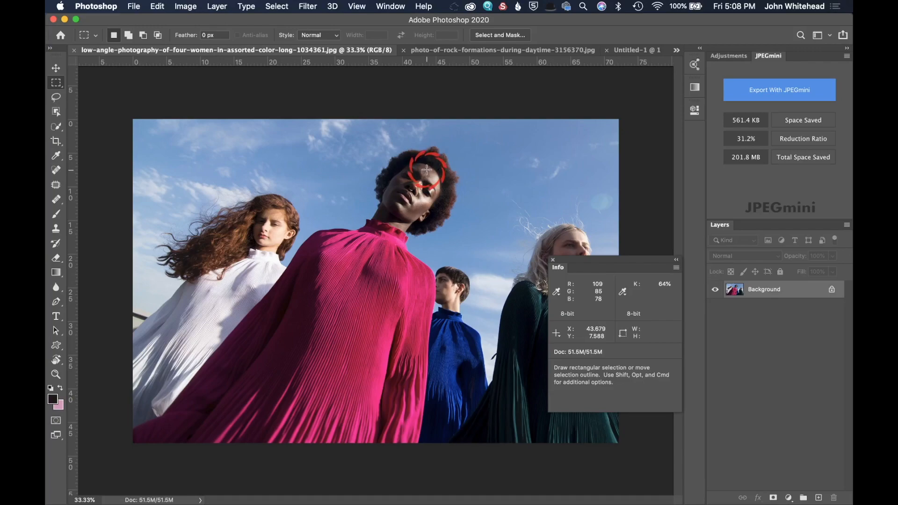
mouse_move(432, 180)
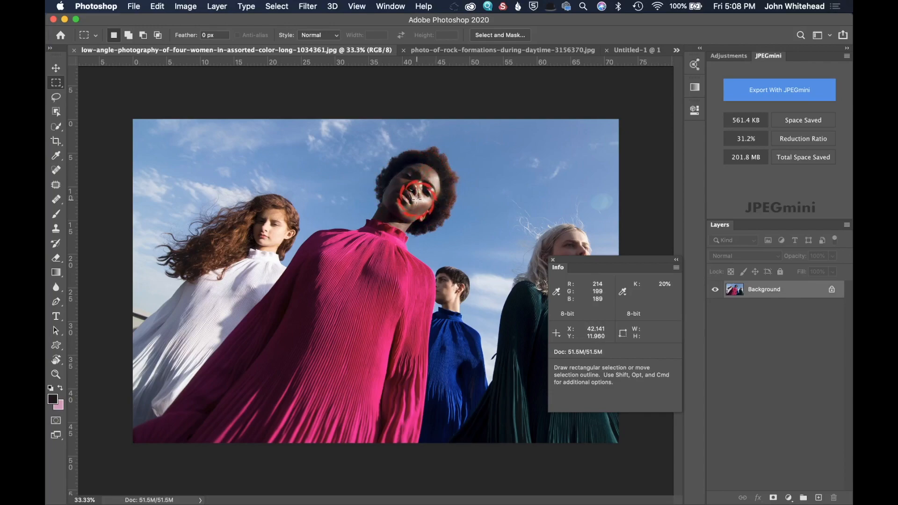
mouse_move(444, 295)
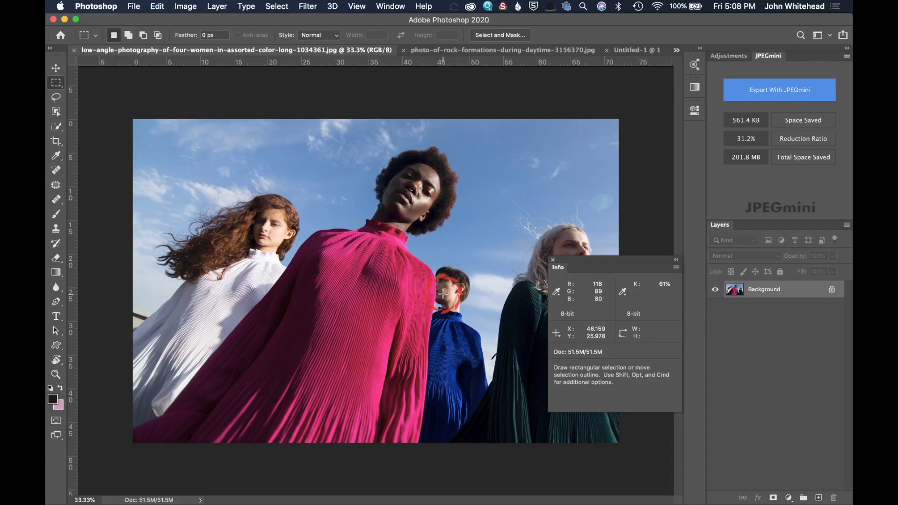
mouse_move(337, 235)
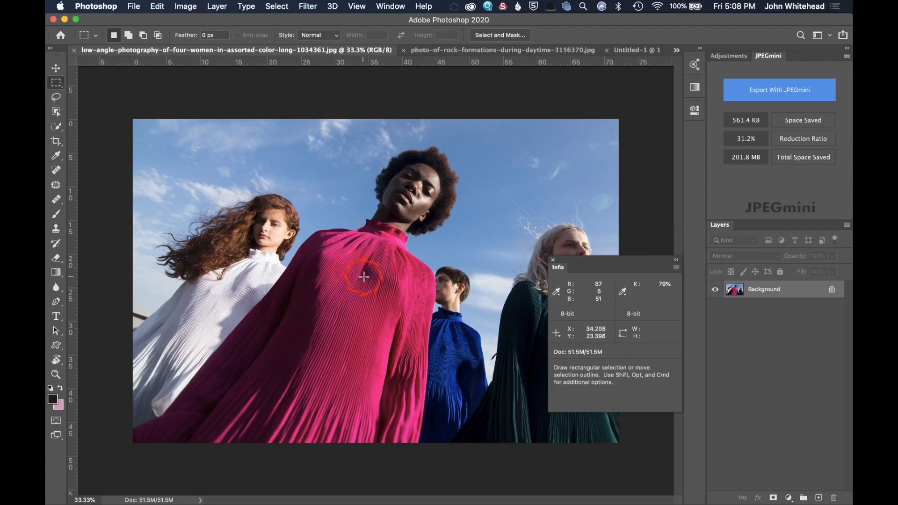
mouse_move(487, 186)
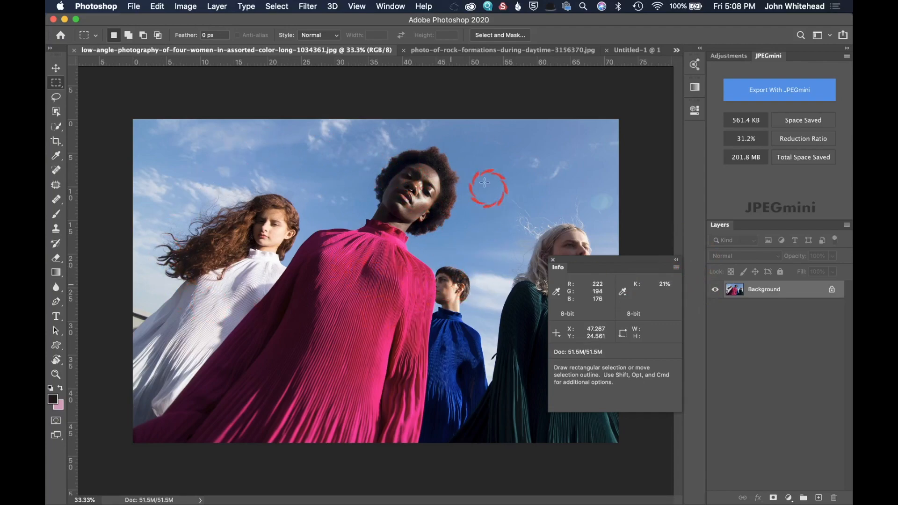
mouse_move(432, 298)
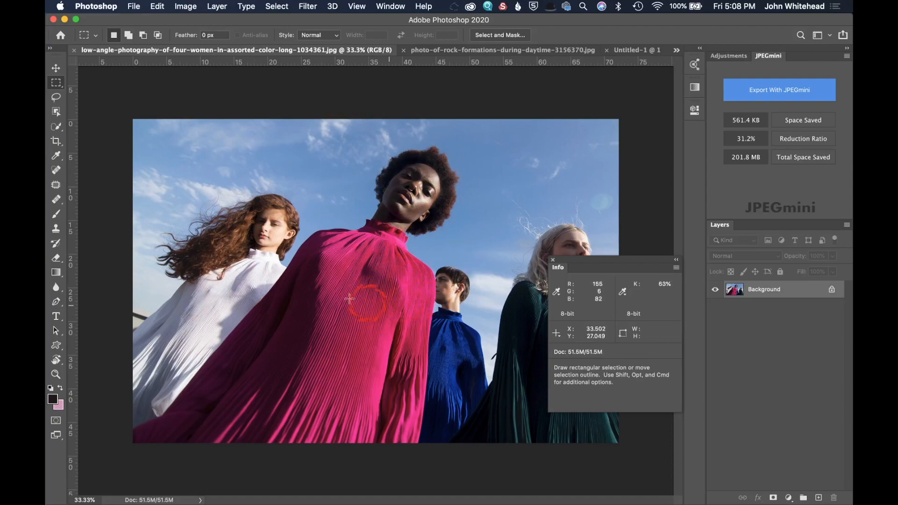
mouse_move(343, 298)
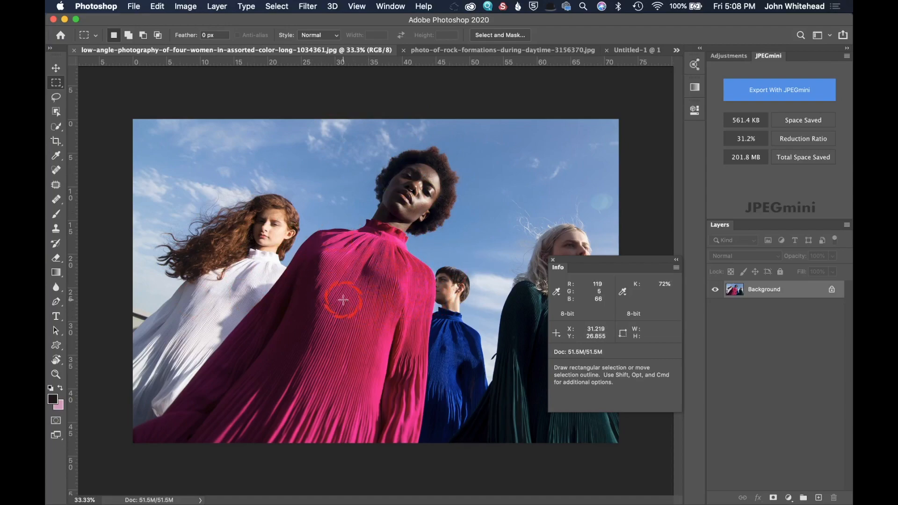
mouse_move(467, 312)
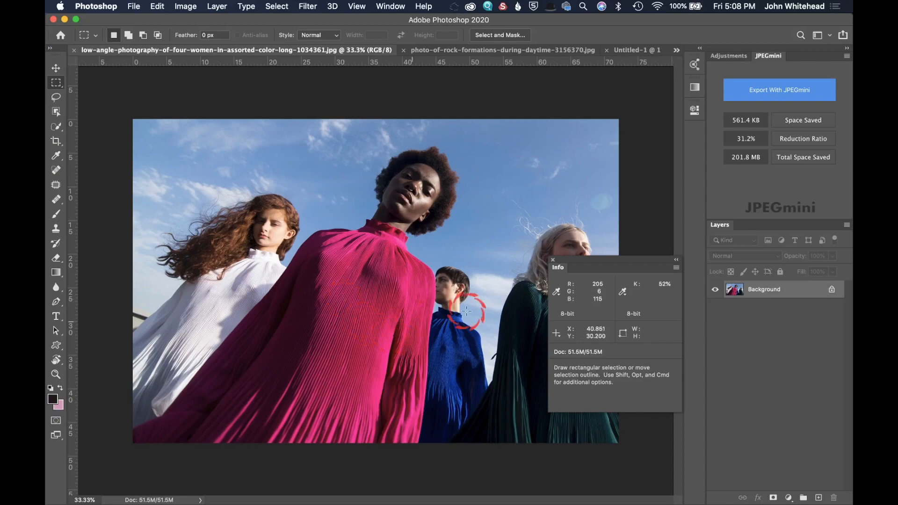
mouse_move(435, 181)
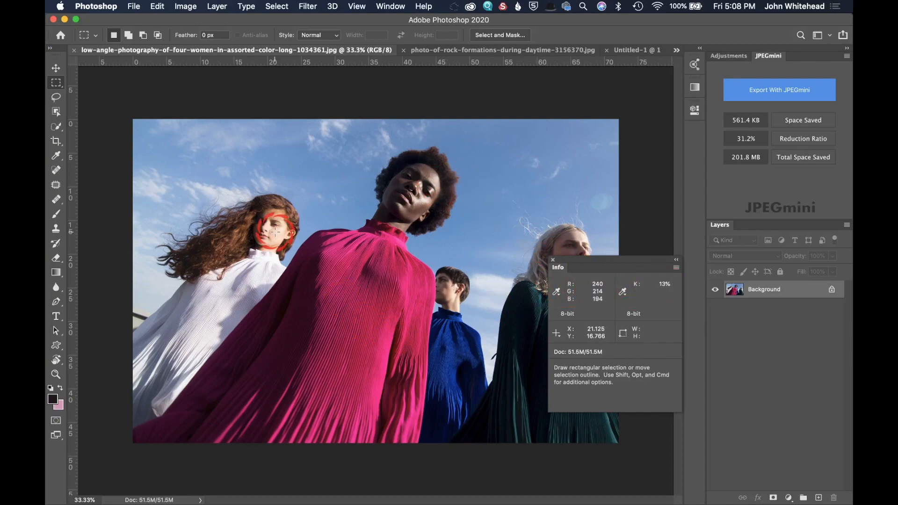
mouse_move(275, 240)
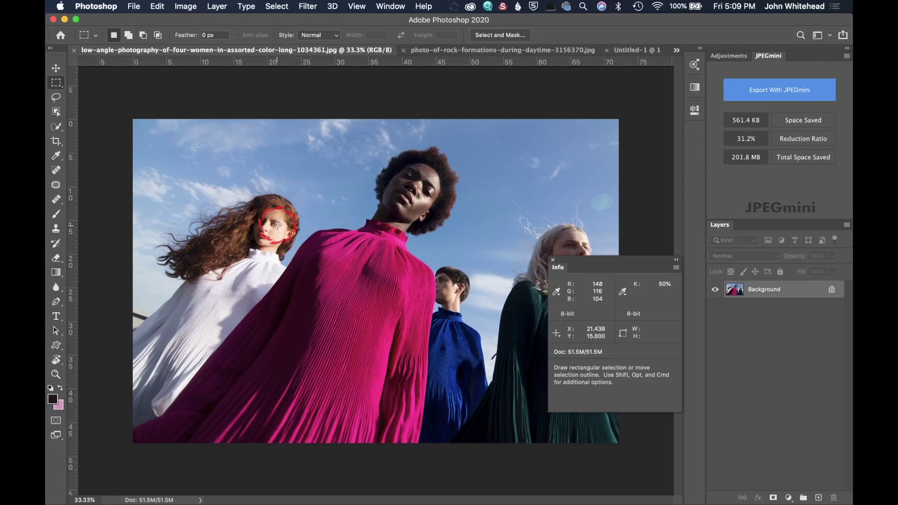
mouse_move(446, 288)
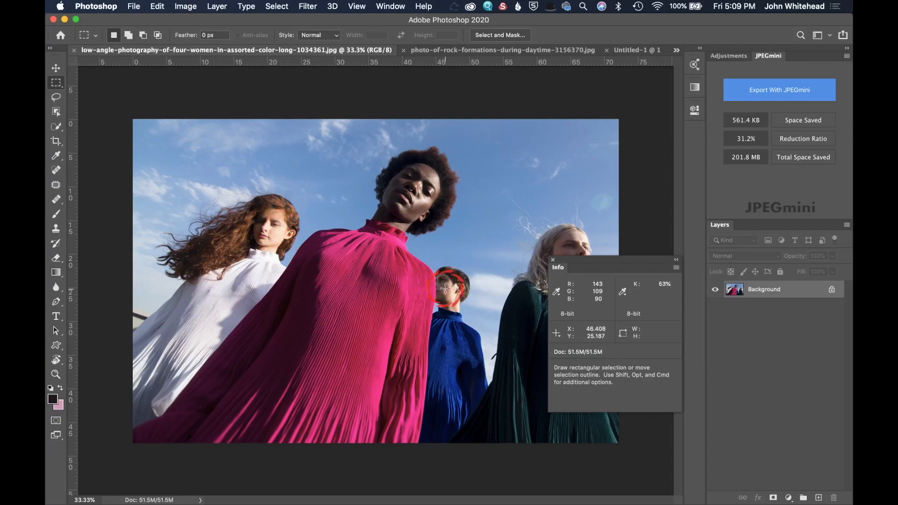
mouse_move(372, 249)
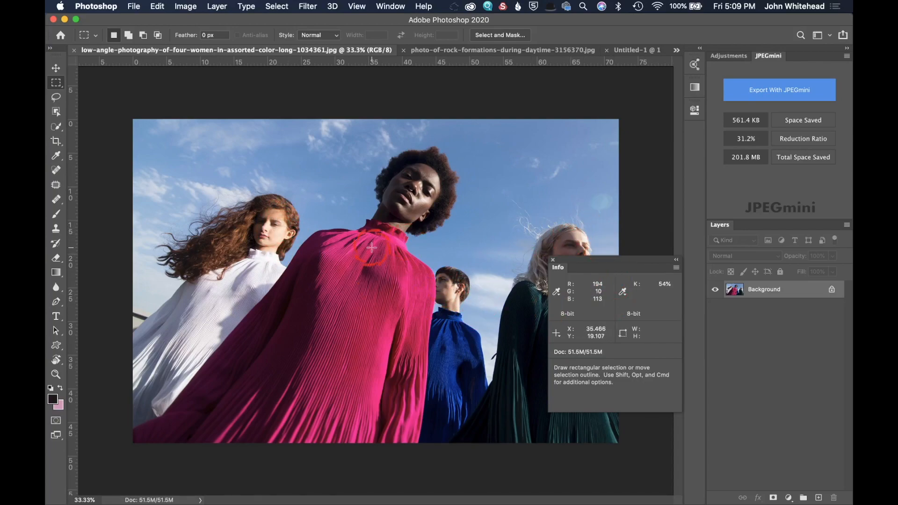
mouse_move(387, 182)
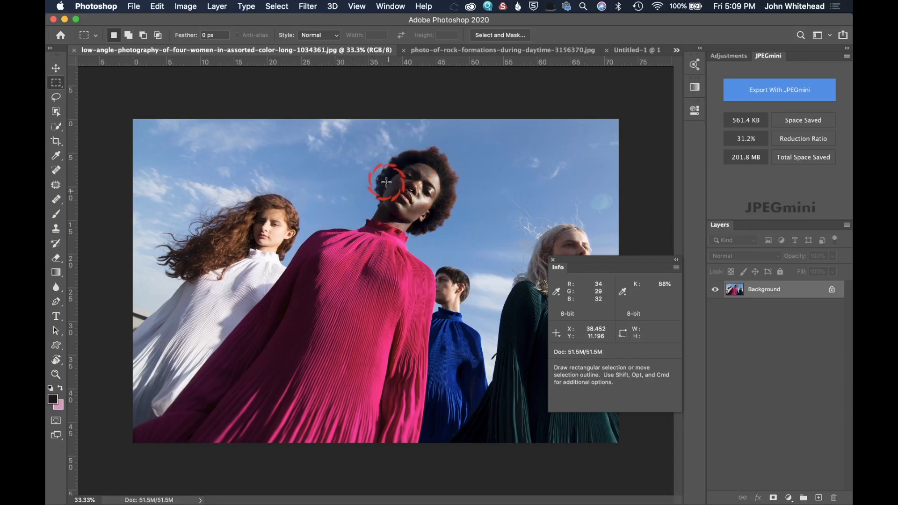
mouse_move(299, 166)
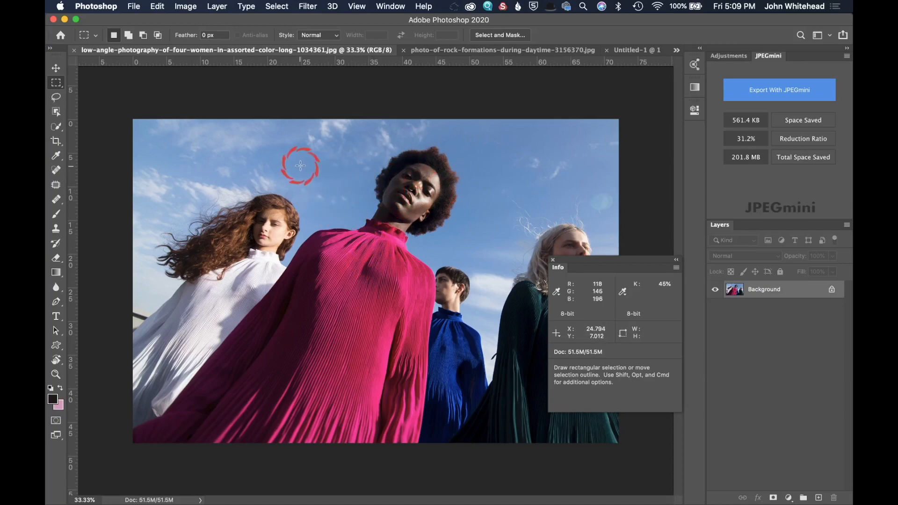
mouse_move(347, 194)
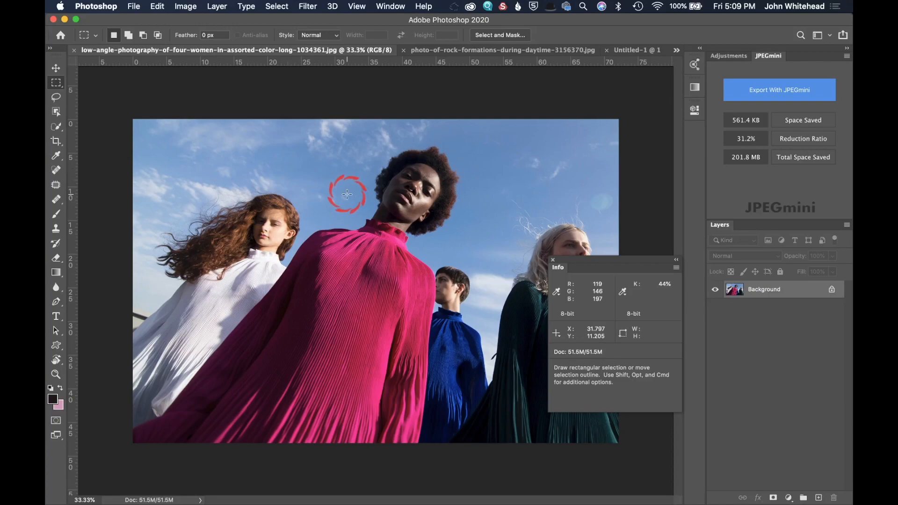
mouse_move(378, 200)
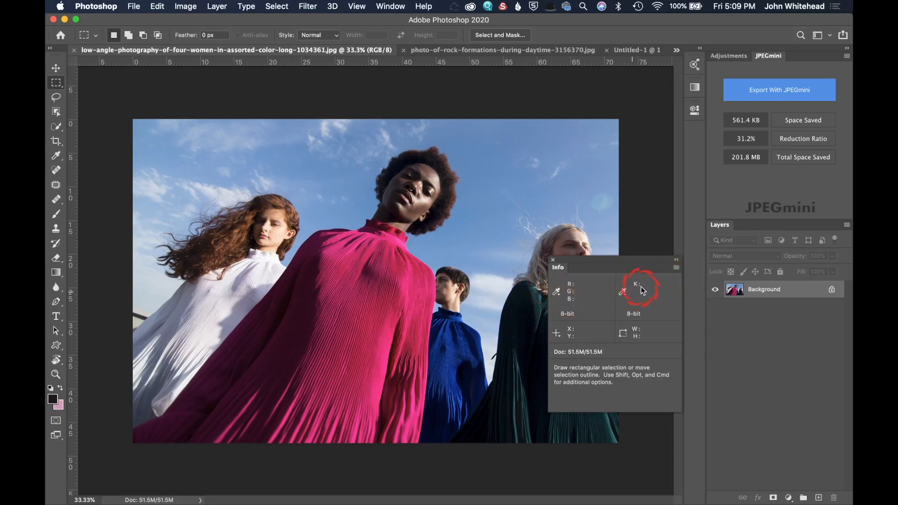
mouse_move(609, 287)
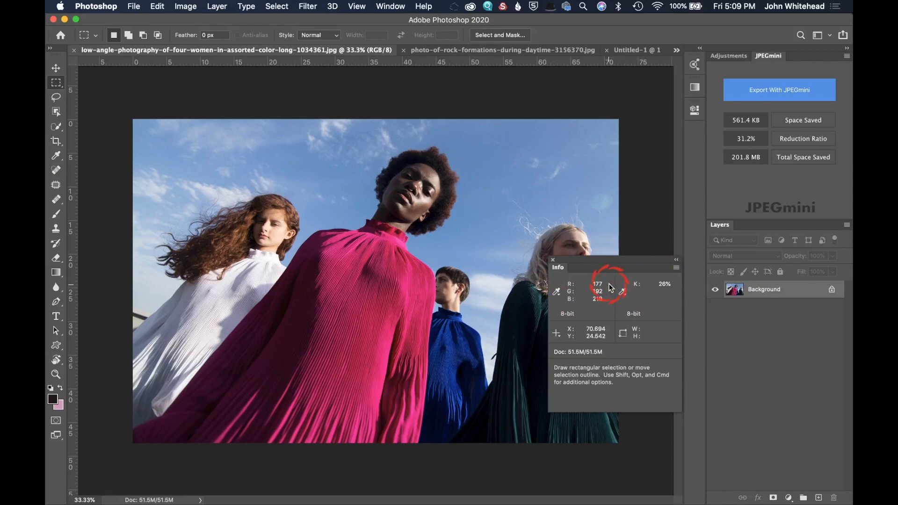
mouse_move(481, 247)
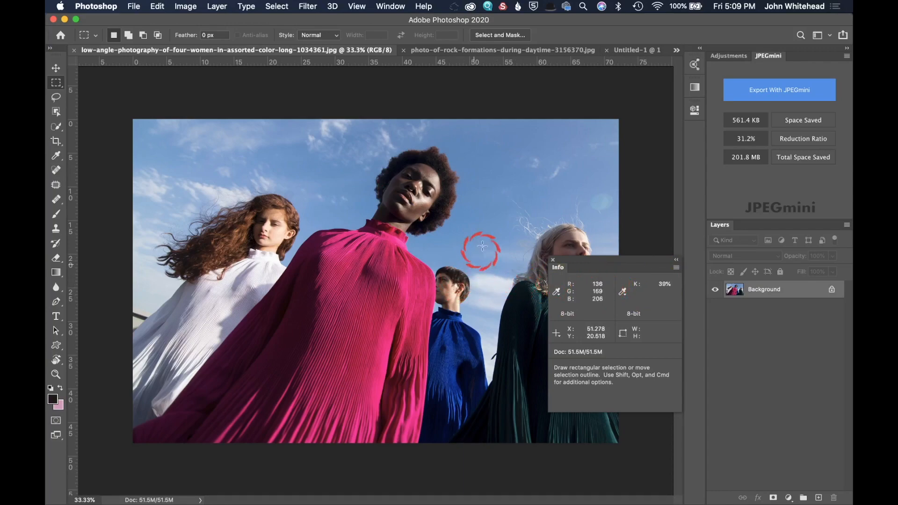
mouse_move(573, 373)
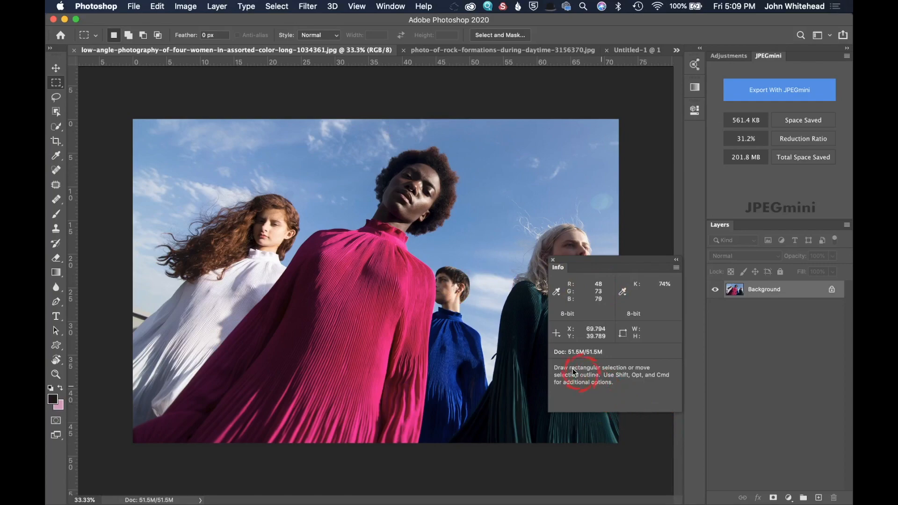
mouse_move(577, 94)
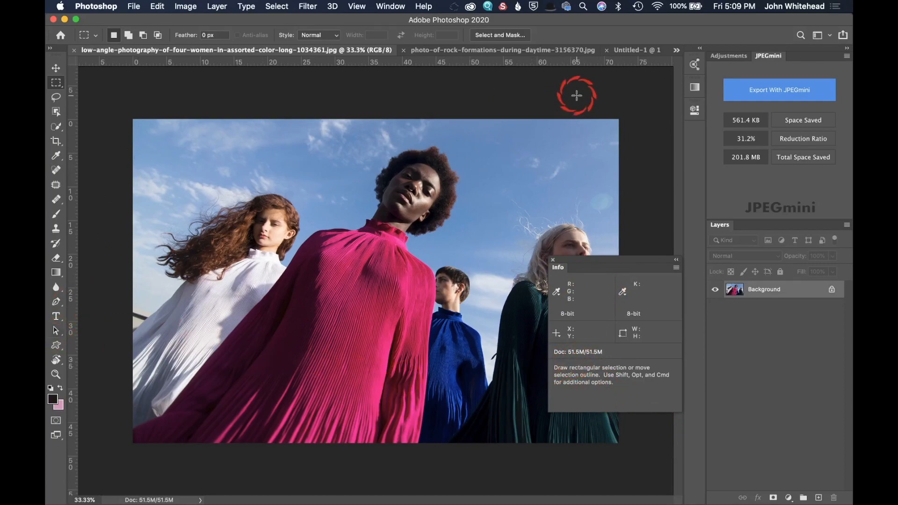
mouse_move(420, 335)
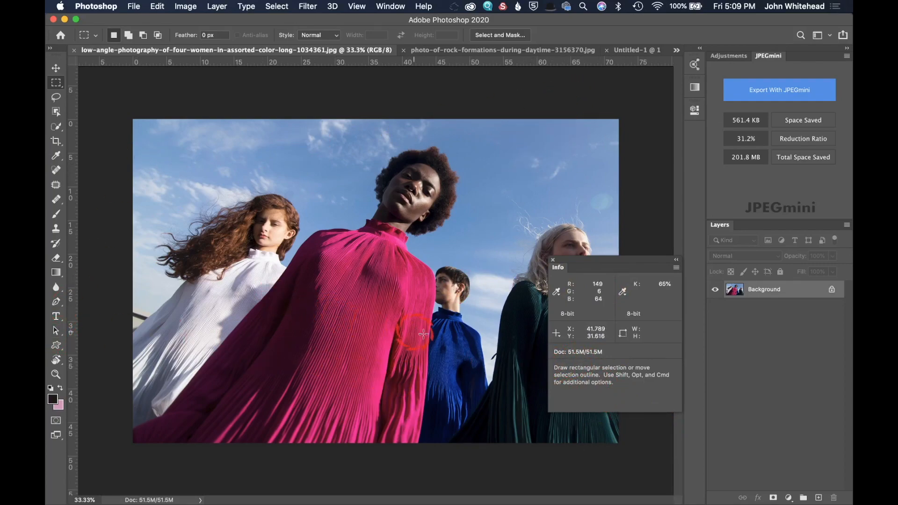
mouse_move(118, 271)
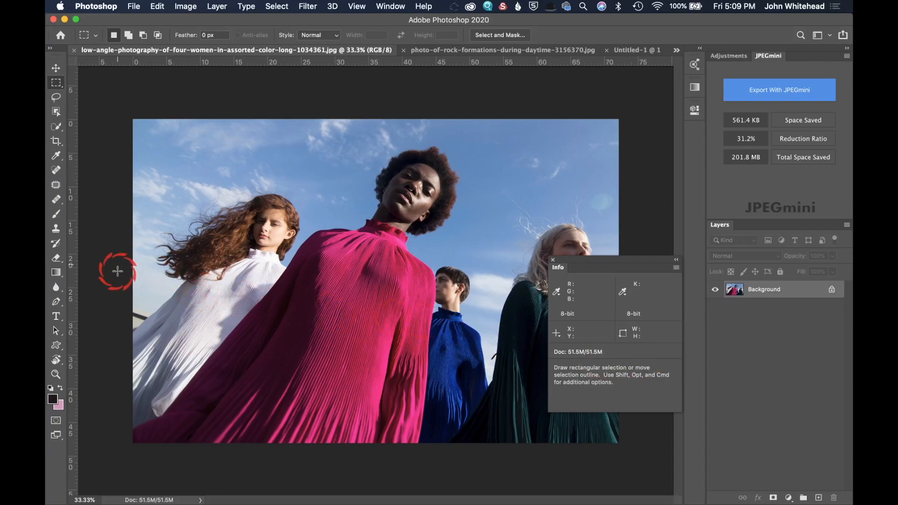
mouse_move(529, 126)
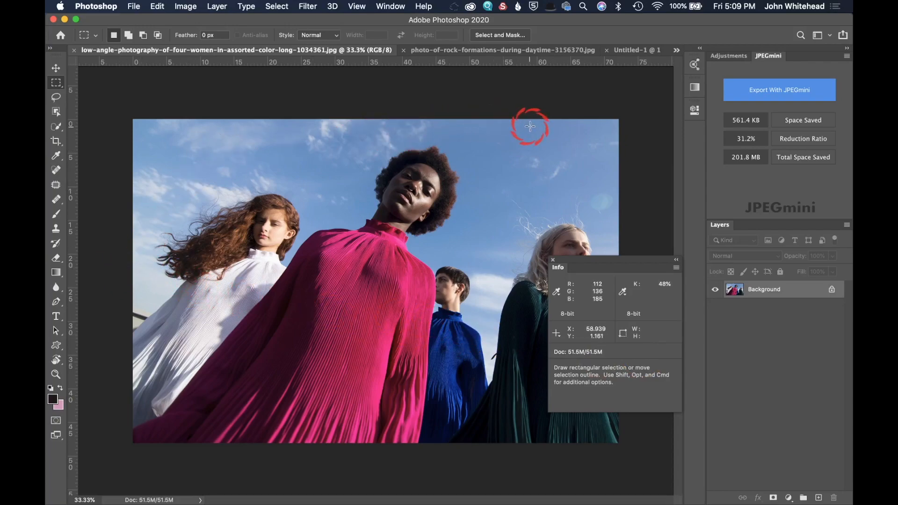
mouse_move(594, 160)
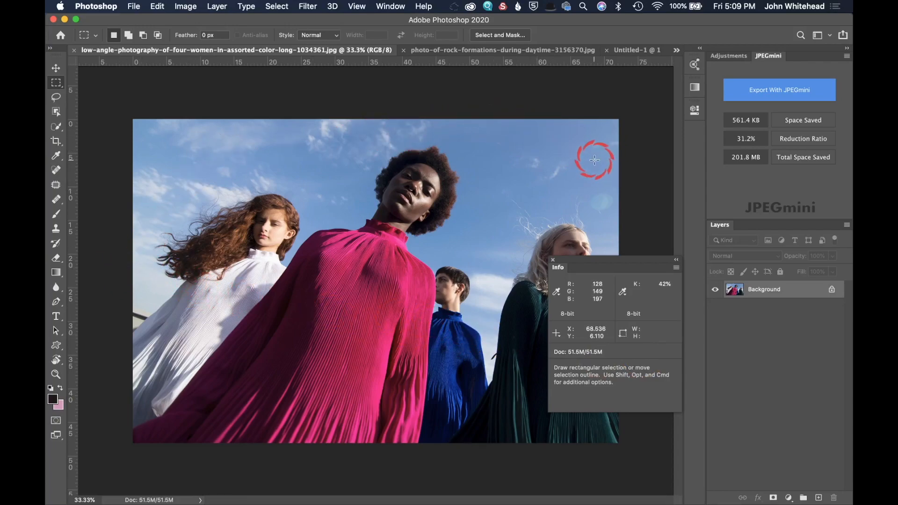
mouse_move(593, 158)
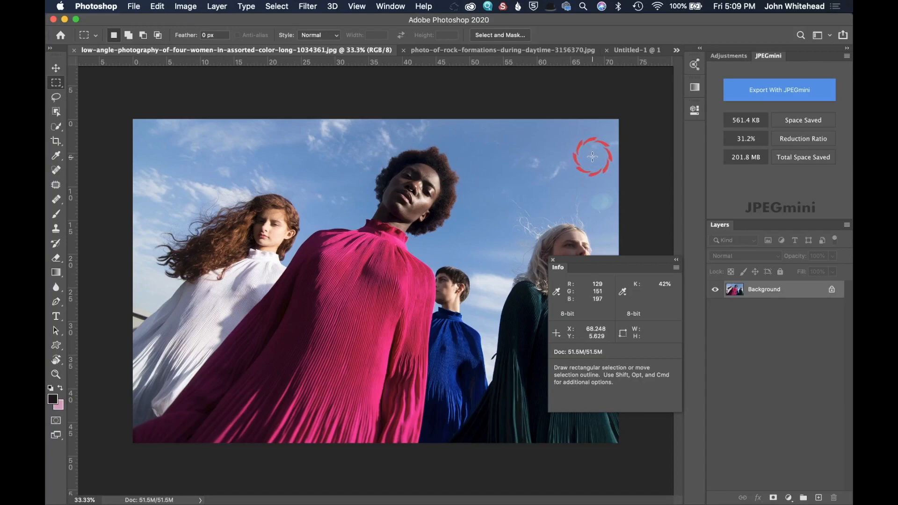
mouse_move(593, 156)
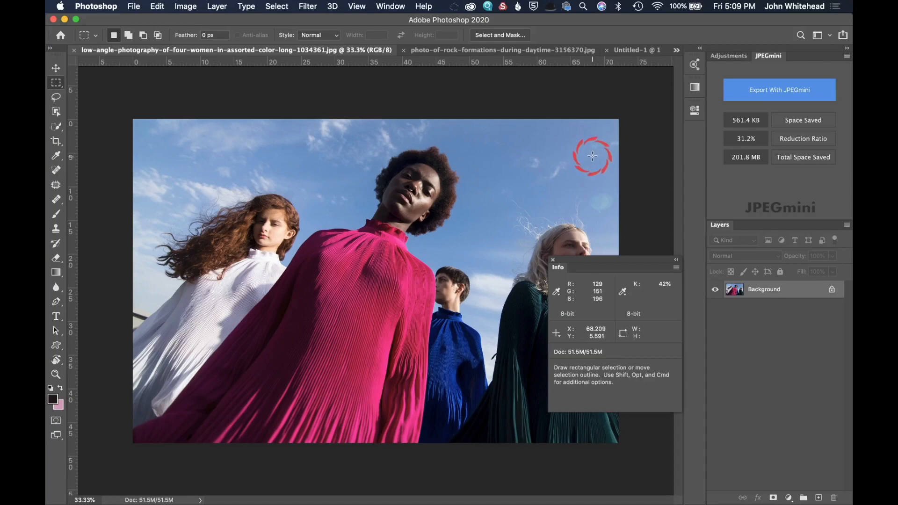